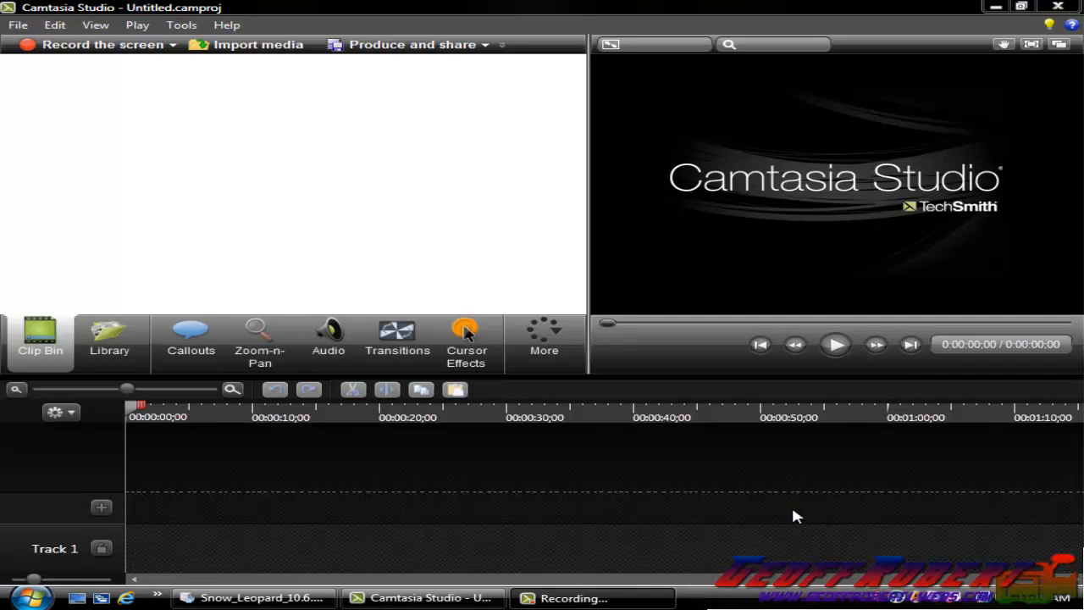
{"action": "mouse_move", "coordinate": [774, 509]}
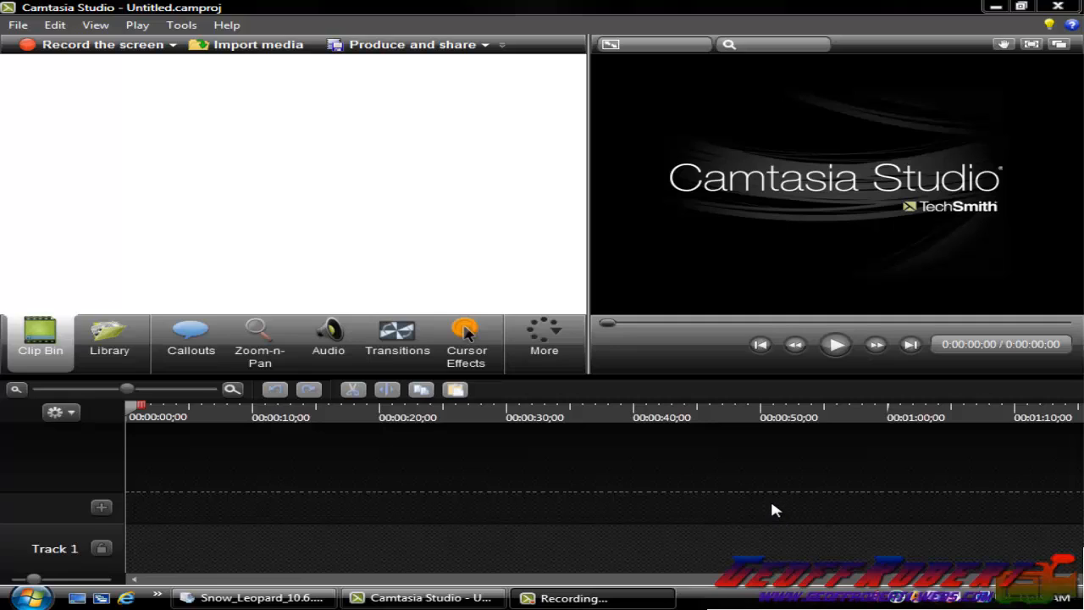
{"action": "mouse_move", "coordinate": [759, 501]}
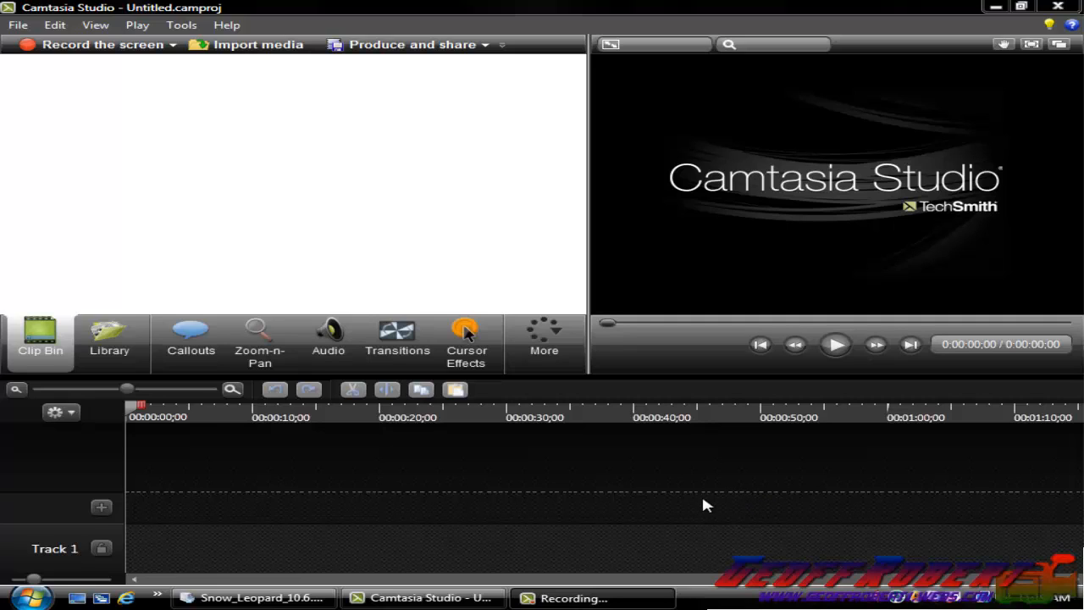
{"action": "mouse_move", "coordinate": [778, 511]}
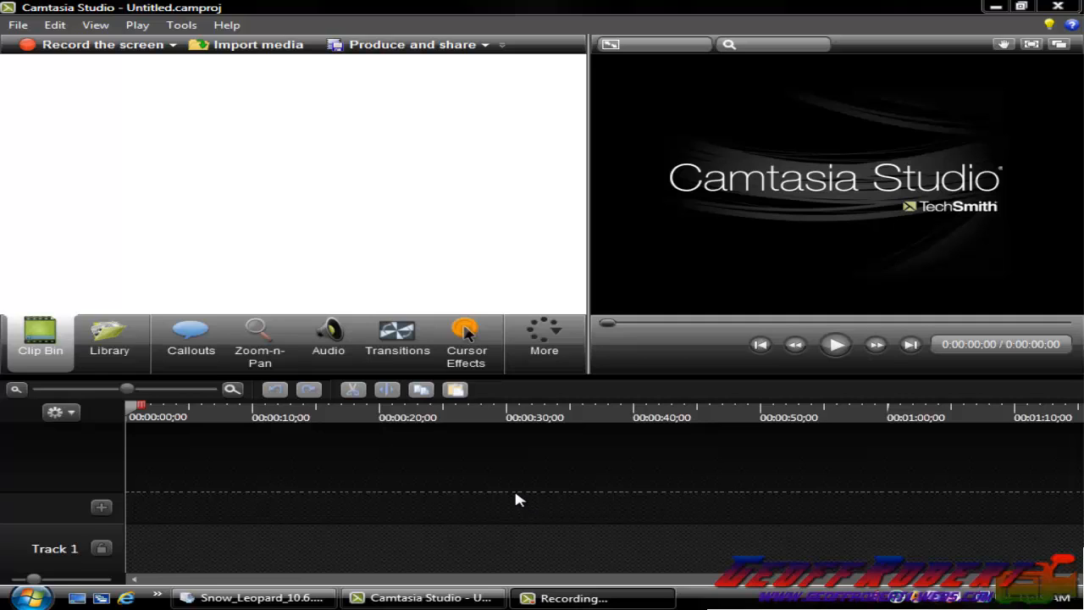
{"action": "mouse_move", "coordinate": [803, 213]}
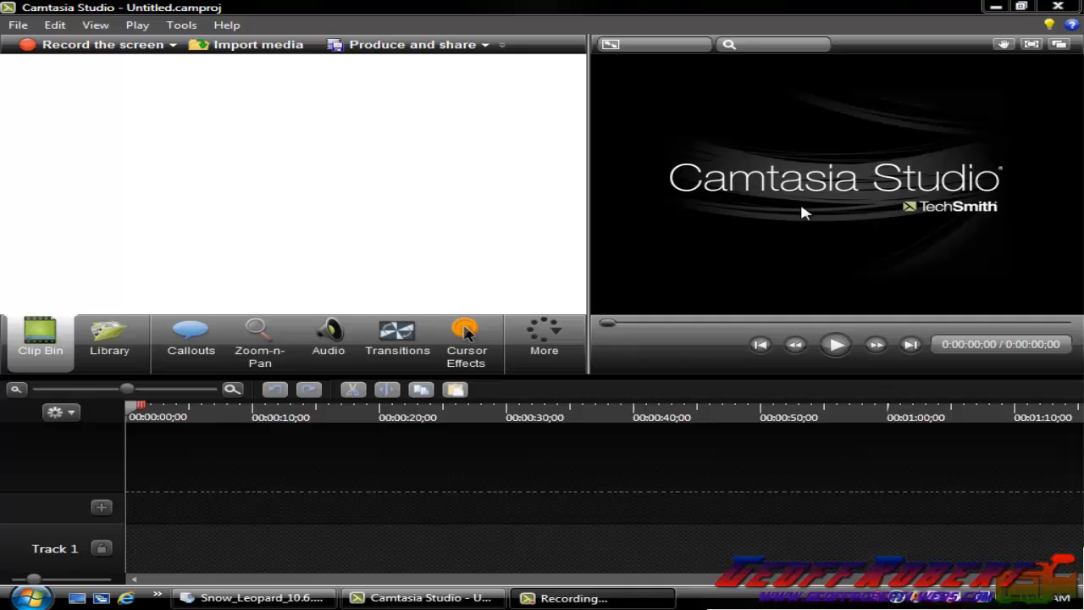
{"action": "mouse_move", "coordinate": [8, 342]}
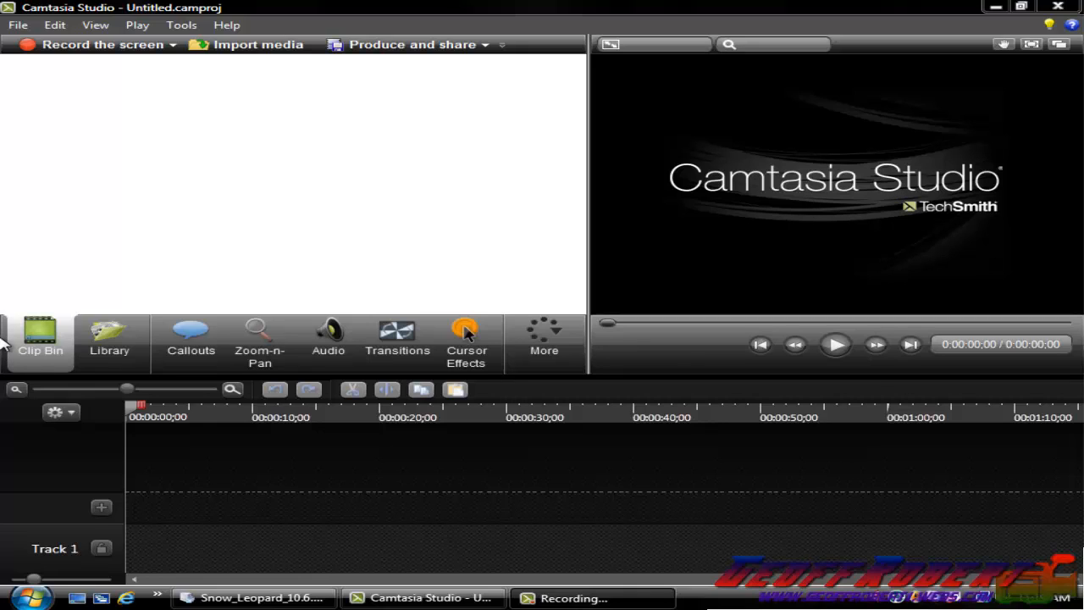
{"action": "mouse_move", "coordinate": [306, 188]}
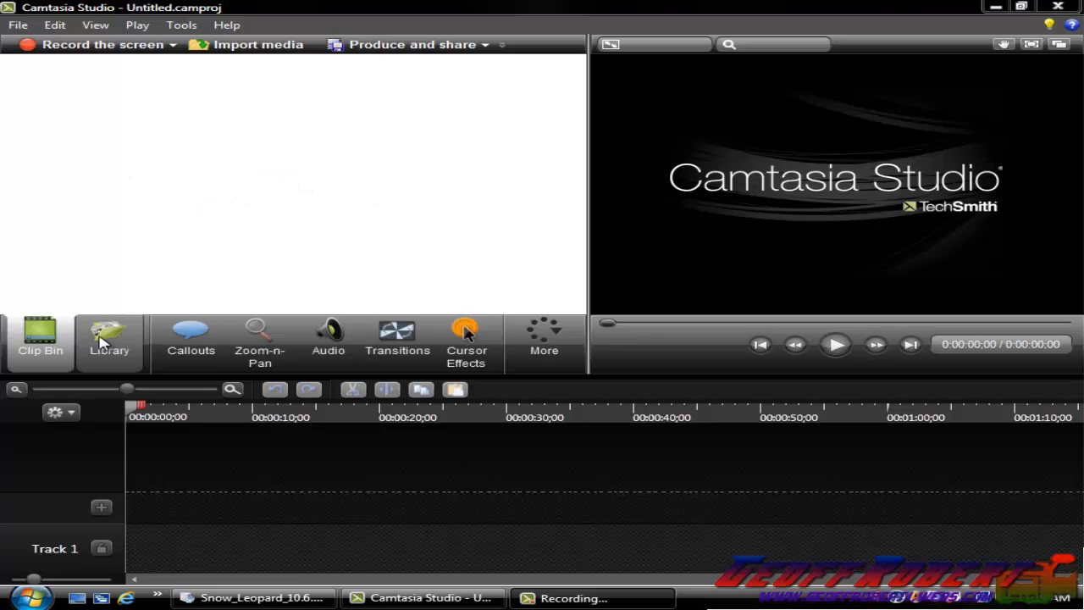
Tour the Library, Zoom-n-Pan, Audio and Cursor Effects panels
{"action": "left_click", "coordinate": [109, 342]}
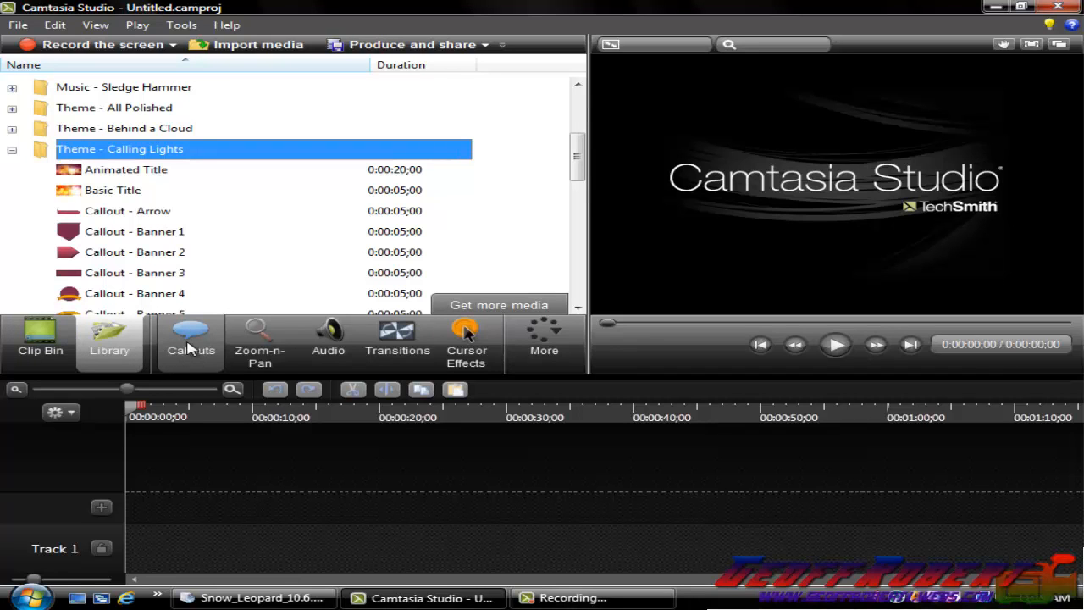
{"action": "left_click", "coordinate": [259, 341]}
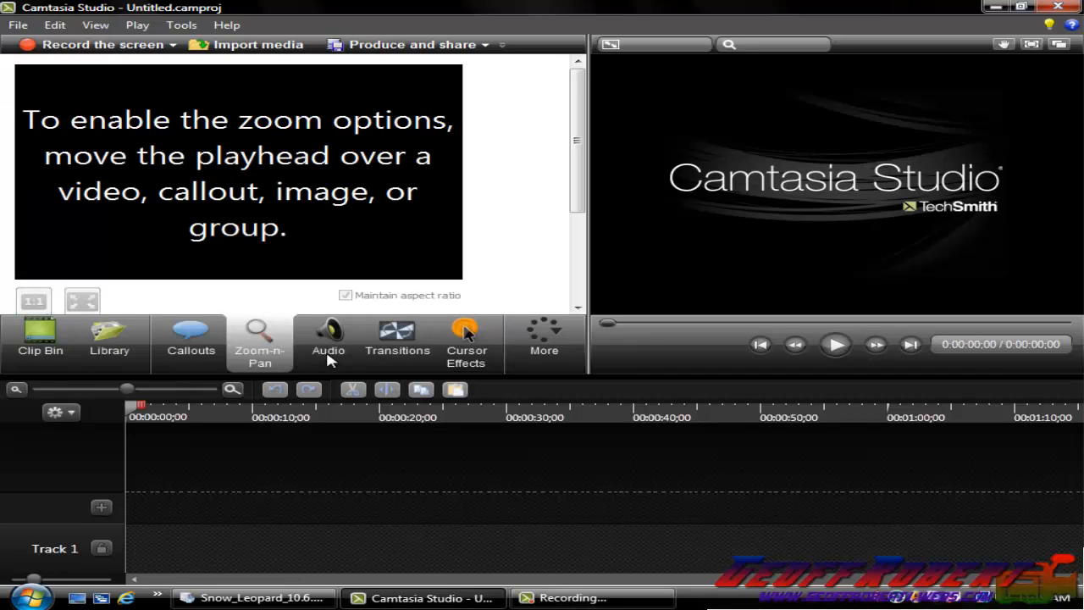
{"action": "left_click", "coordinate": [328, 339]}
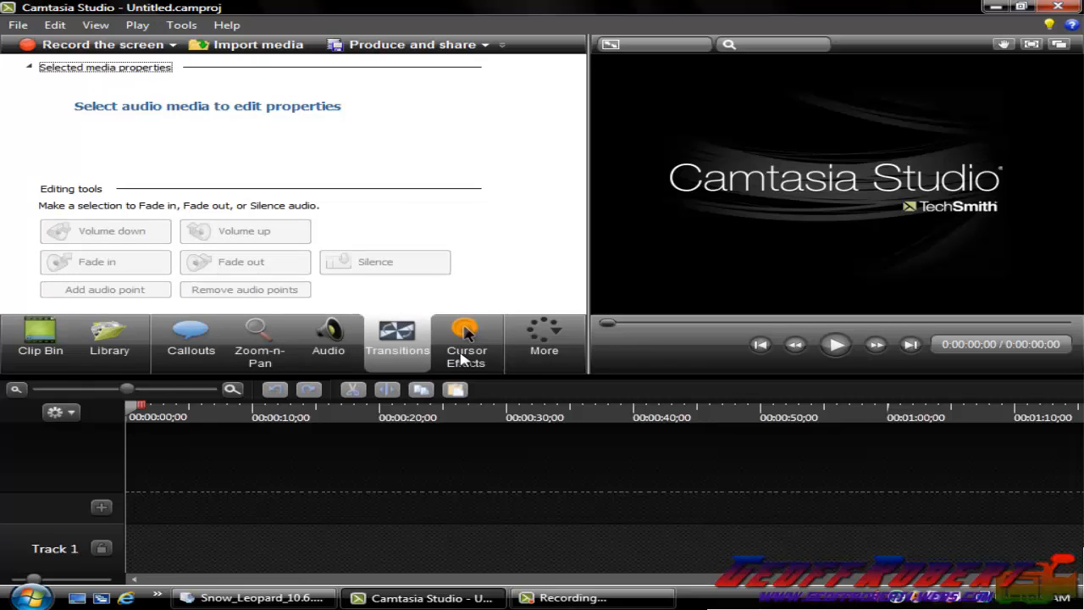
{"action": "left_click", "coordinate": [465, 339]}
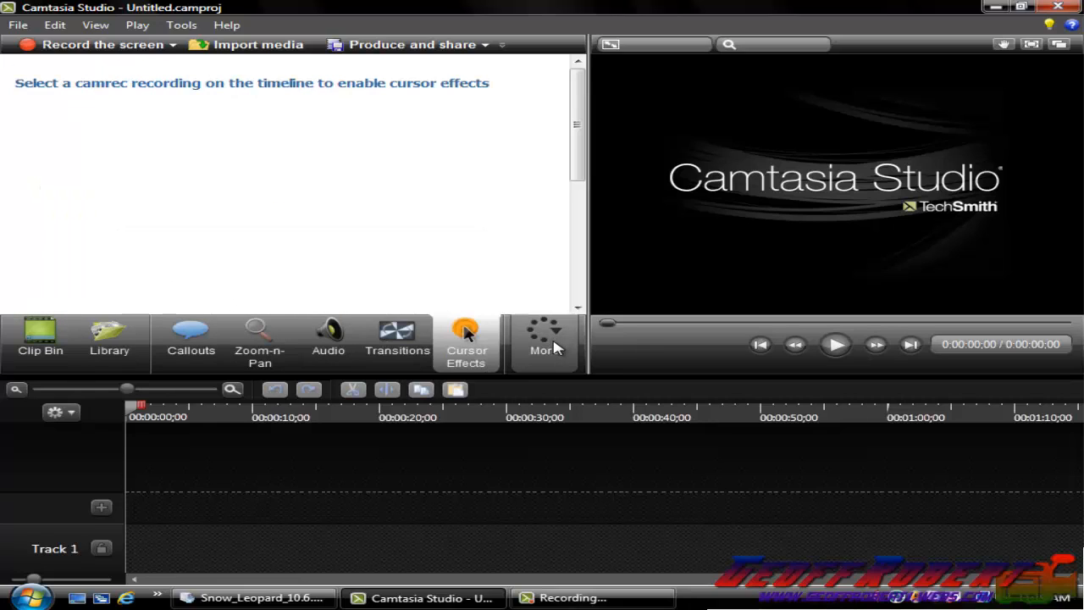
{"action": "left_click", "coordinate": [543, 341]}
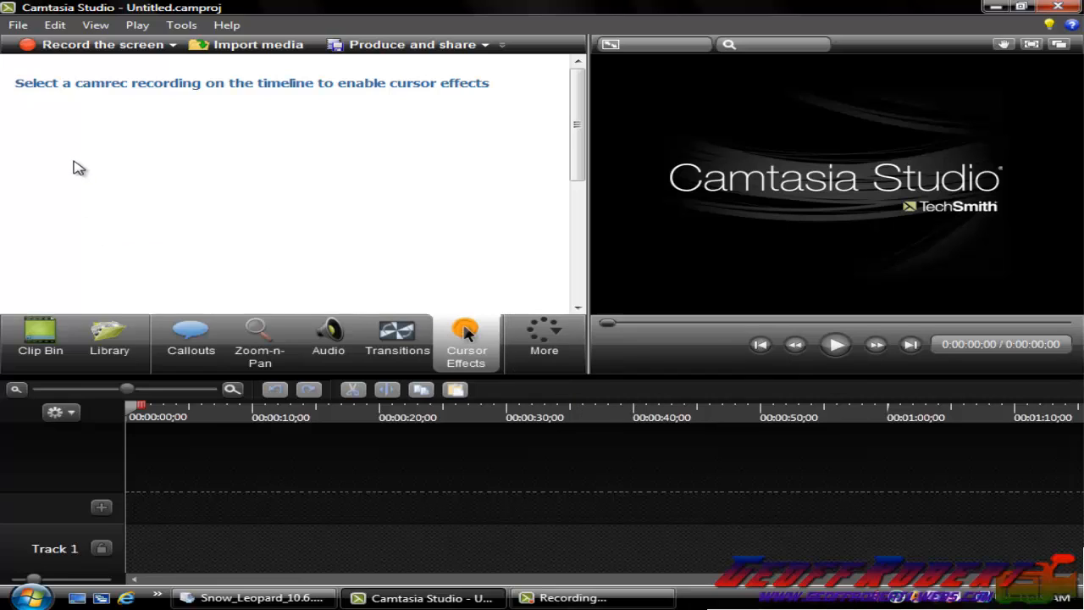
{"action": "mouse_move", "coordinate": [10, 41]}
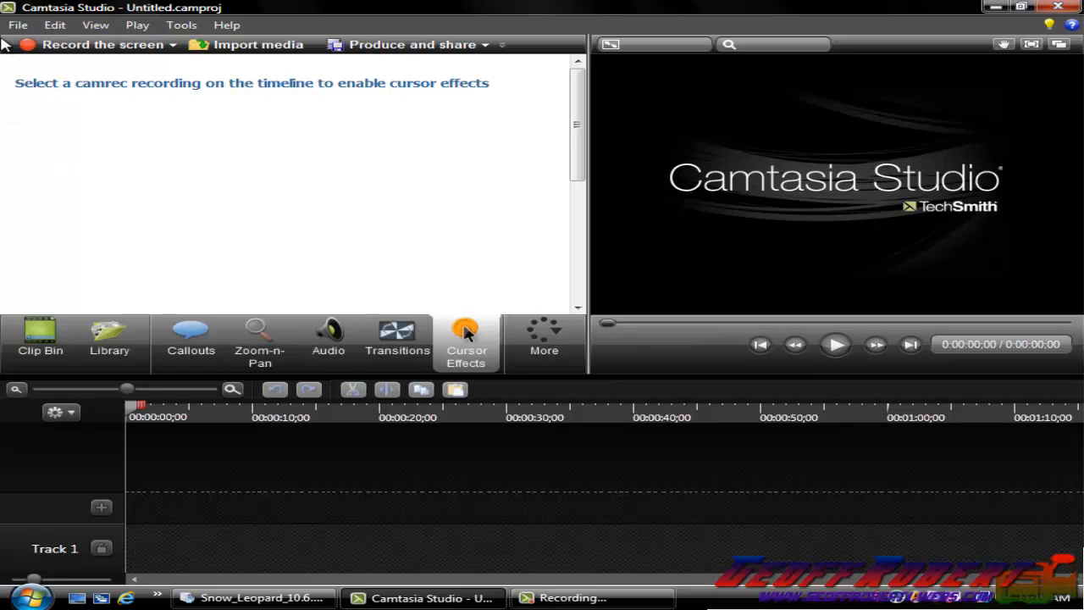
{"action": "mouse_move", "coordinate": [239, 92]}
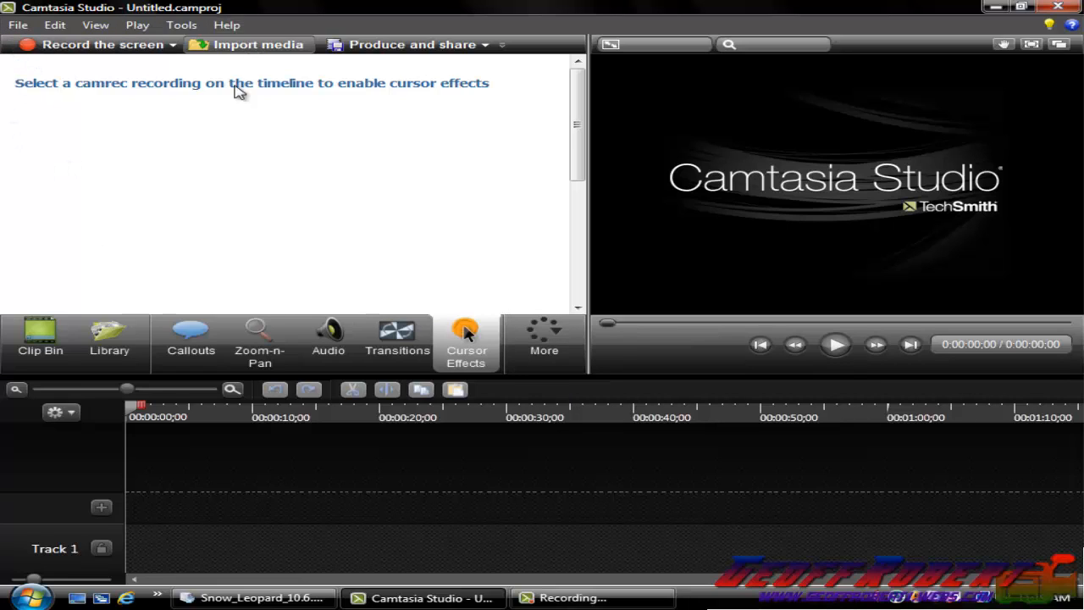
{"action": "mouse_move", "coordinate": [197, 199]}
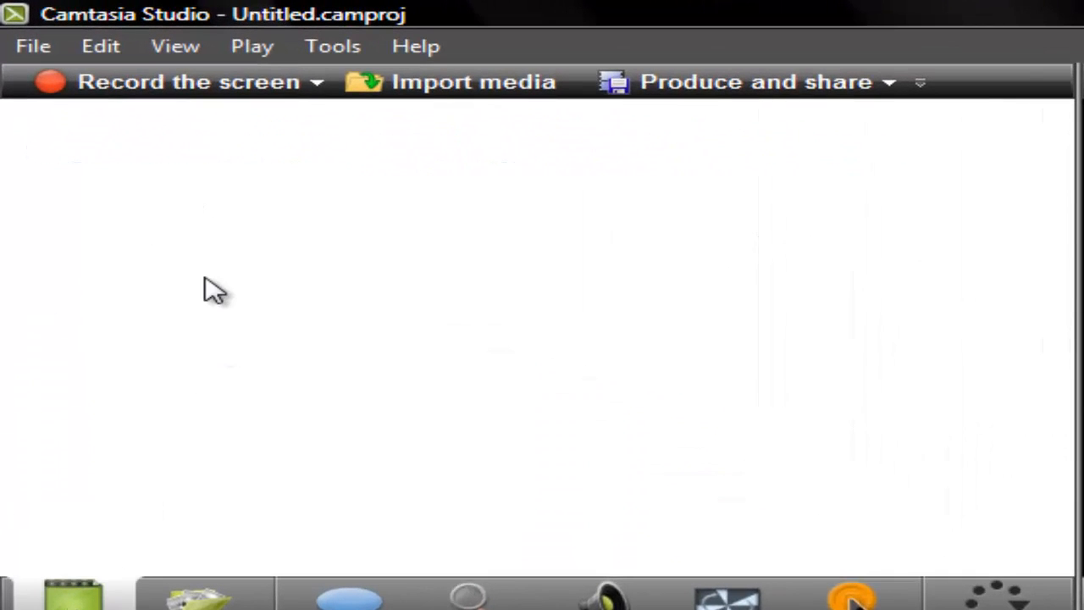
Import media from the Clip Bin, choosing the Watermark %281%29 image in Pictures
{"action": "right_click", "coordinate": [212, 291]}
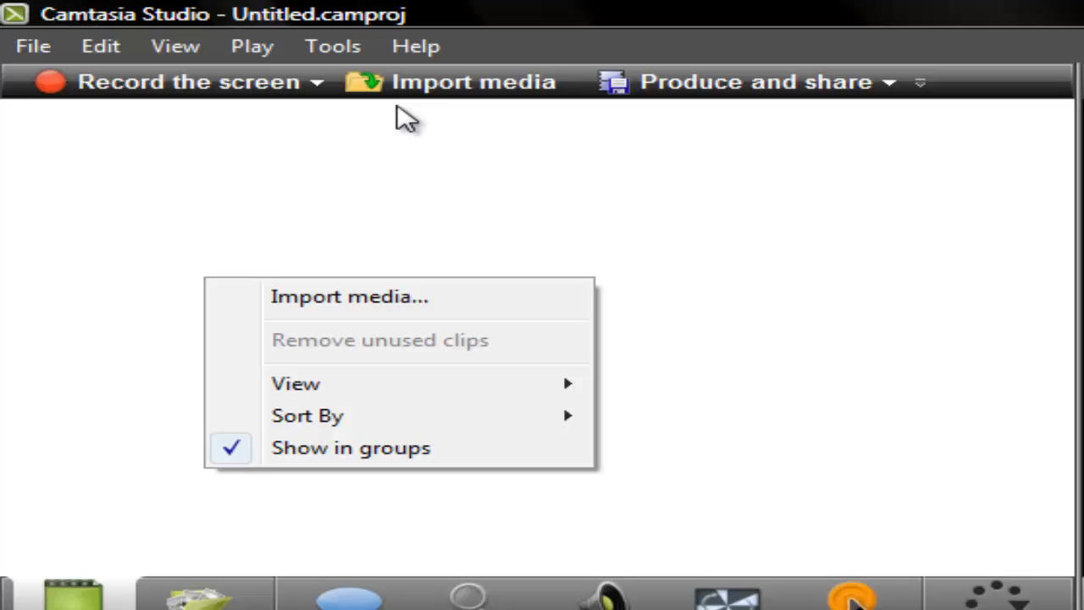
{"action": "mouse_move", "coordinate": [352, 261]}
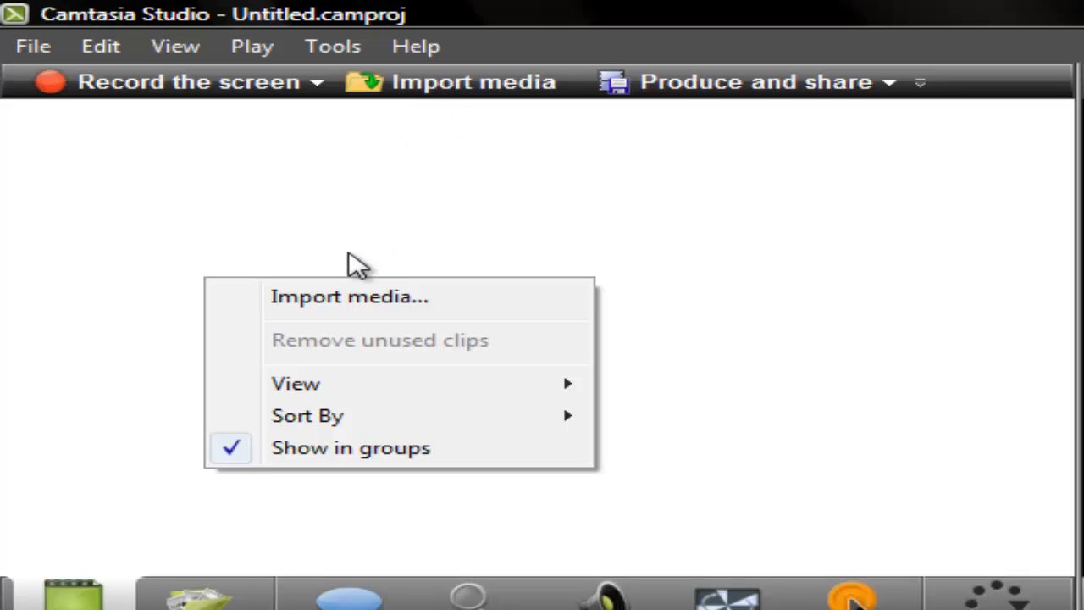
{"action": "left_click", "coordinate": [373, 305]}
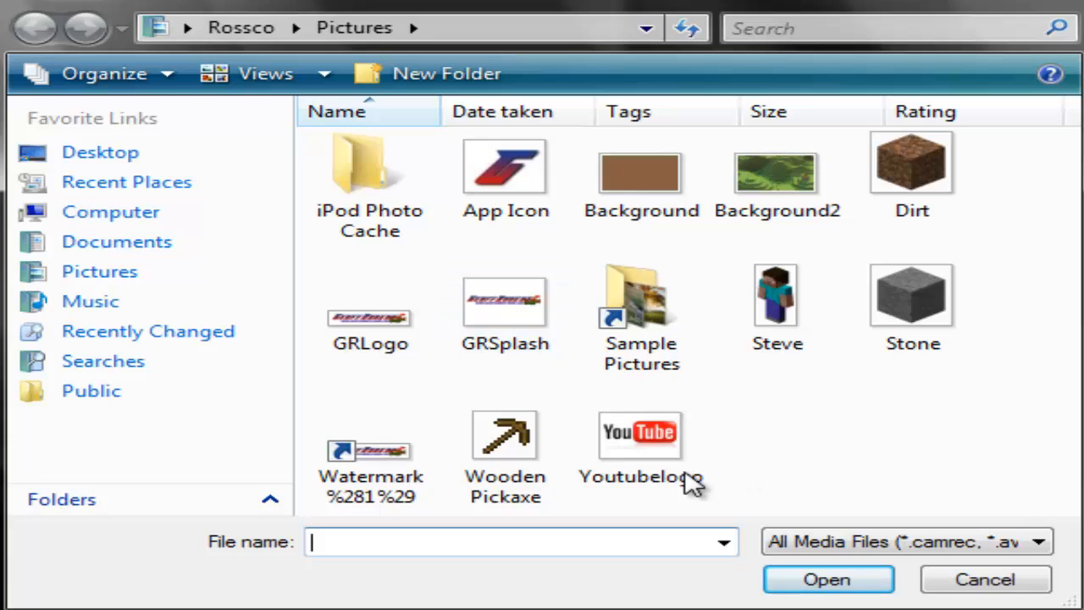
{"action": "mouse_move", "coordinate": [828, 491]}
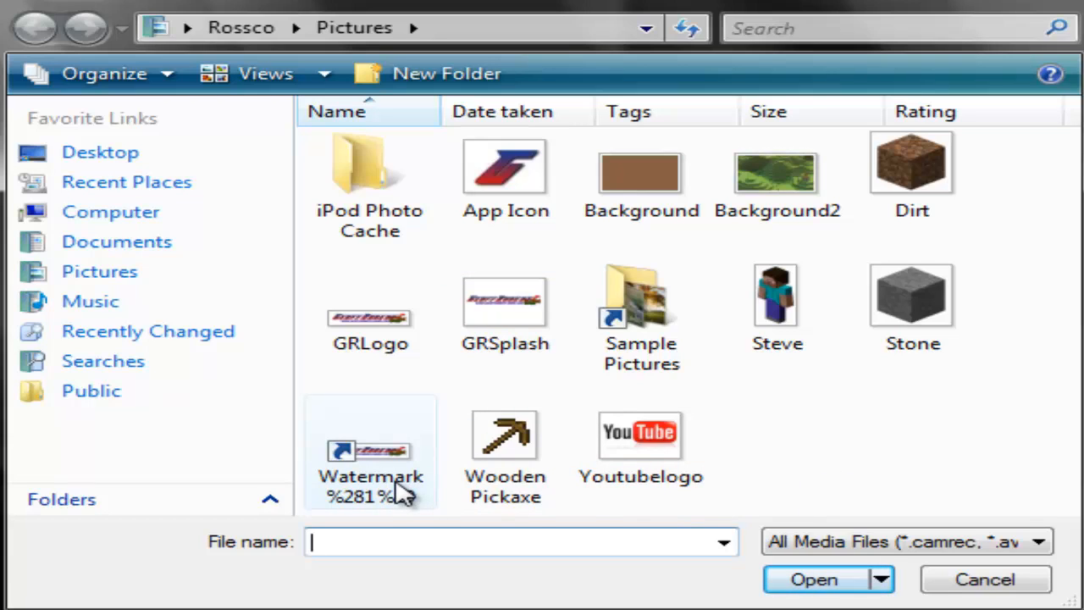
{"action": "left_click", "coordinate": [370, 451]}
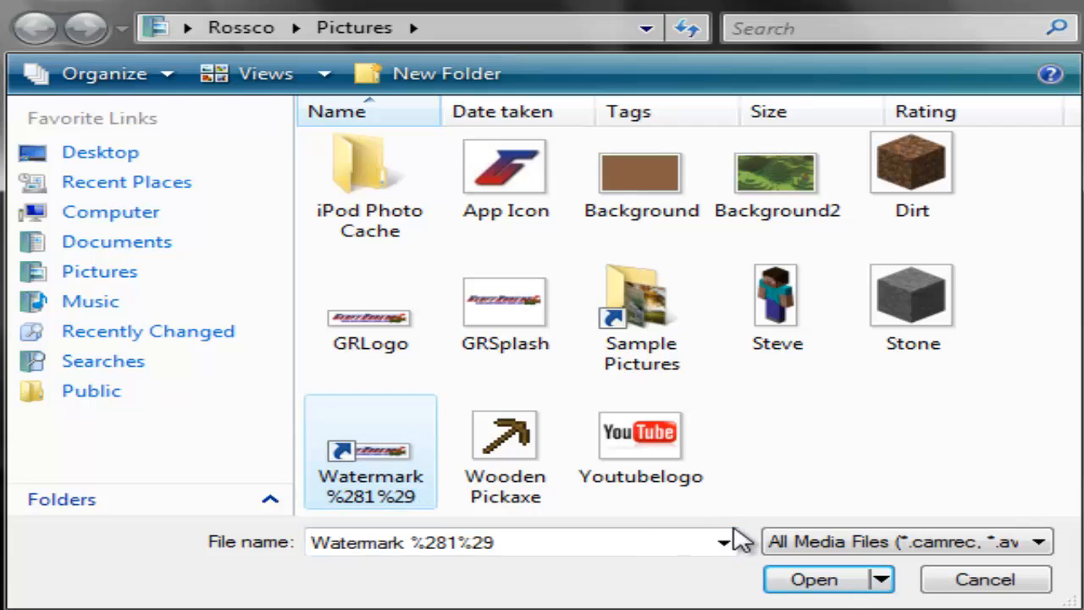
{"action": "mouse_move", "coordinate": [832, 592]}
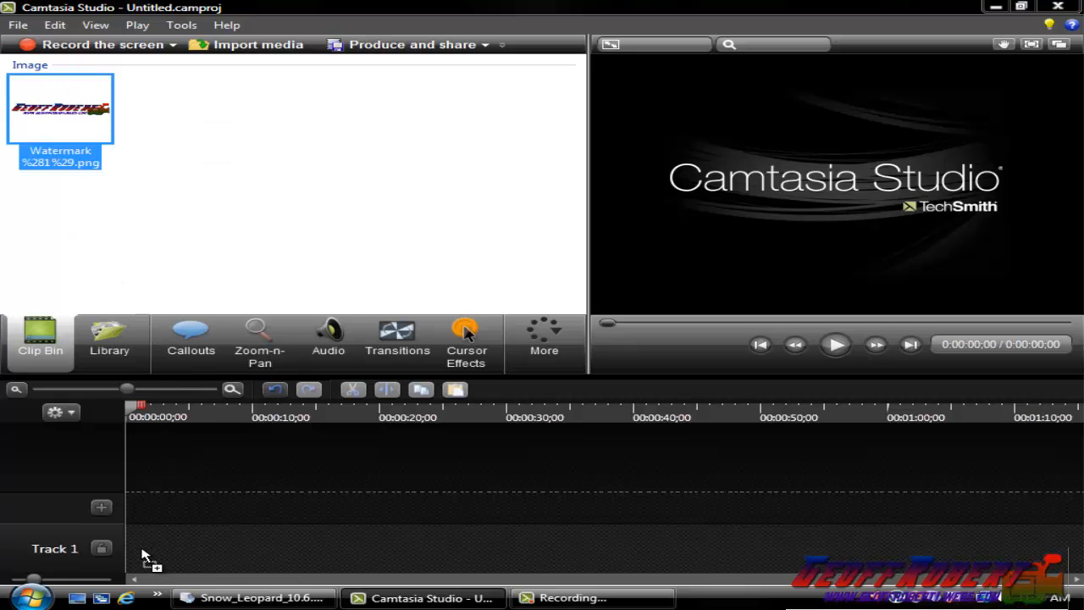
{"action": "mouse_move", "coordinate": [134, 550]}
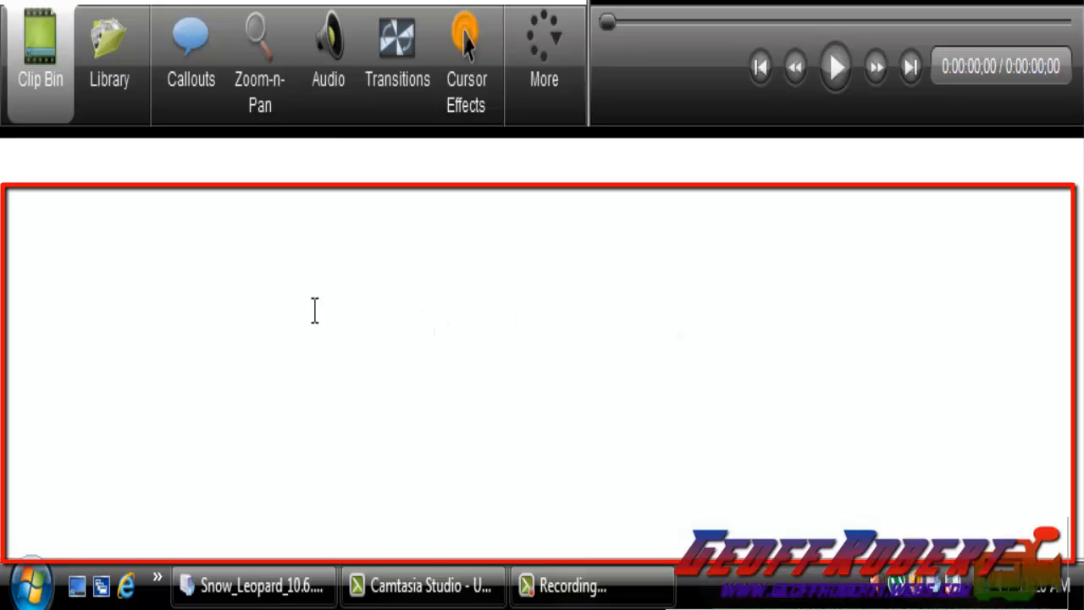
{"action": "mouse_move", "coordinate": [500, 349]}
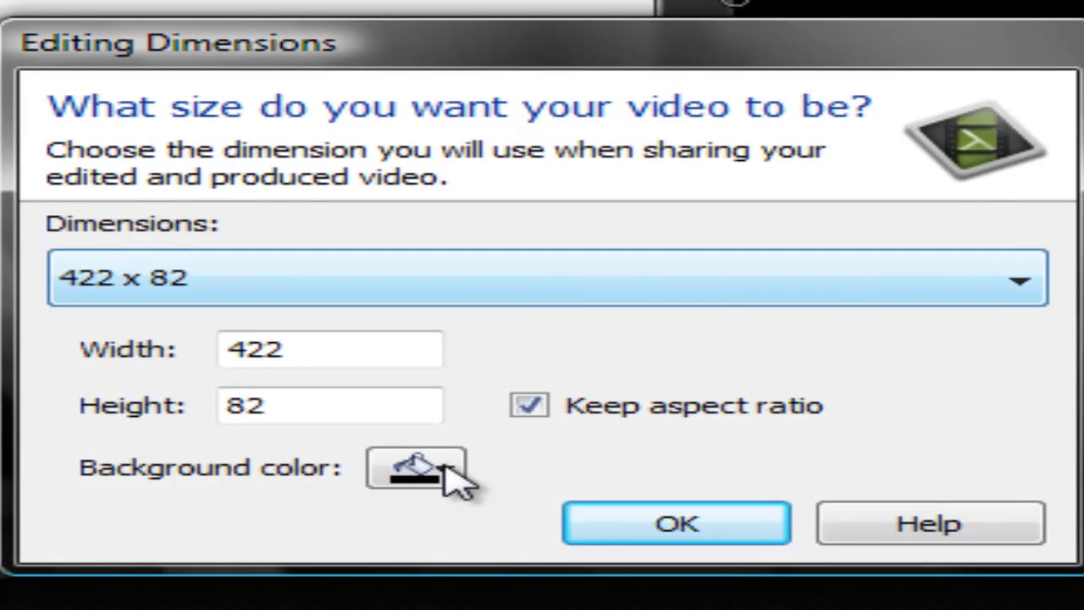
Set editing dimensions to the 1280 x 720 YouTube & Screencast (16:9) preset
{"action": "left_click", "coordinate": [415, 479]}
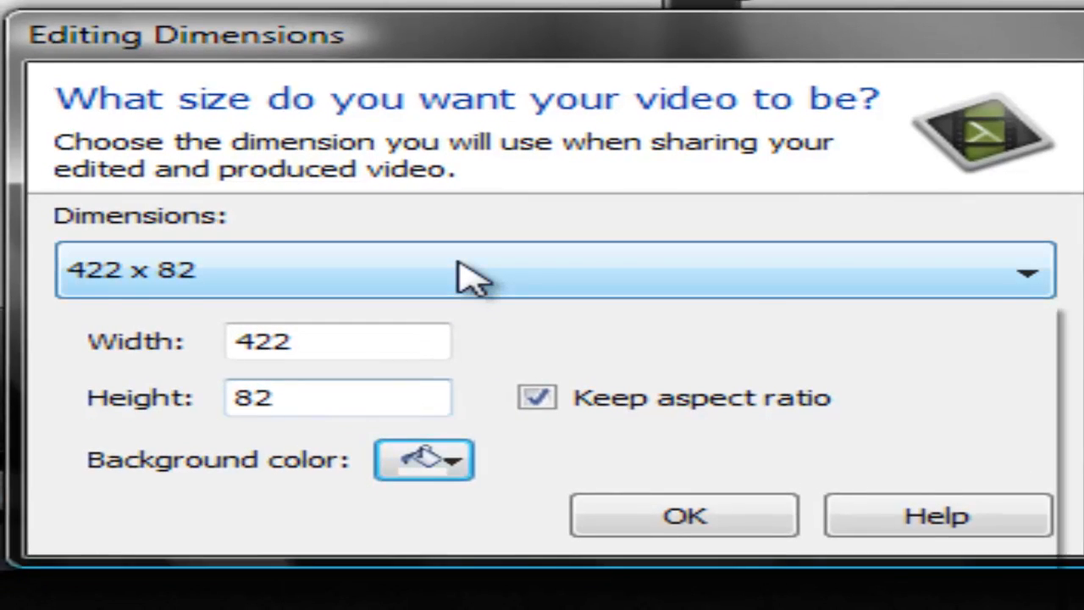
{"action": "left_click", "coordinate": [1027, 273]}
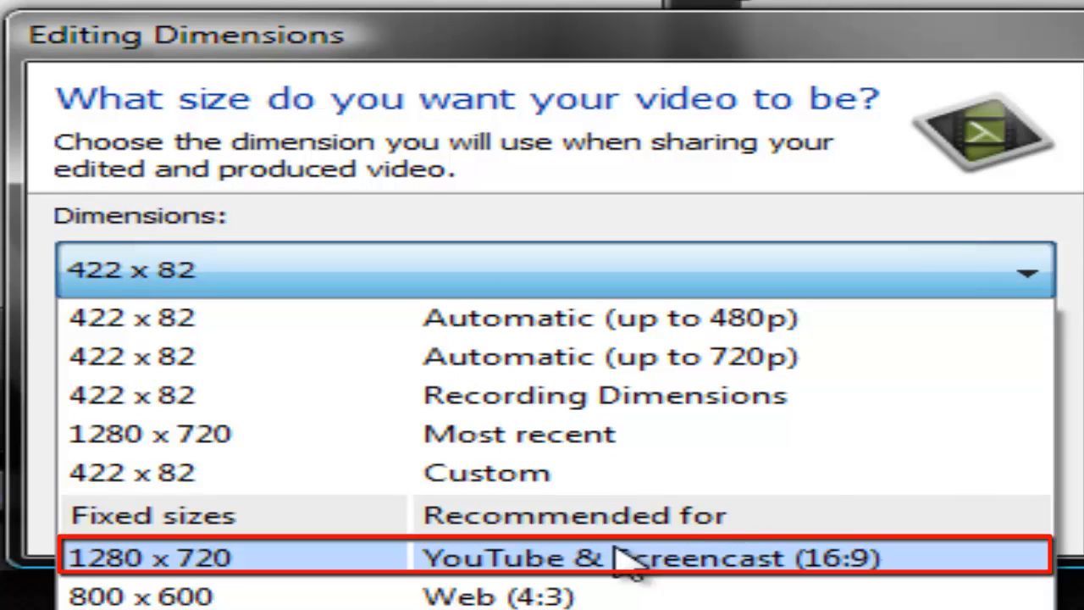
{"action": "left_click", "coordinate": [157, 554]}
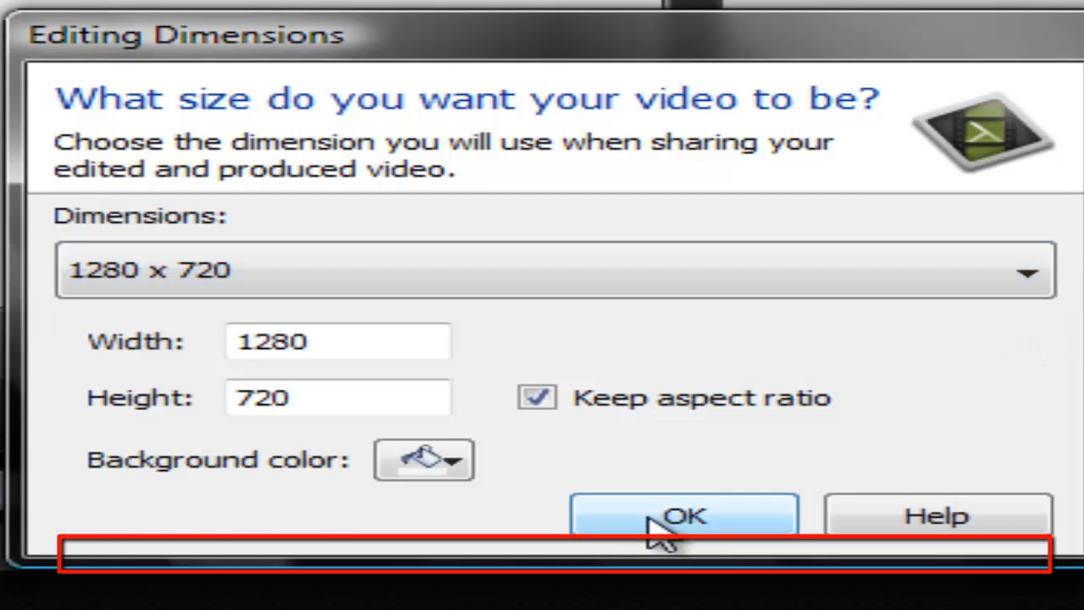
{"action": "left_click", "coordinate": [679, 516]}
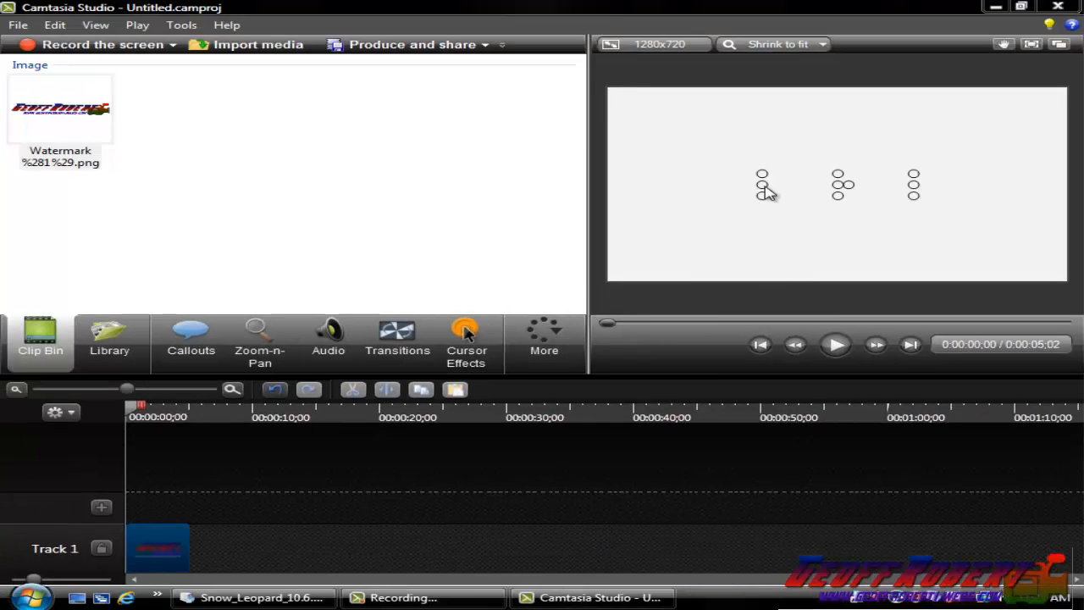
{"action": "mouse_move", "coordinate": [170, 409]}
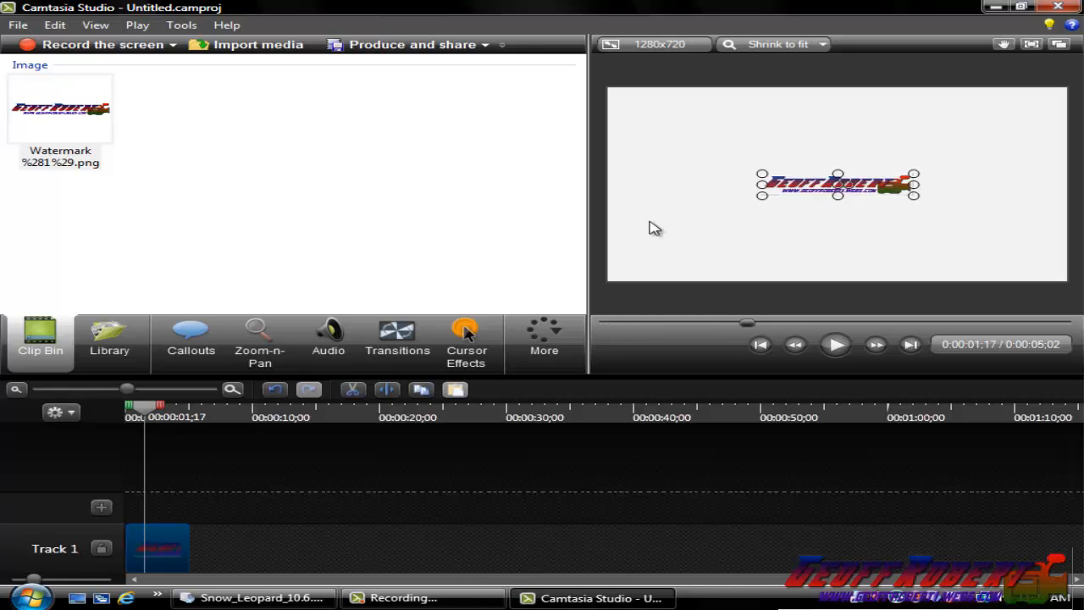
{"action": "mouse_move", "coordinate": [759, 167]}
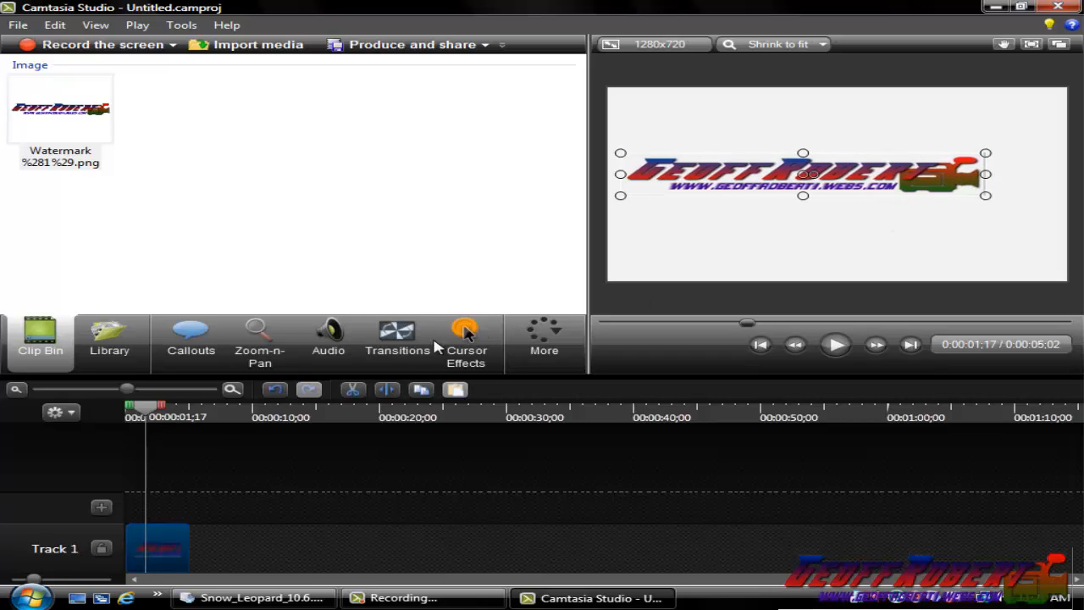
{"action": "mouse_move", "coordinate": [701, 226]}
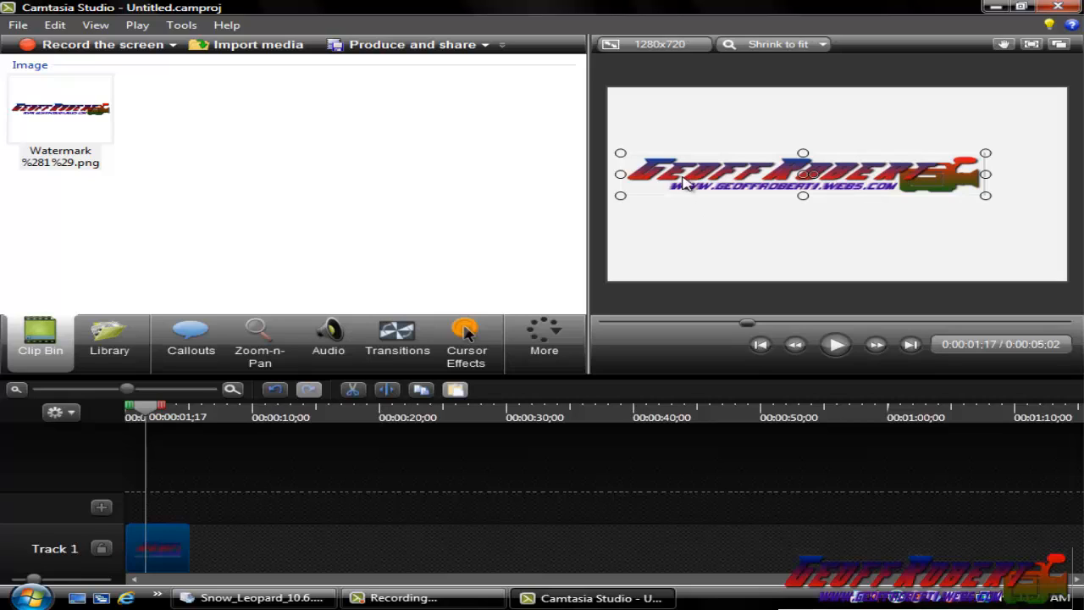
{"action": "mouse_move", "coordinate": [412, 183]}
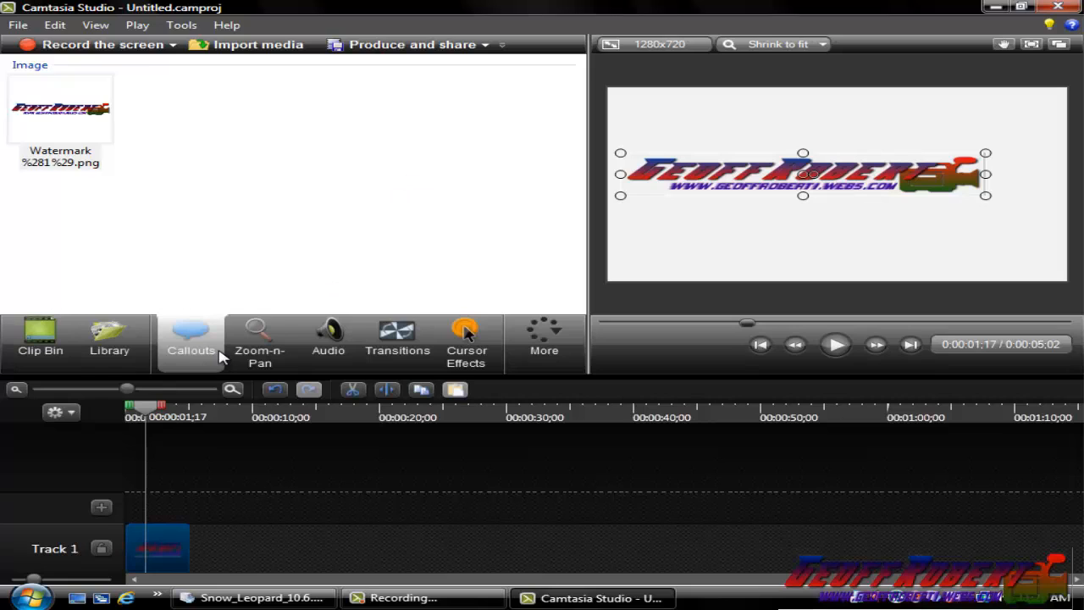
From Callouts, deselect the logo clip and add a pixelate callout on a new track
{"action": "left_click", "coordinate": [191, 339]}
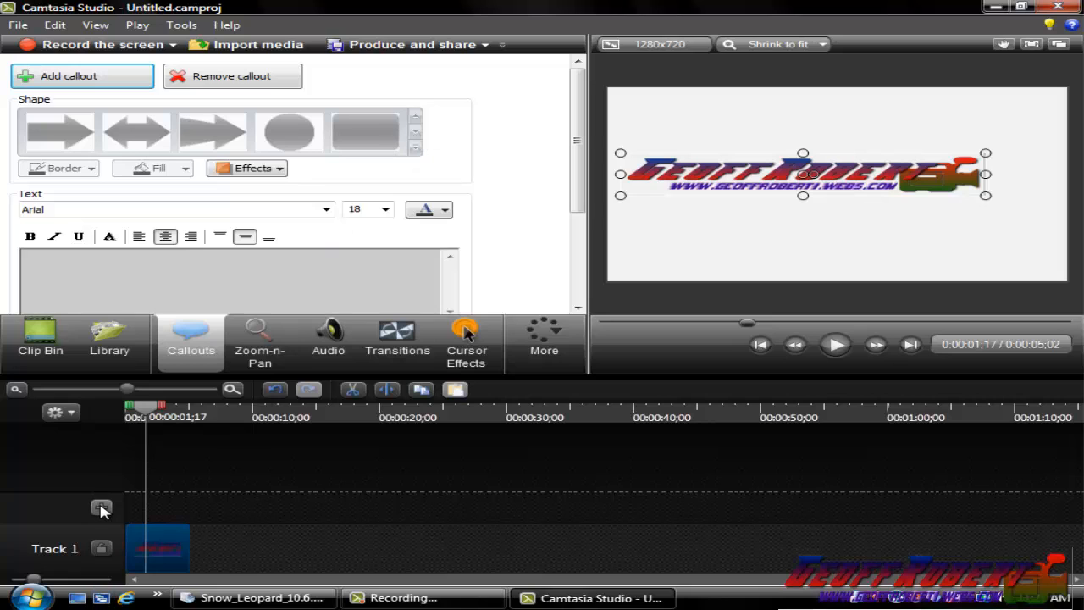
{"action": "left_click", "coordinate": [101, 509]}
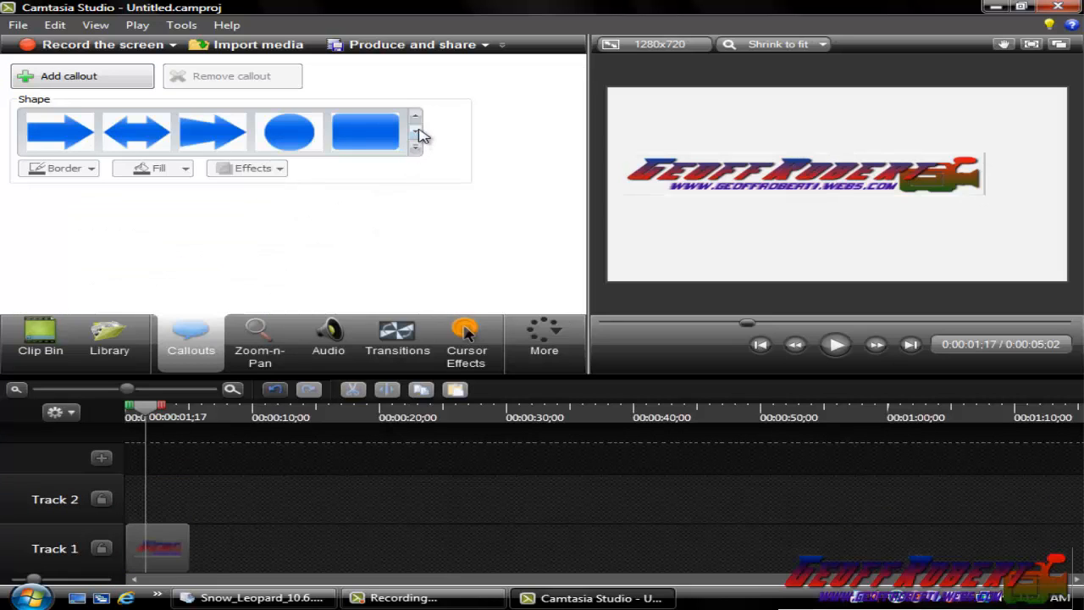
{"action": "left_click", "coordinate": [415, 132]}
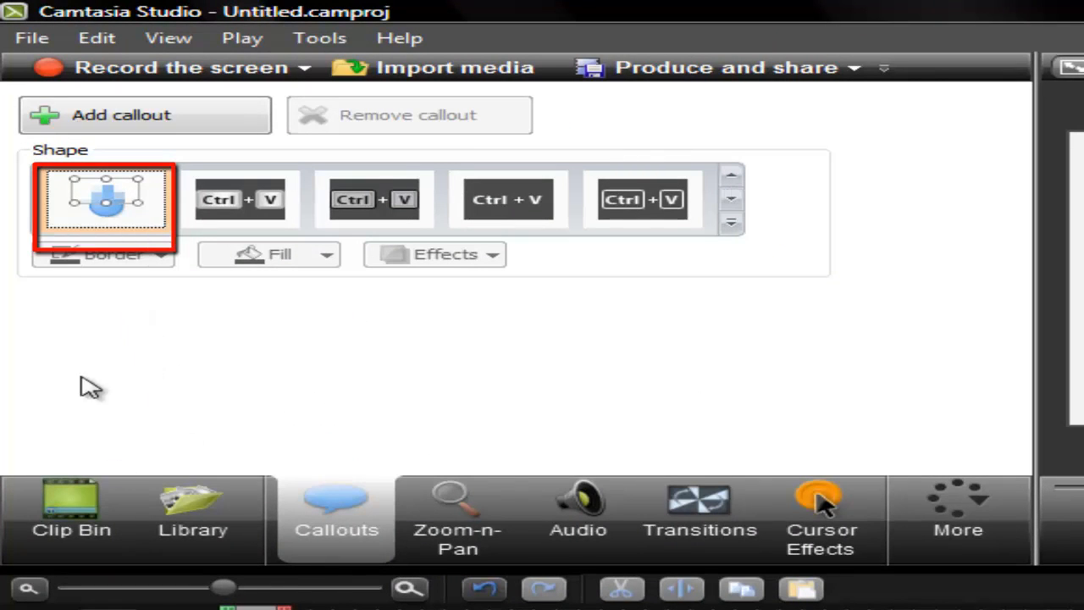
{"action": "mouse_move", "coordinate": [146, 120]}
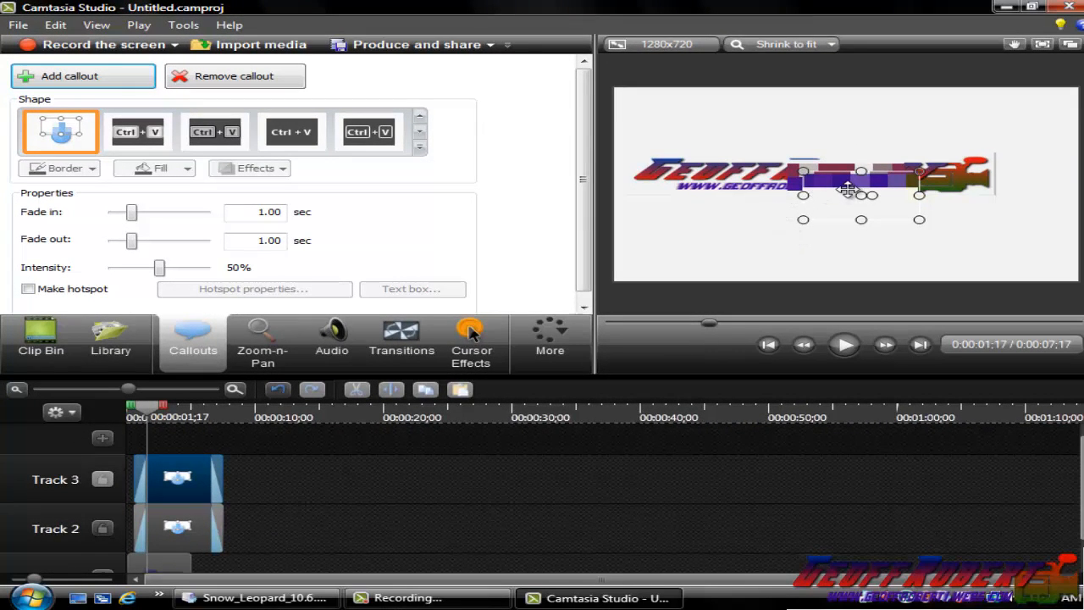
Drag the pixelate callout over the left part of the logo in the preview
{"action": "left_click_drag", "start_coordinate": [859, 188], "coordinate": [728, 176]}
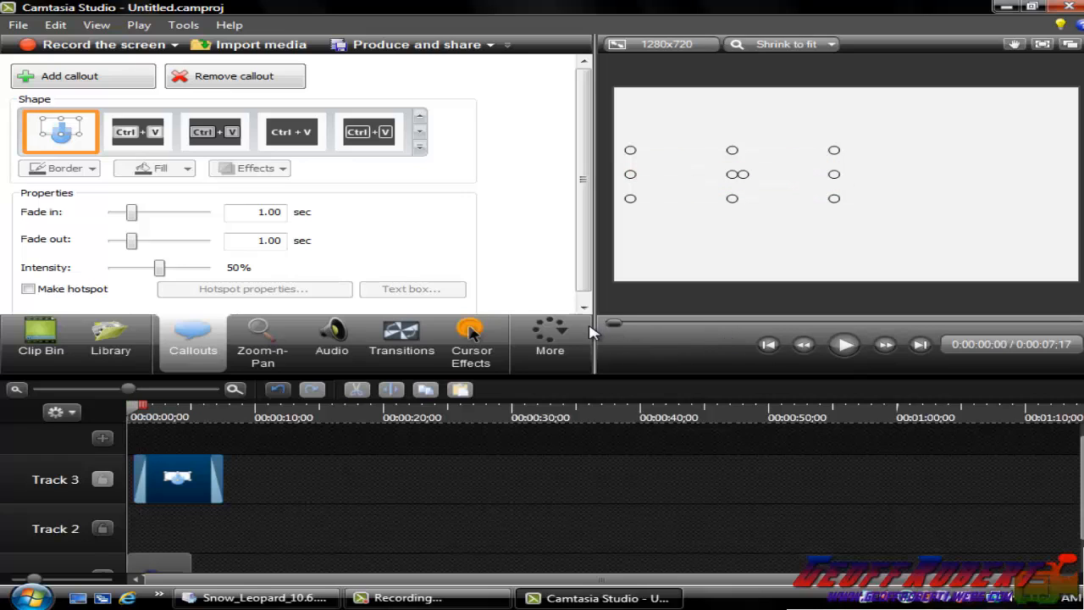
{"action": "mouse_move", "coordinate": [860, 346]}
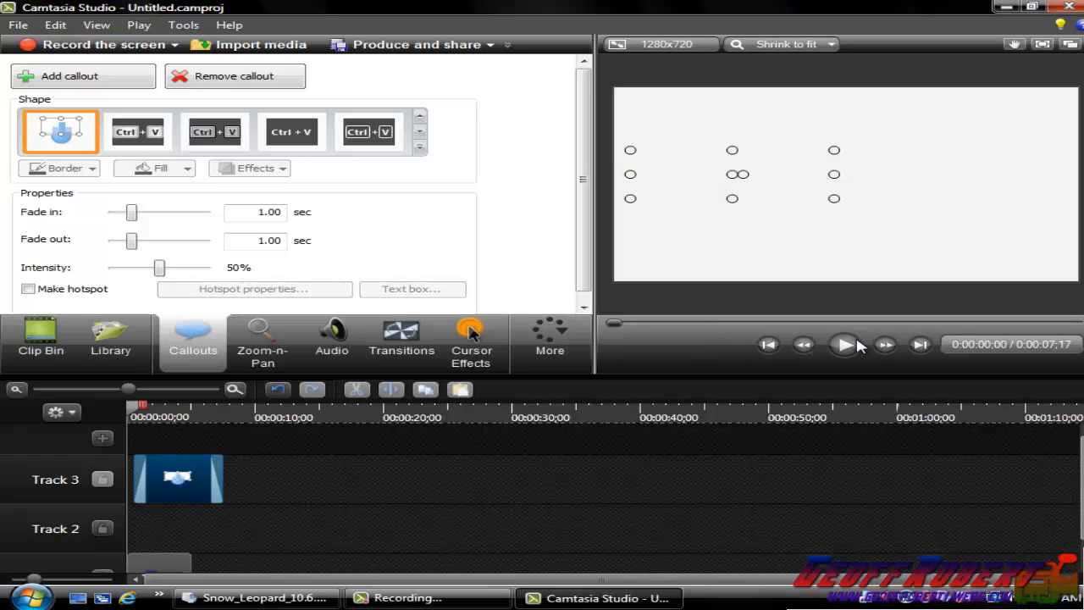
{"action": "left_click", "coordinate": [844, 345]}
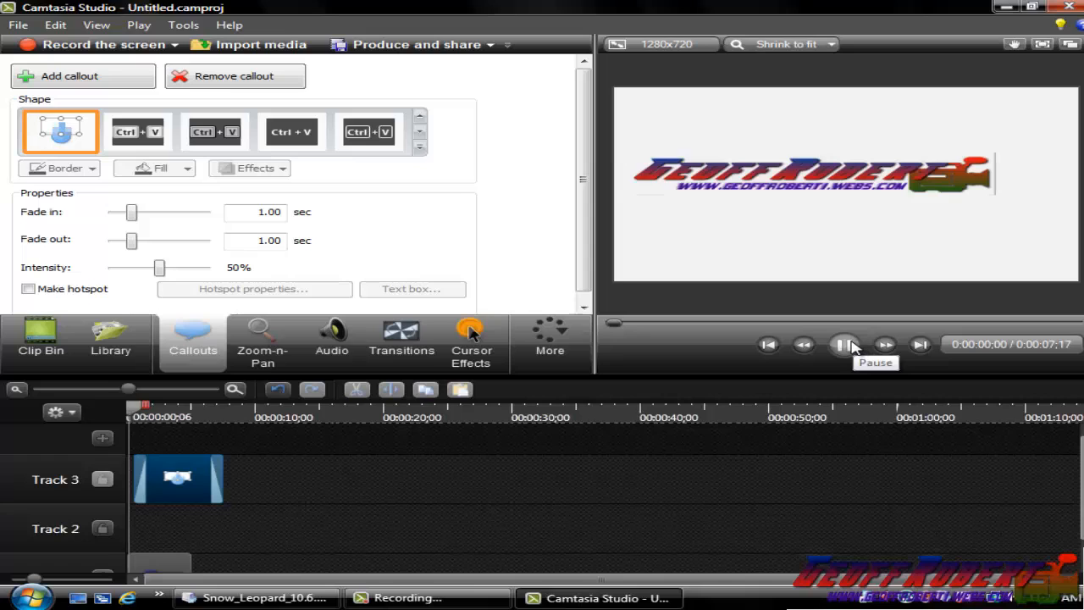
{"action": "left_click", "coordinate": [843, 345]}
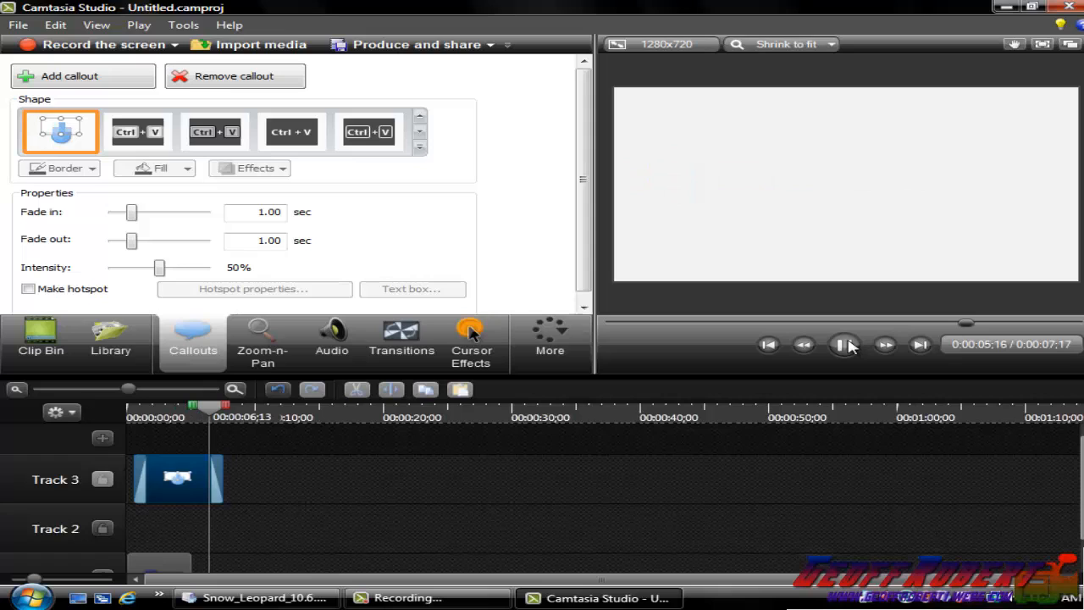
{"action": "left_click", "coordinate": [846, 345]}
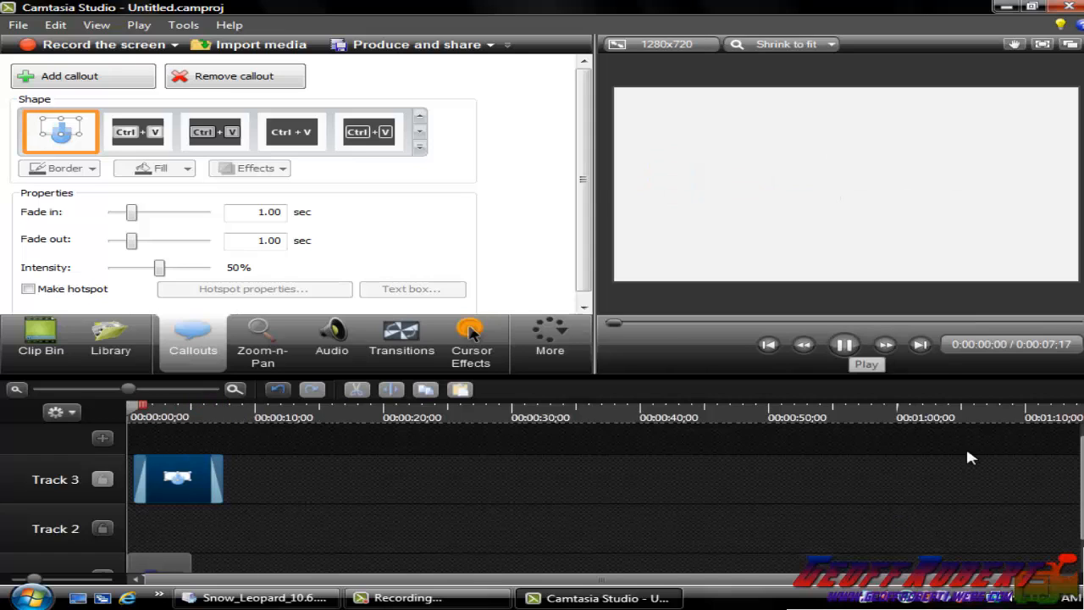
{"action": "left_click", "coordinate": [845, 345]}
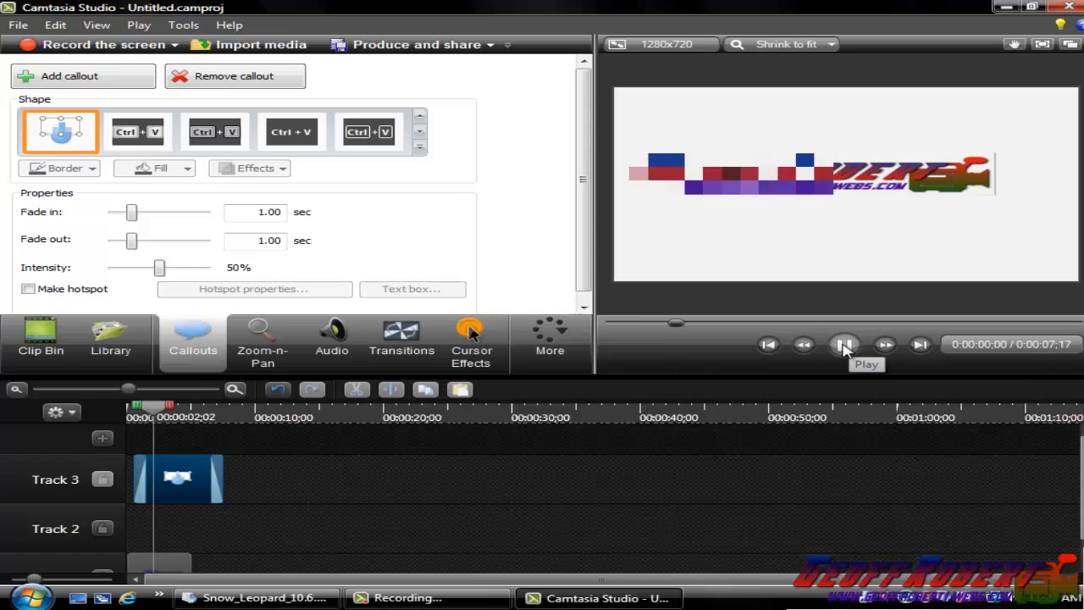
{"action": "left_click", "coordinate": [846, 344]}
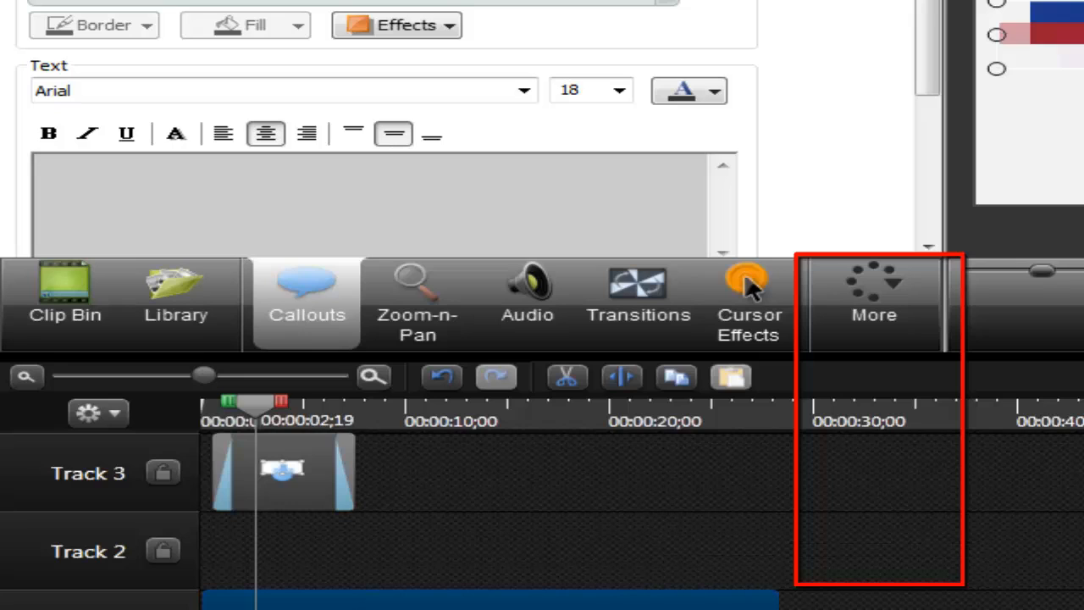
{"action": "mouse_move", "coordinate": [915, 322]}
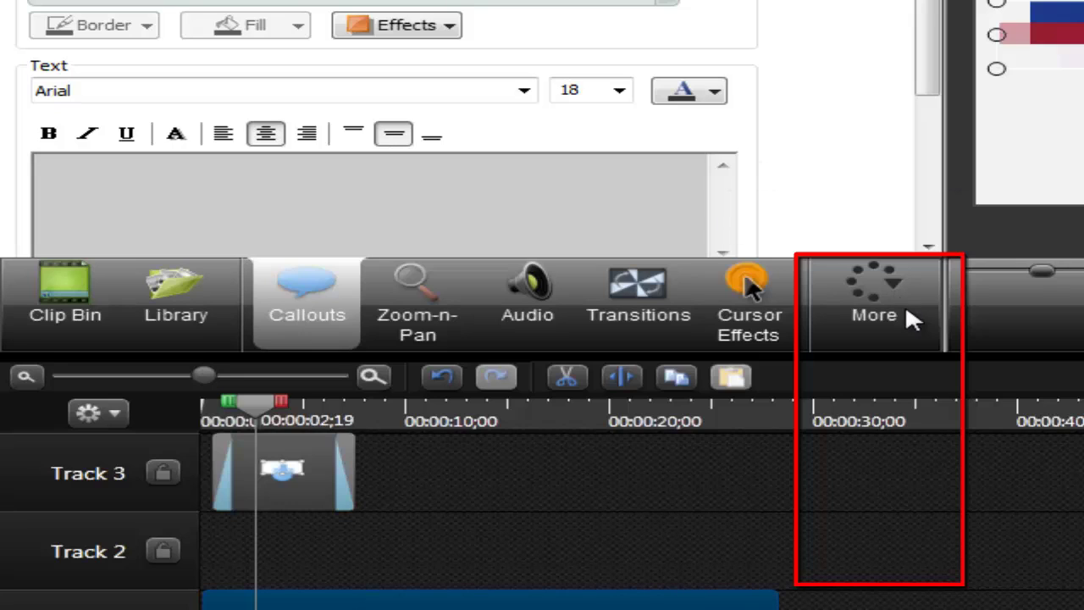
Show the More task list with Visual Properties, Voice Narration, Captions and Quizzing
{"action": "left_click", "coordinate": [874, 301]}
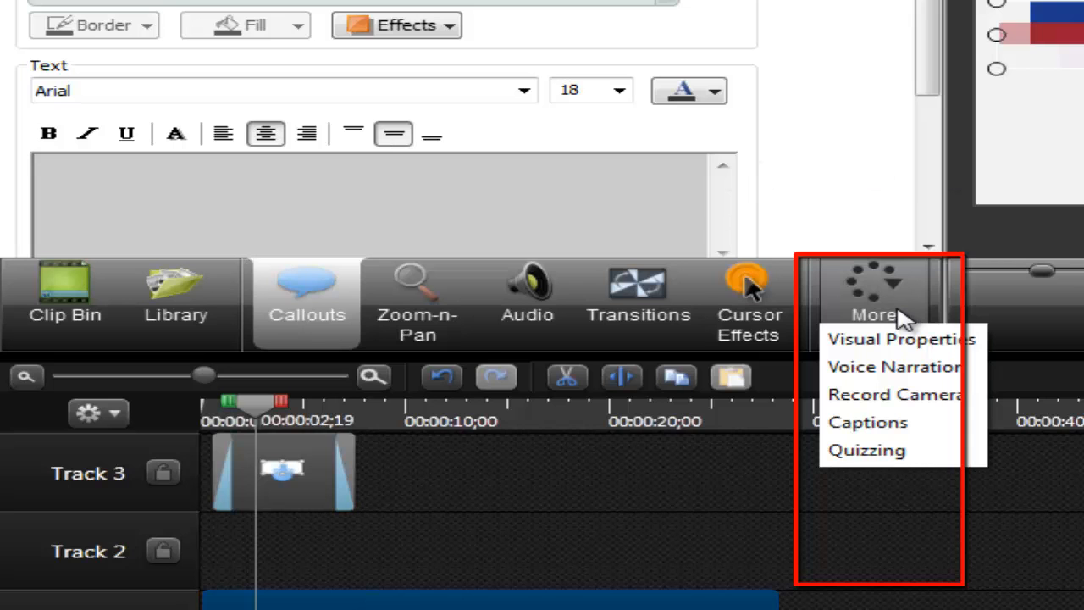
{"action": "mouse_move", "coordinate": [922, 349]}
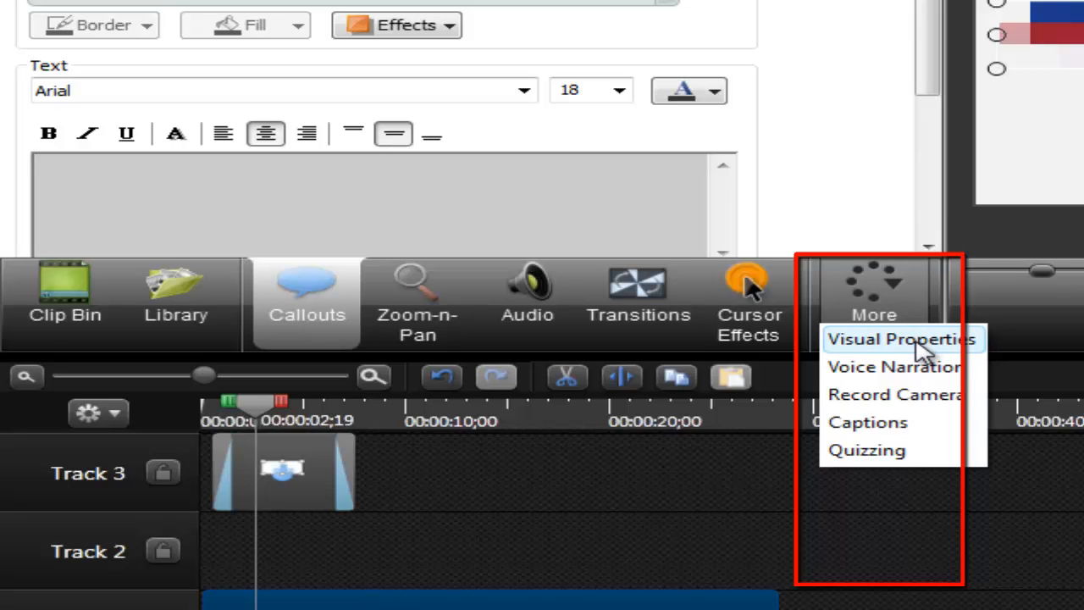
Open the logo's Visual Properties, rewind, and preview the 241% scale, 15° tilt animation
{"action": "left_click", "coordinate": [901, 339]}
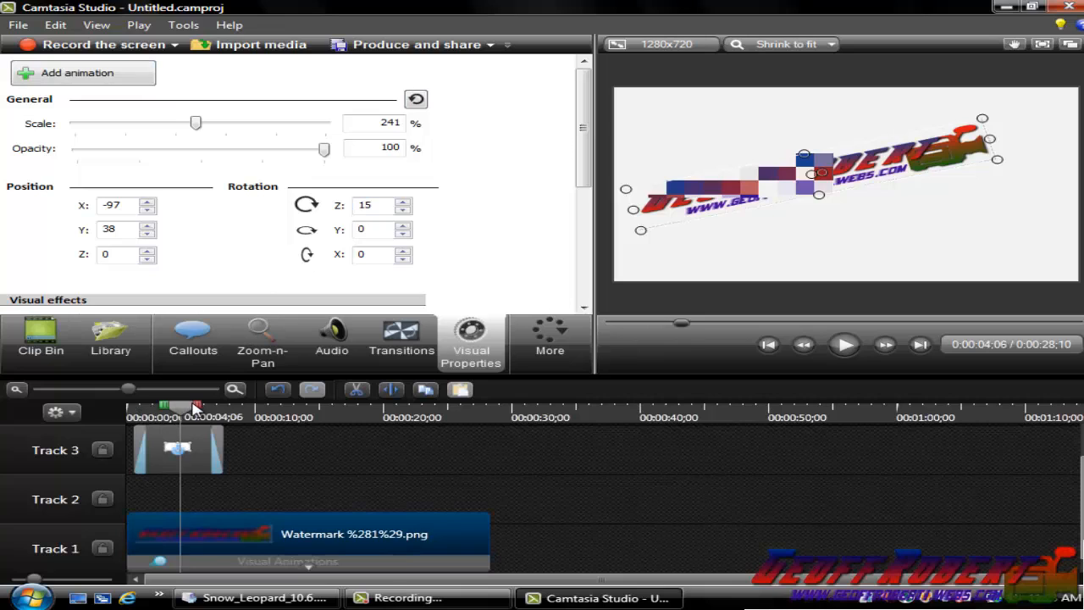
{"action": "left_click_drag", "start_coordinate": [195, 406], "coordinate": [144, 406]}
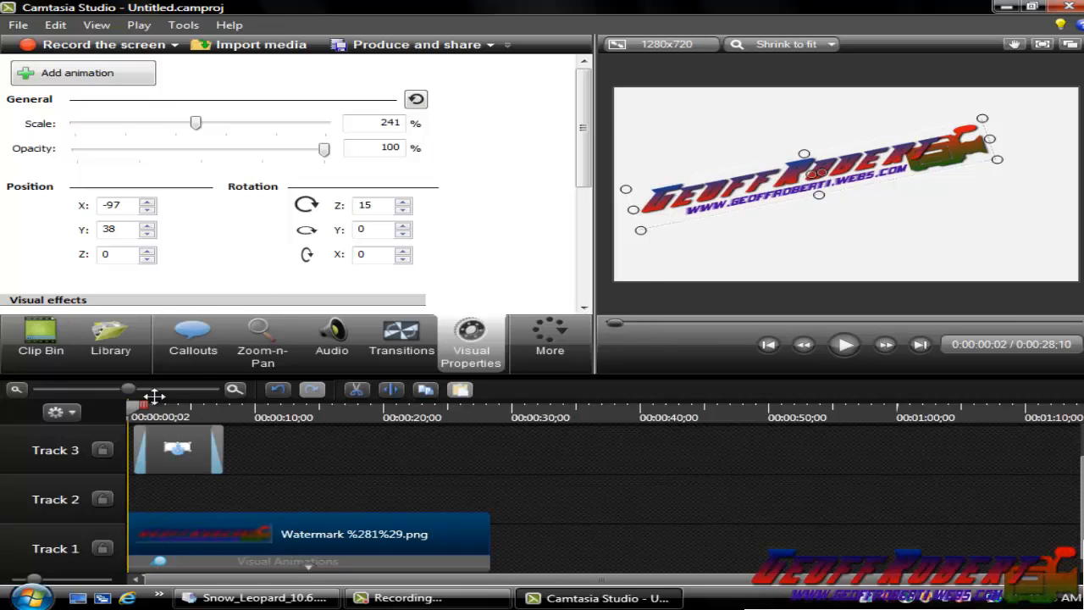
{"action": "mouse_move", "coordinate": [810, 174]}
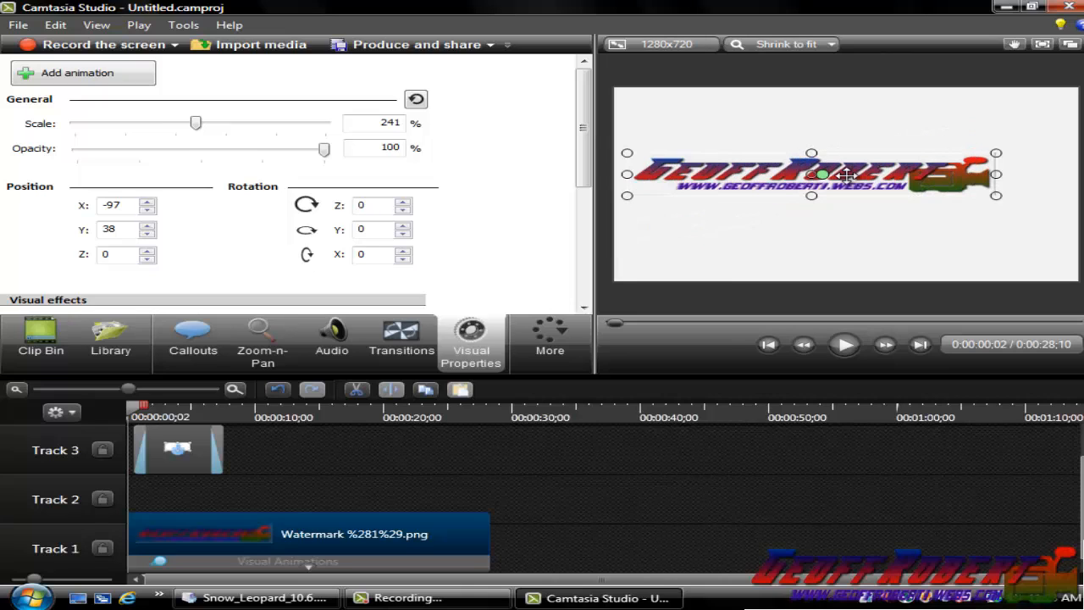
{"action": "mouse_move", "coordinate": [838, 184]}
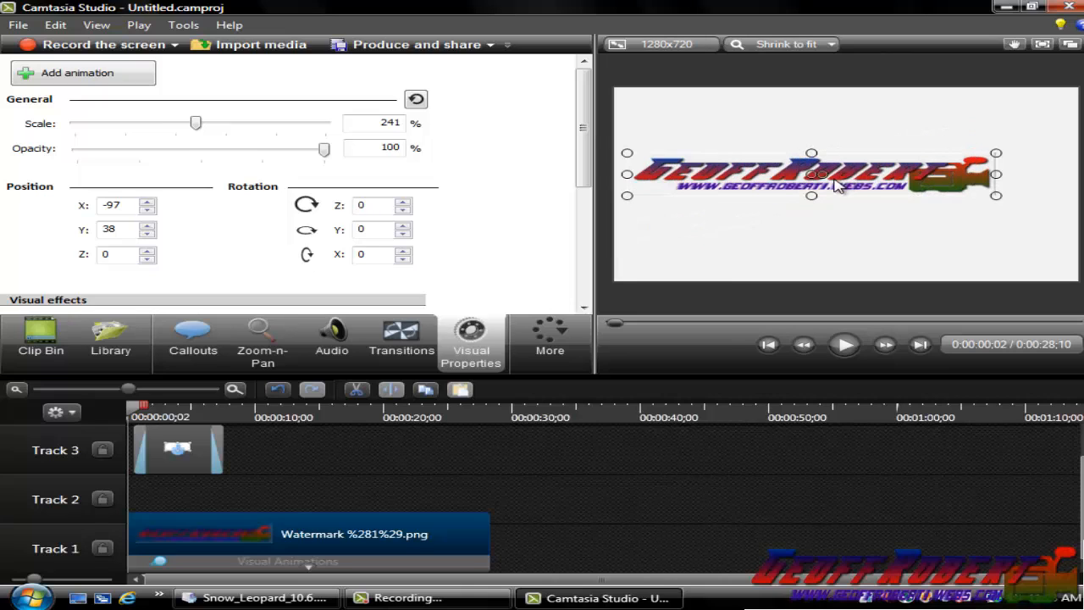
{"action": "mouse_move", "coordinate": [72, 89]}
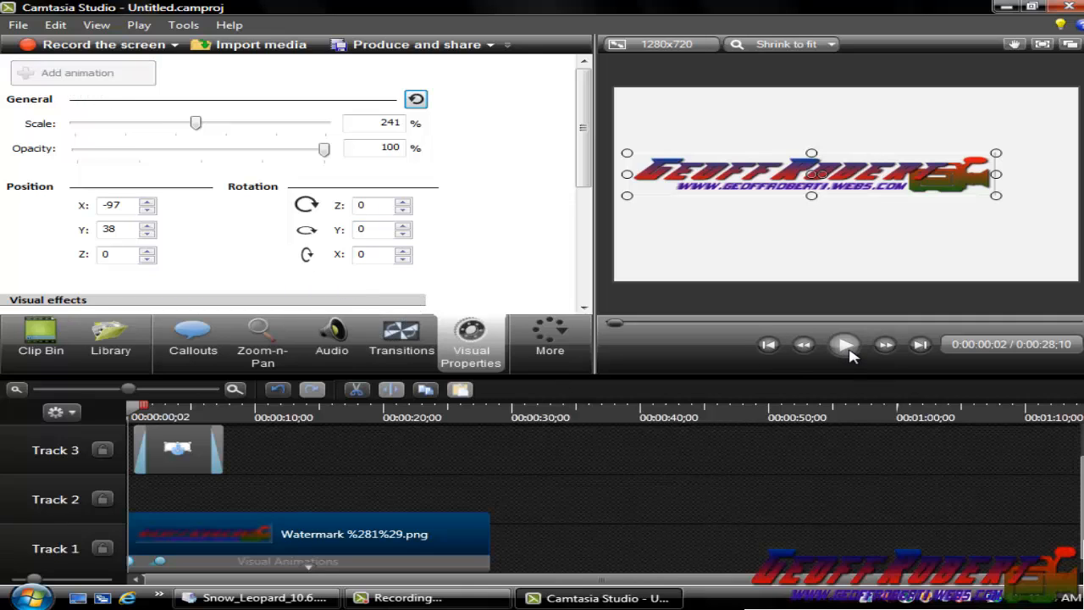
{"action": "left_click", "coordinate": [846, 344]}
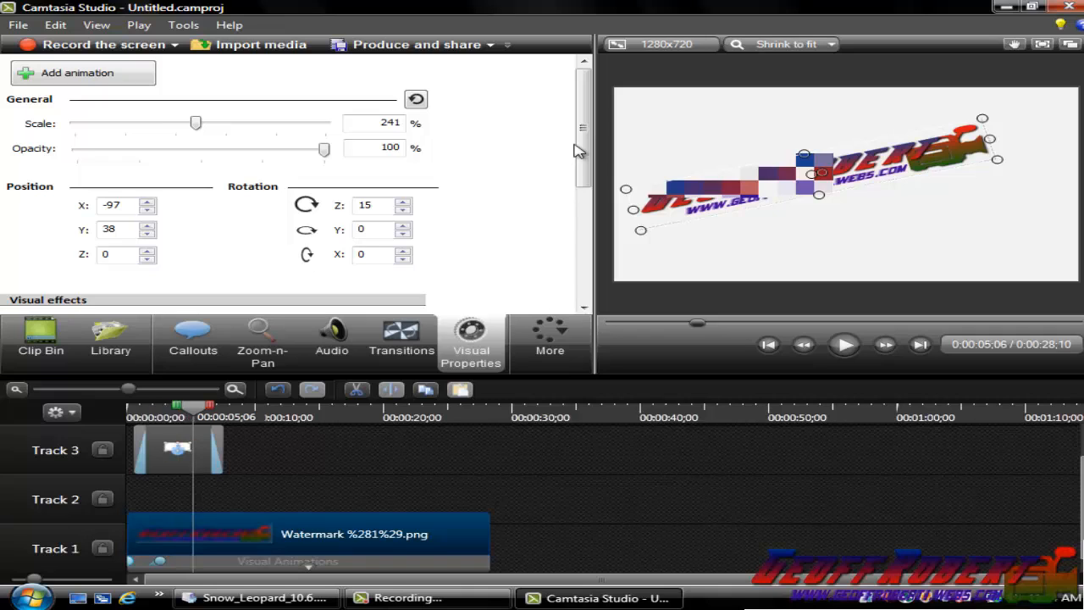
{"action": "mouse_move", "coordinate": [667, 127]}
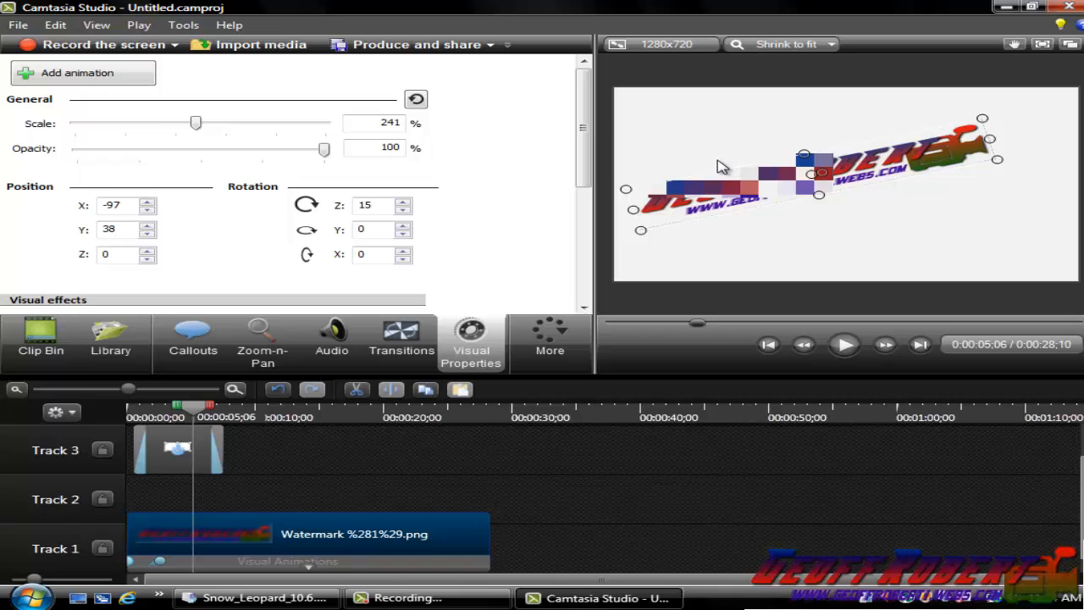
{"action": "mouse_move", "coordinate": [684, 153]}
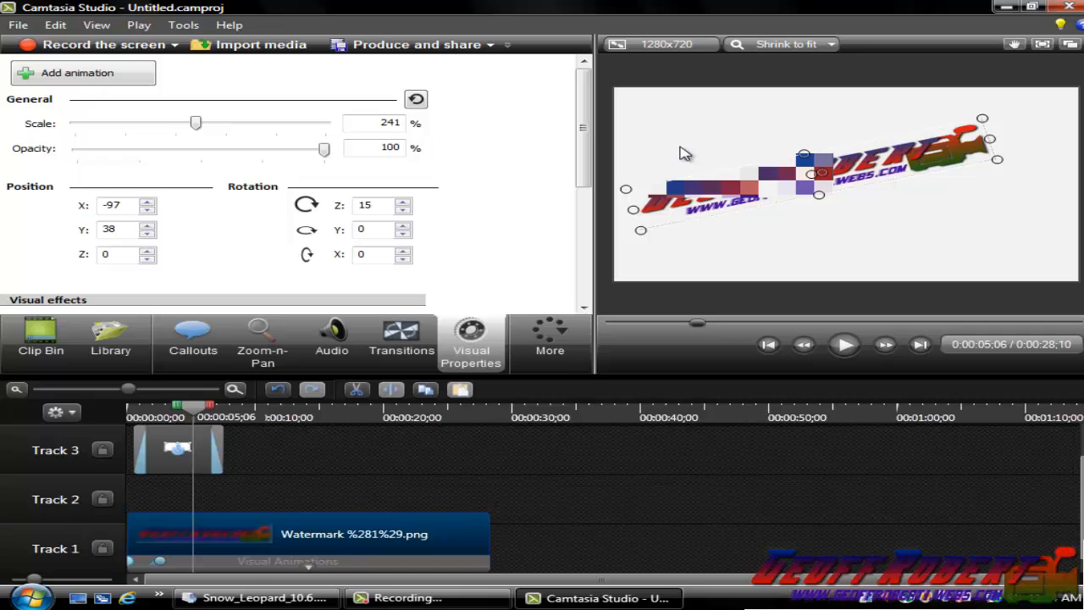
{"action": "mouse_move", "coordinate": [1016, 114]}
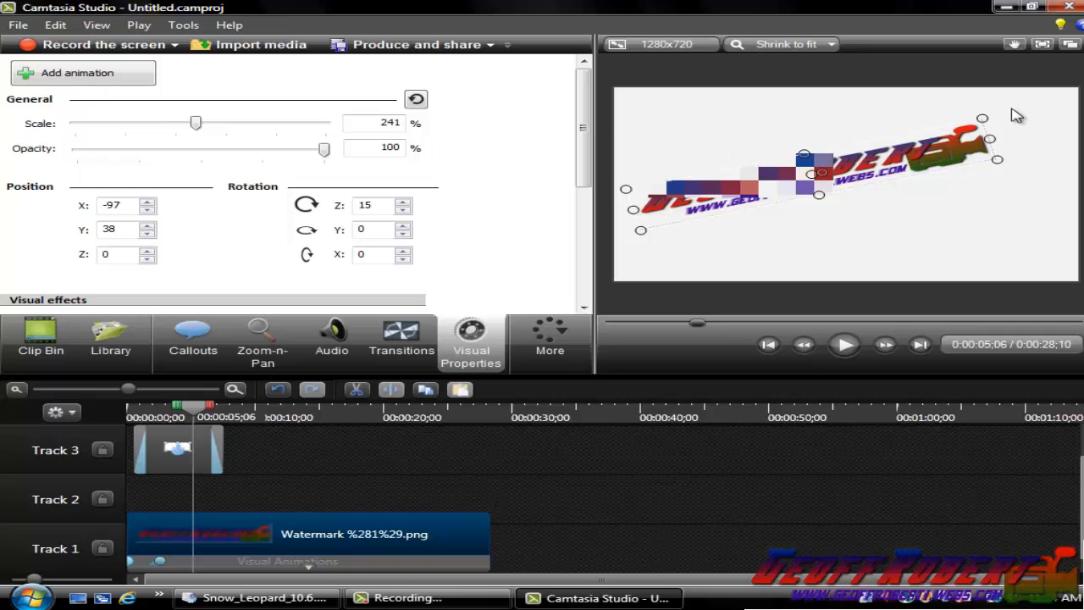
{"action": "mouse_move", "coordinate": [587, 144]}
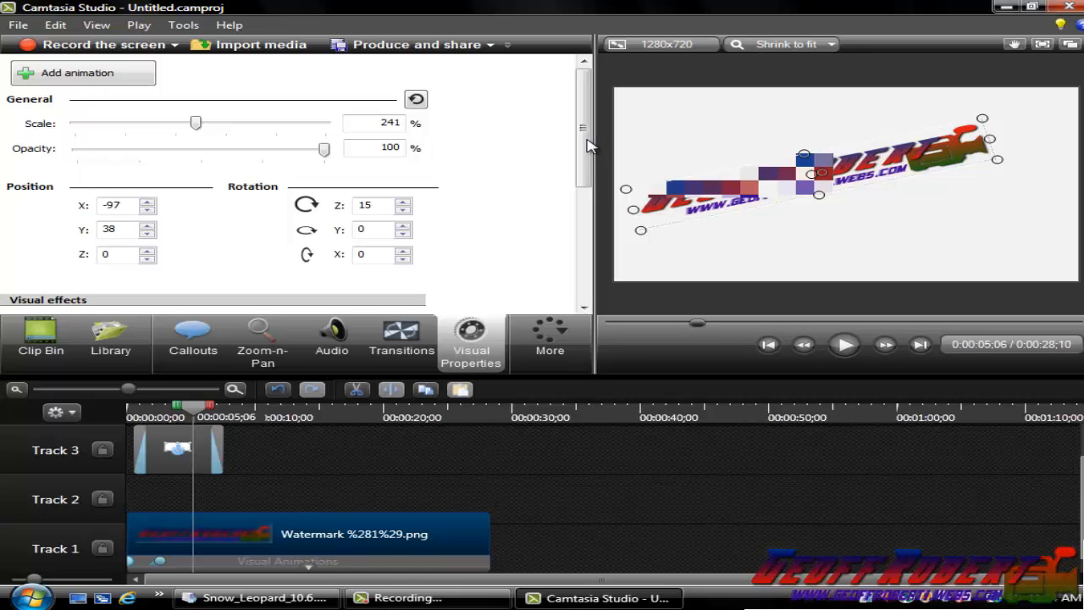
Add a border of thickness 4 around the watermark logo
{"action": "scroll", "scroll_direction": "down", "scroll_amount": 3}
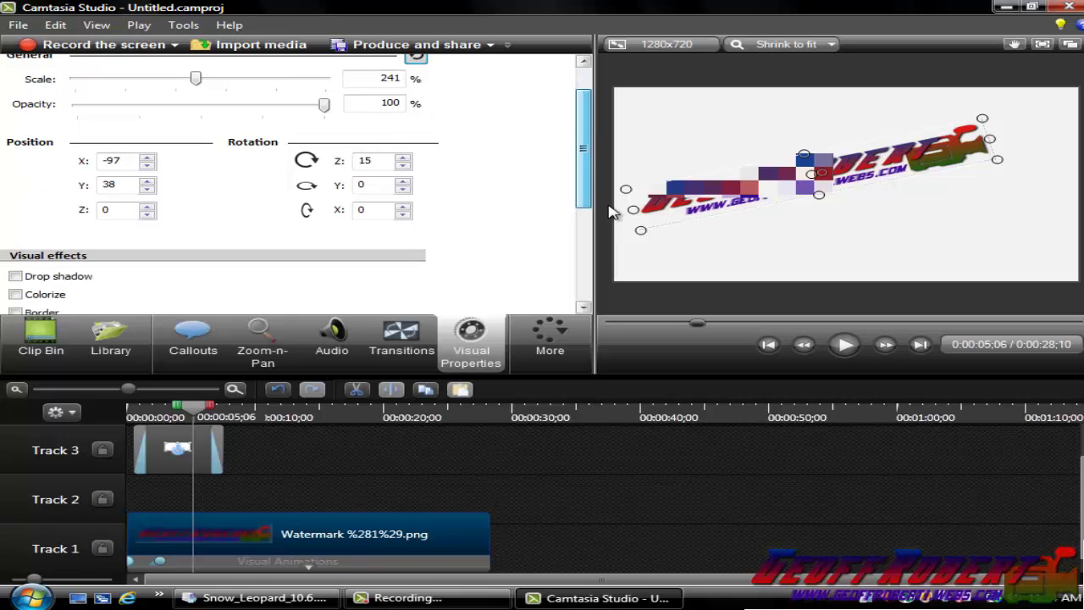
{"action": "scroll", "scroll_direction": "down", "scroll_amount": 3}
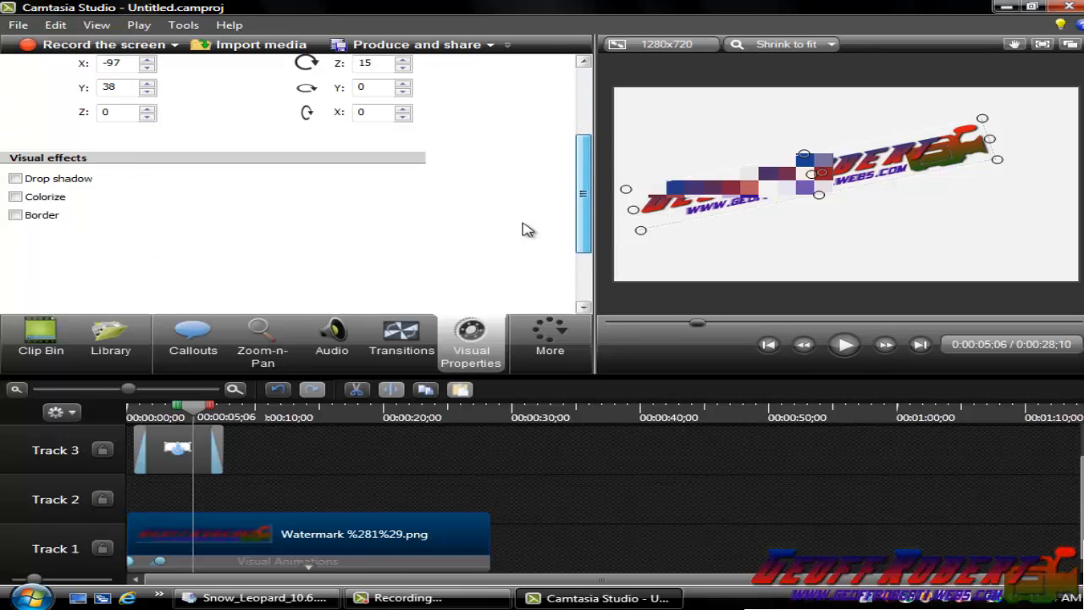
{"action": "left_click", "coordinate": [16, 217]}
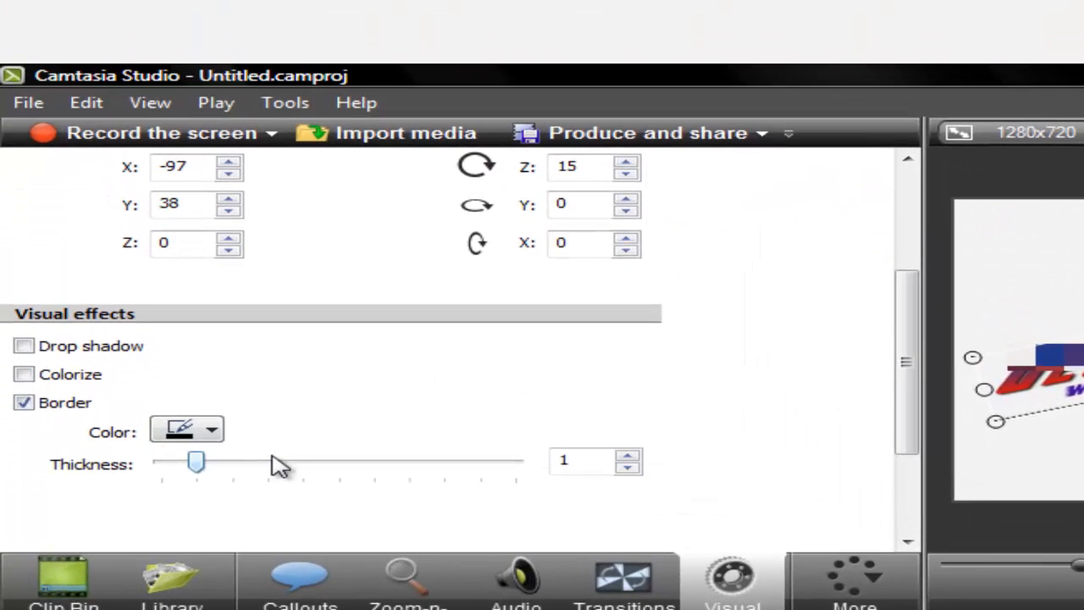
{"action": "left_click_drag", "start_coordinate": [196, 460], "coordinate": [303, 460]}
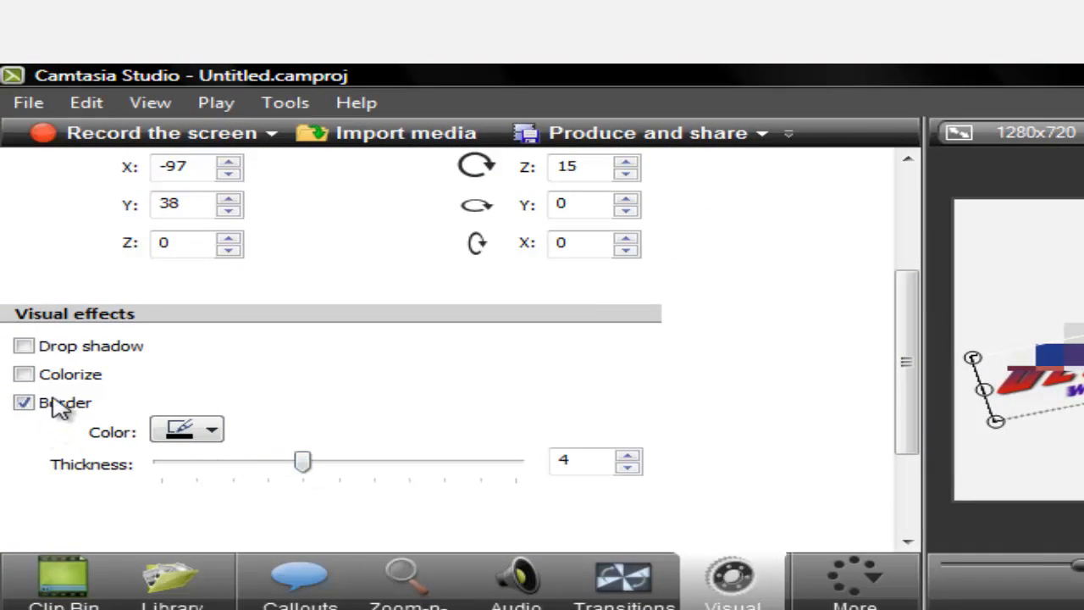
Colorize the logo with the amount set to 39
{"action": "left_click", "coordinate": [21, 373]}
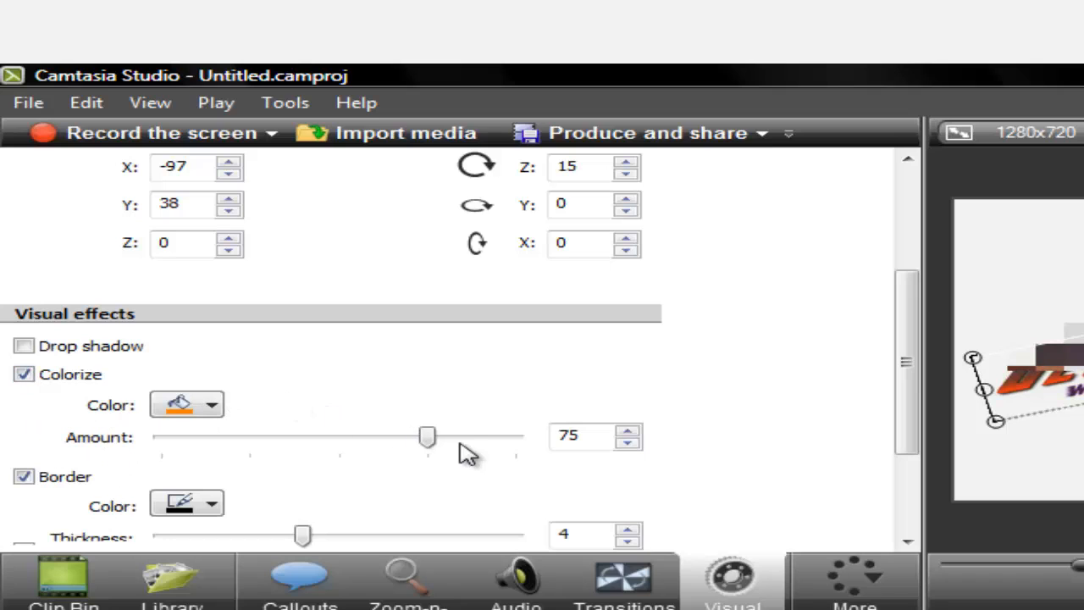
{"action": "left_click_drag", "start_coordinate": [426, 435], "coordinate": [330, 435]}
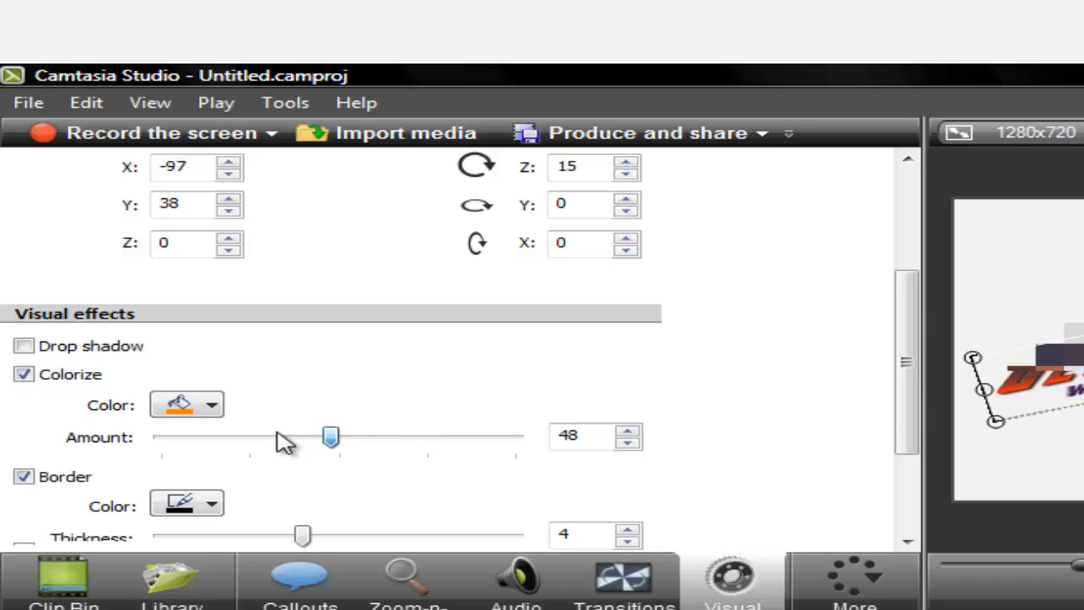
{"action": "left_click_drag", "start_coordinate": [330, 436], "coordinate": [300, 436]}
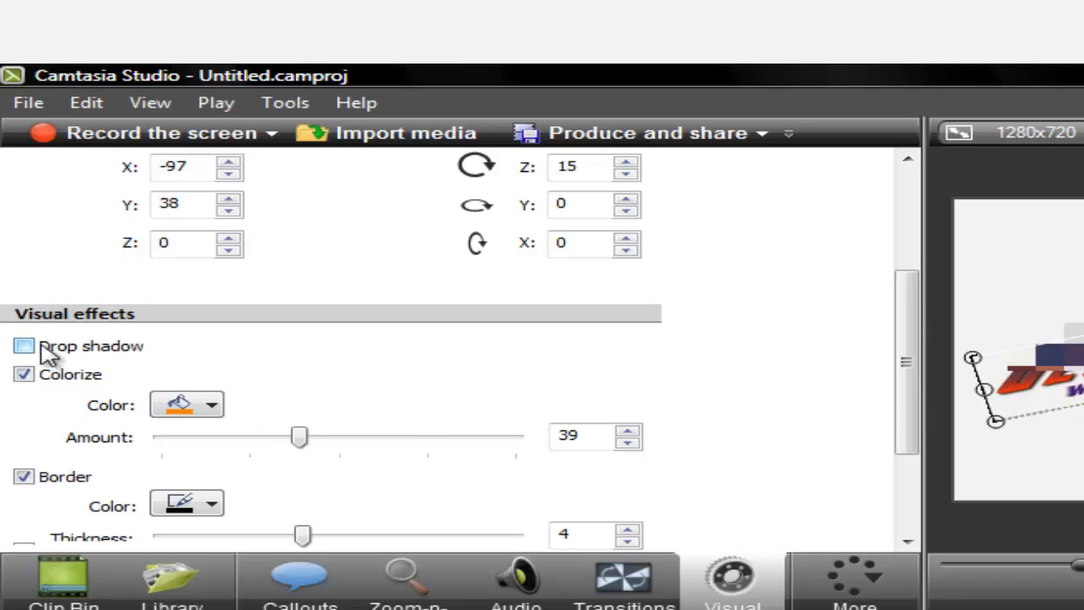
Enable a drop shadow with distance 38 and an adjusted direction
{"action": "left_click", "coordinate": [23, 347]}
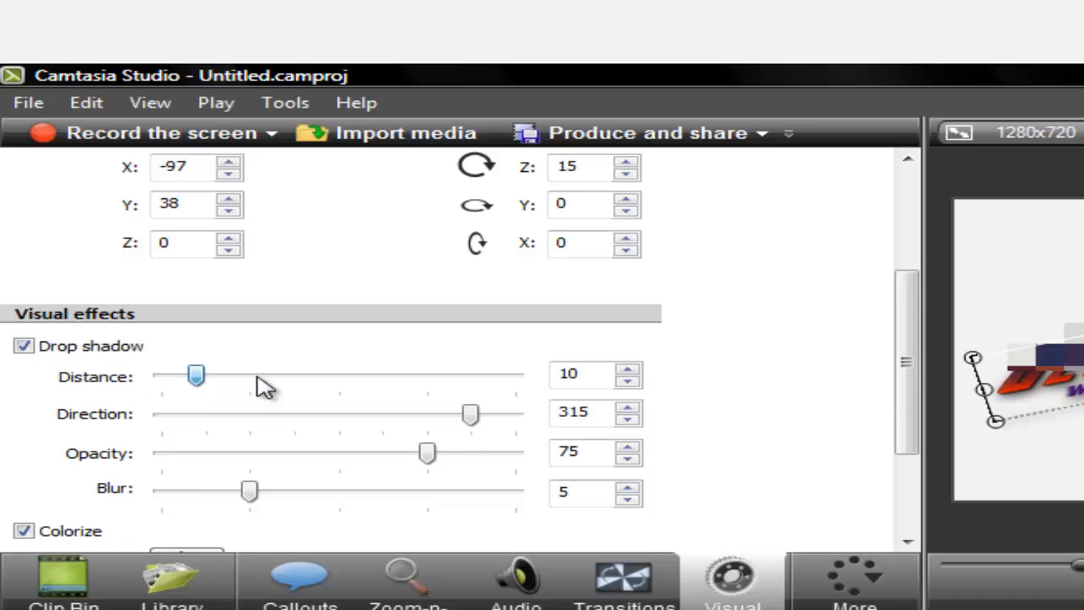
{"action": "left_click_drag", "start_coordinate": [196, 375], "coordinate": [278, 375]}
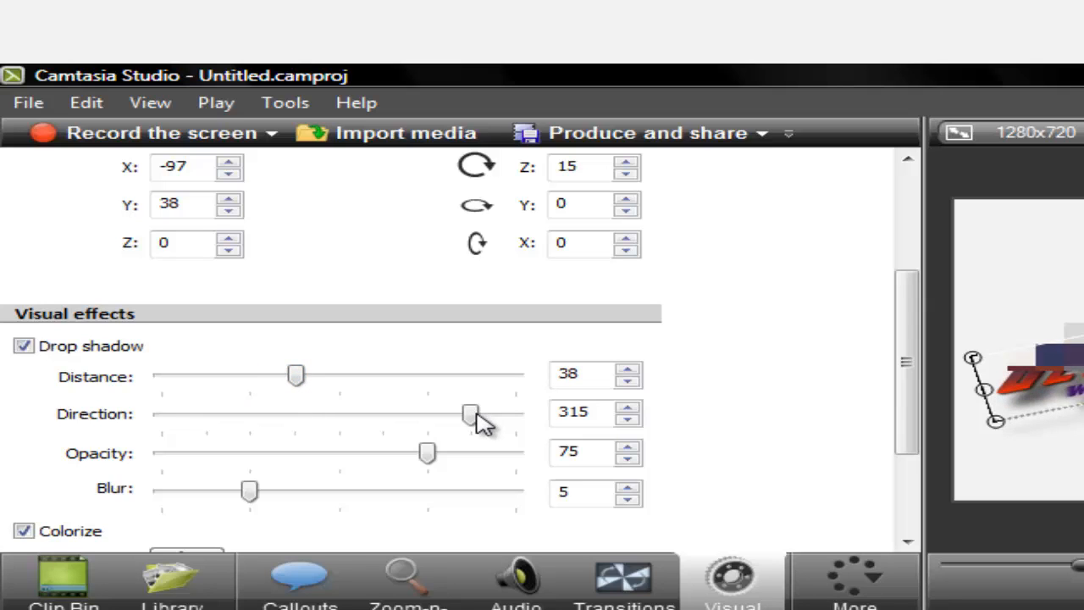
{"action": "left_click_drag", "start_coordinate": [470, 413], "coordinate": [329, 413]}
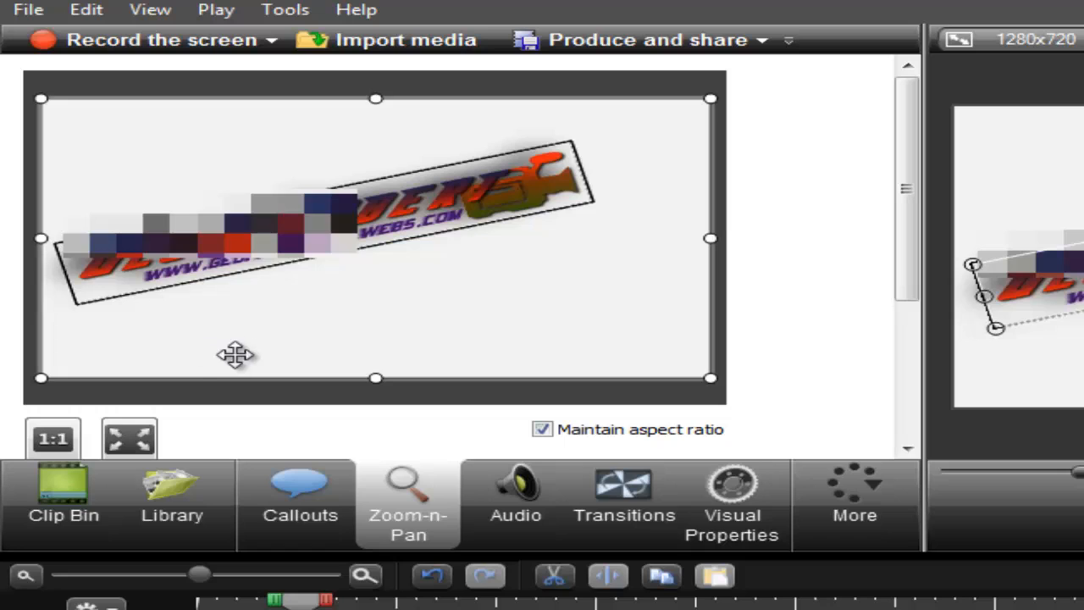
{"action": "mouse_move", "coordinate": [17, 107]}
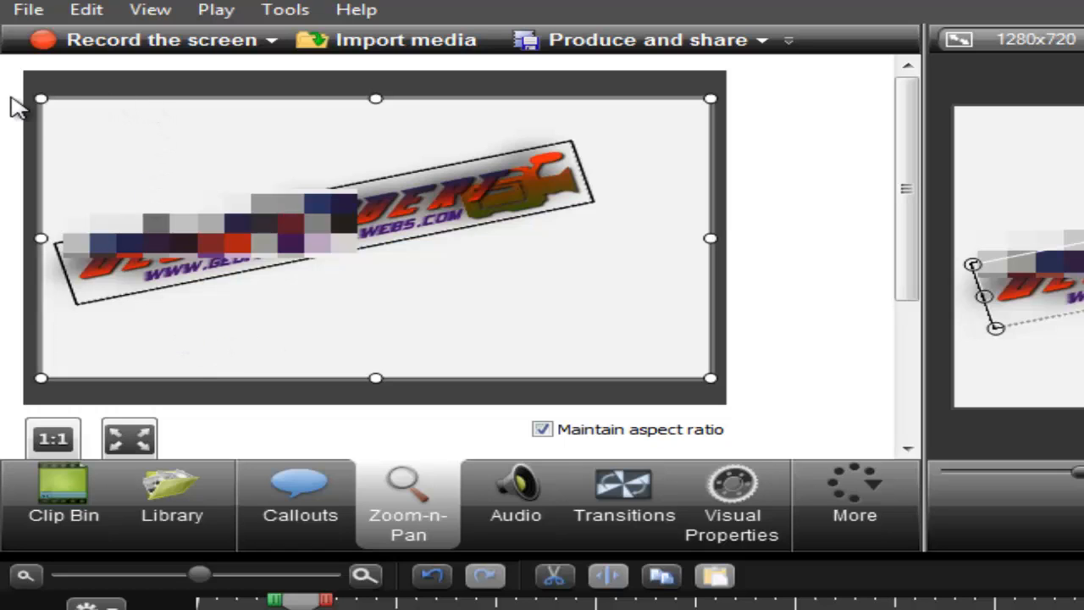
{"action": "mouse_move", "coordinate": [246, 152]}
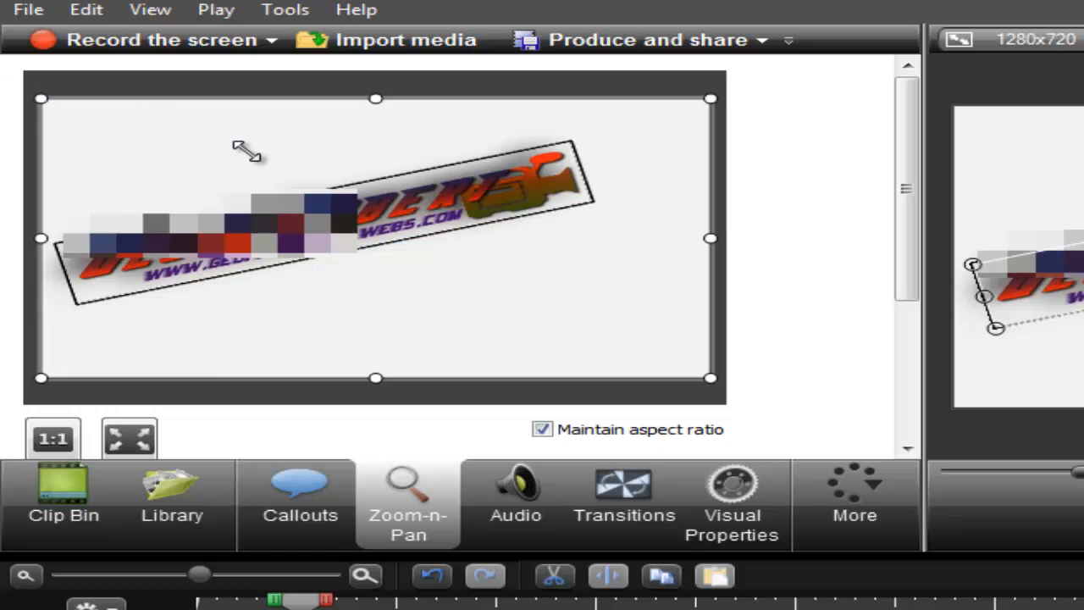
Shrink the Zoom-n-Pan rectangle tighter around the tilted logo
{"action": "left_click_drag", "start_coordinate": [38, 98], "coordinate": [123, 132]}
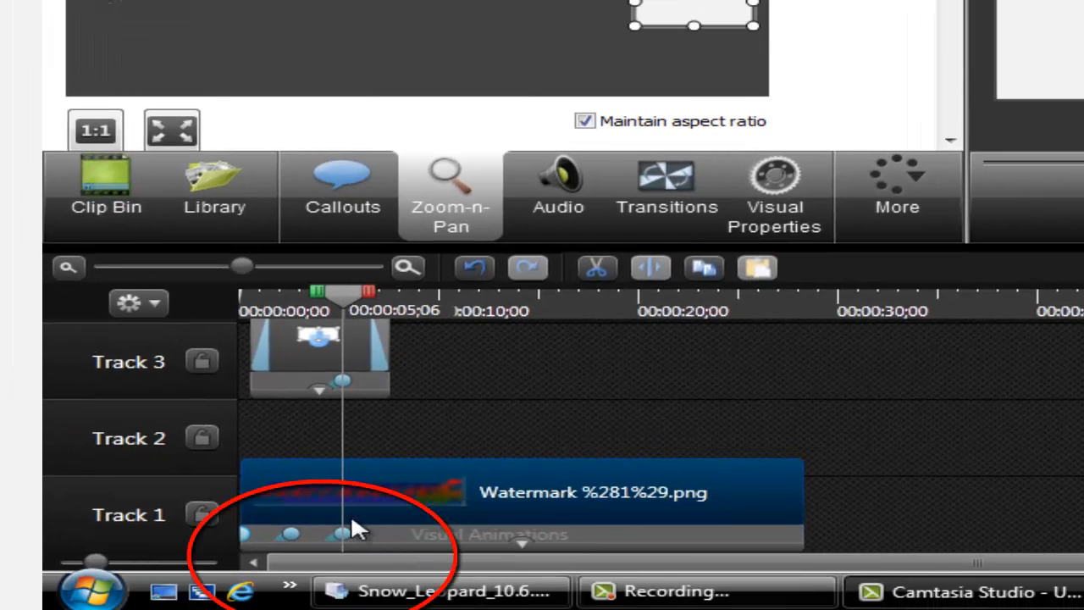
{"action": "mouse_move", "coordinate": [609, 302]}
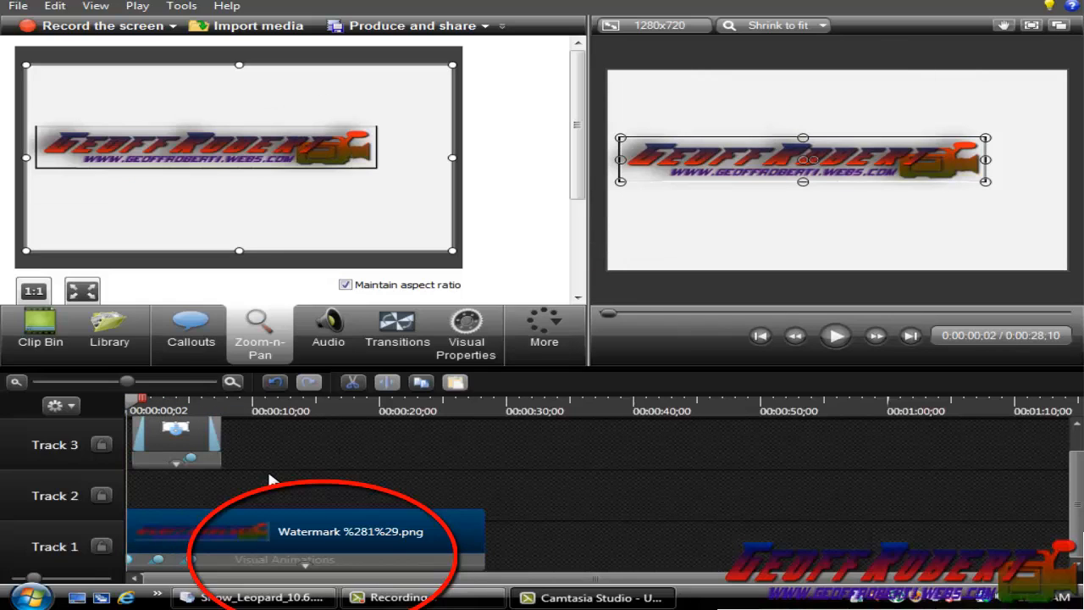
{"action": "mouse_move", "coordinate": [104, 589]}
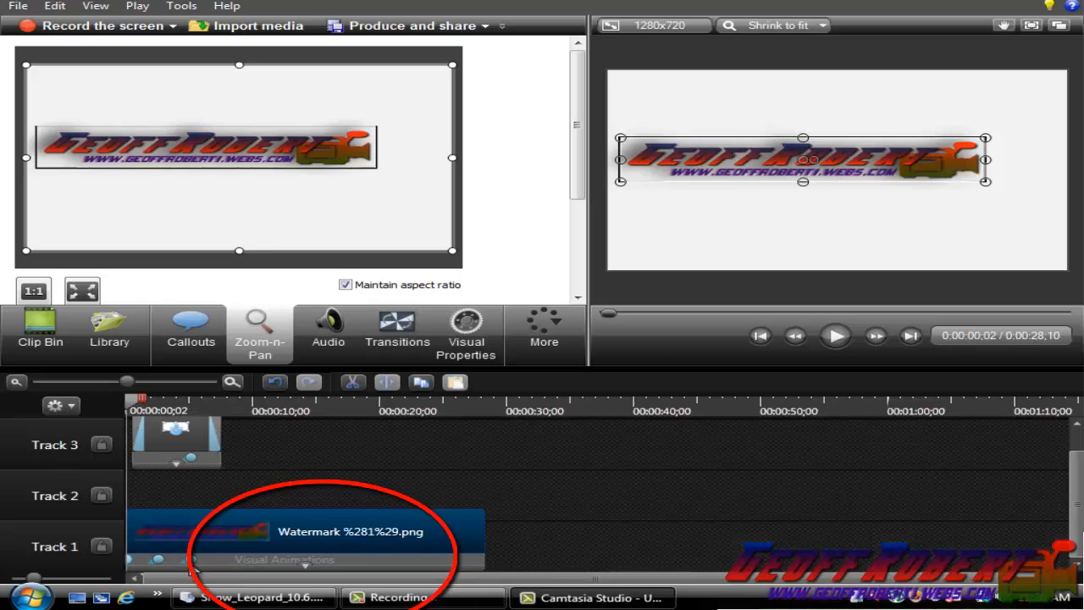
{"action": "mouse_move", "coordinate": [169, 563]}
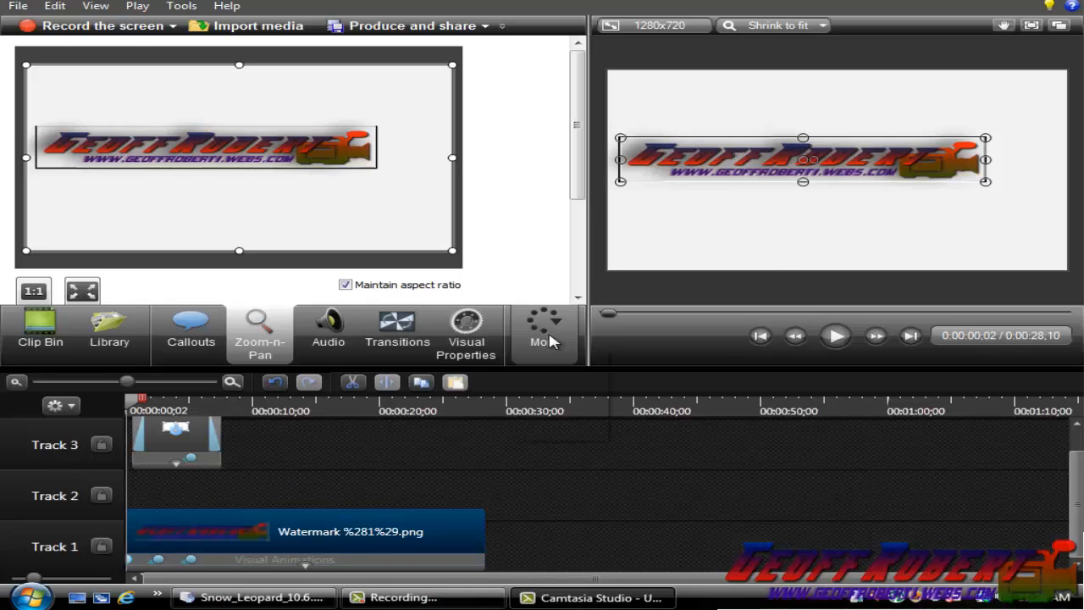
{"action": "mouse_move", "coordinate": [554, 342]}
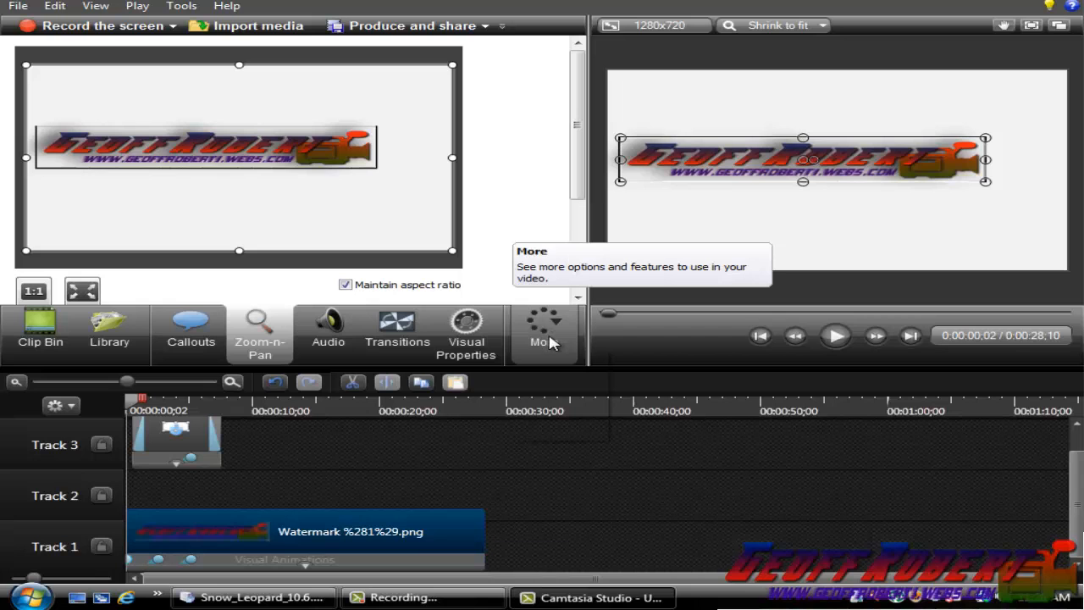
{"action": "mouse_move", "coordinate": [539, 381]}
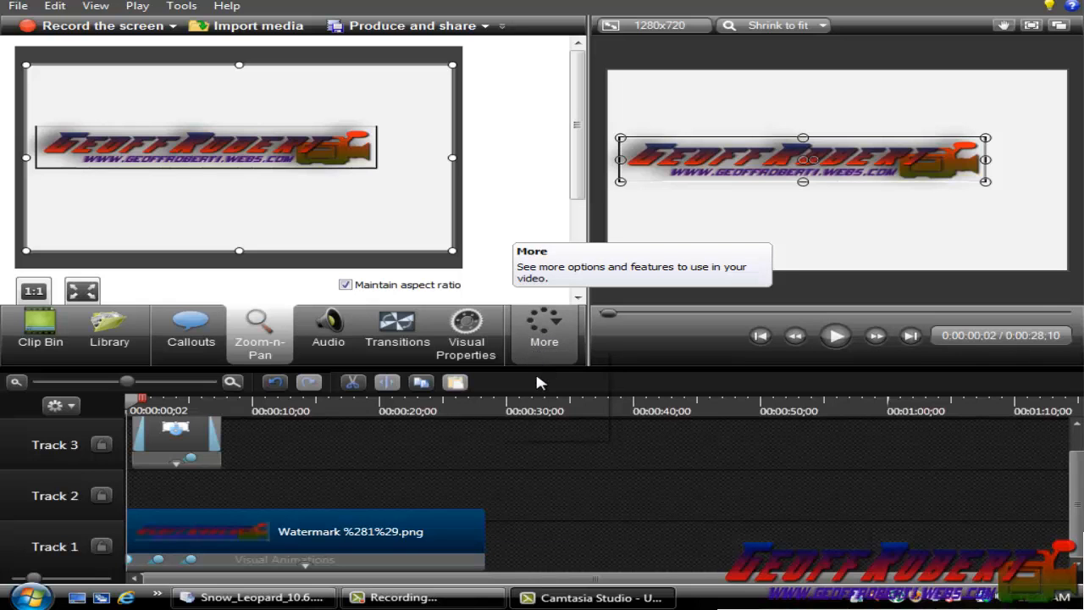
{"action": "mouse_move", "coordinate": [548, 284]}
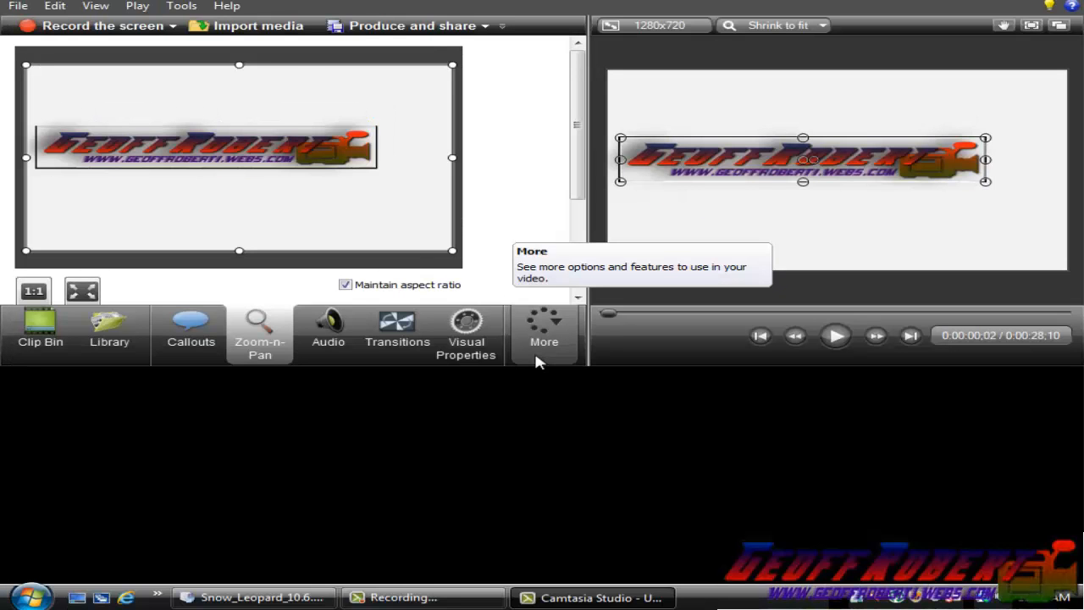
Open Cursor Effects from the More feature list
{"action": "left_click", "coordinate": [543, 330]}
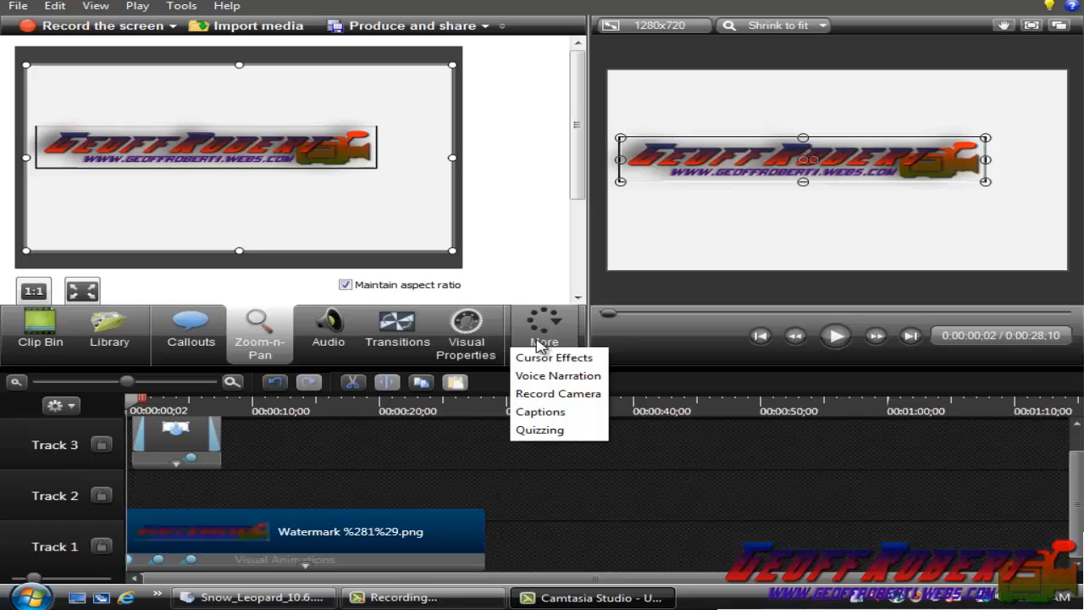
{"action": "mouse_move", "coordinate": [552, 357]}
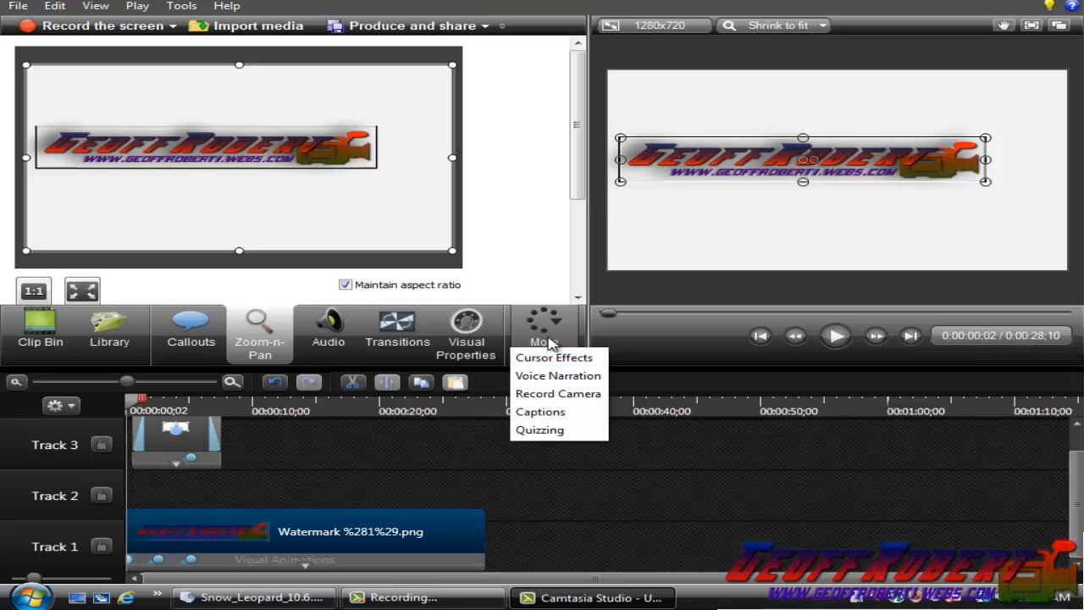
{"action": "mouse_move", "coordinate": [554, 357]}
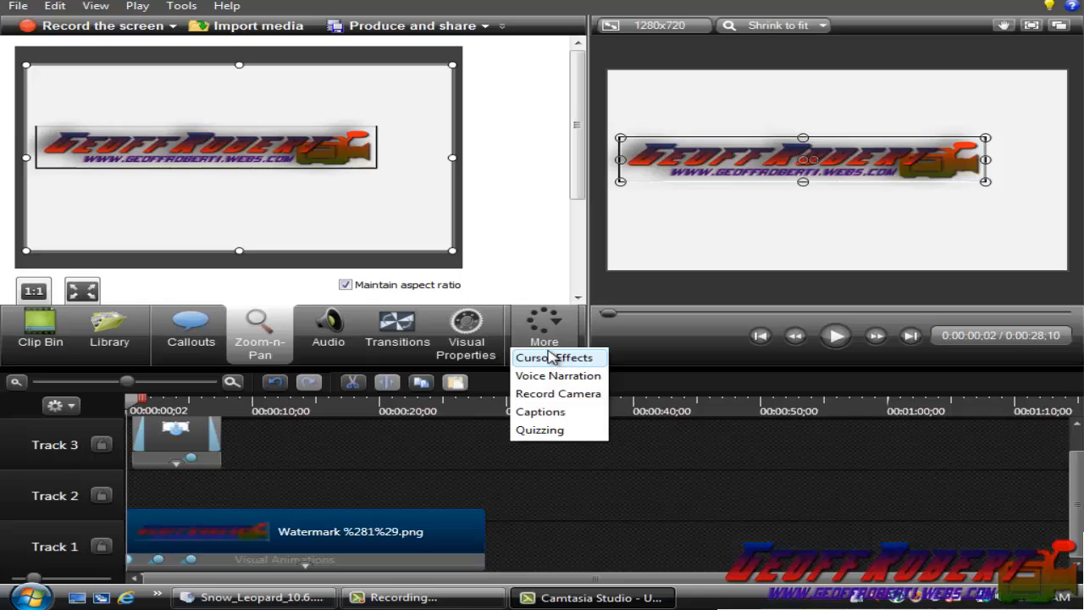
{"action": "mouse_move", "coordinate": [575, 360]}
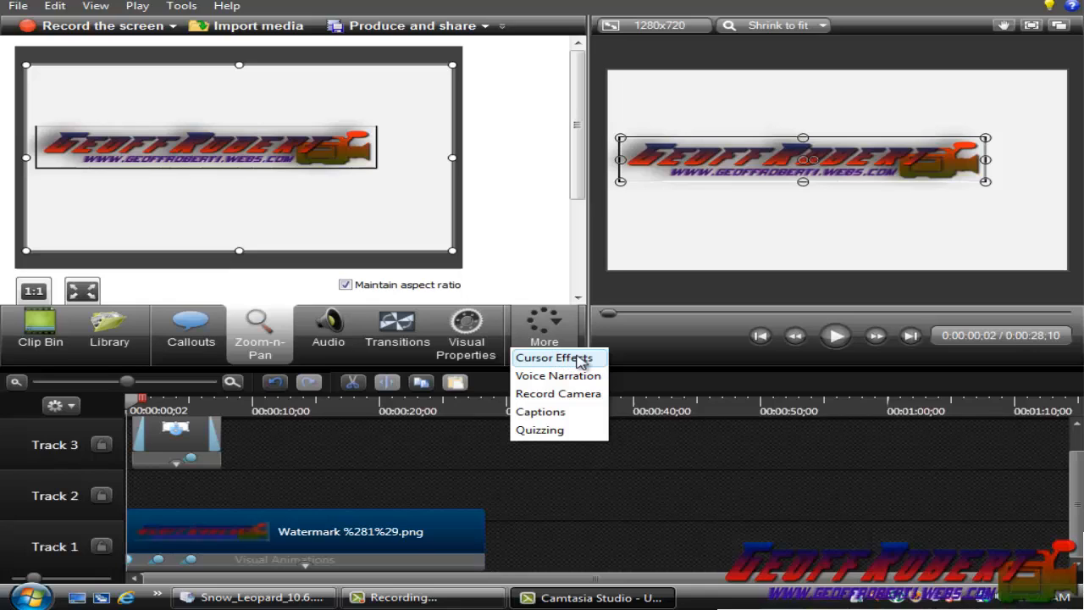
{"action": "left_click", "coordinate": [552, 357]}
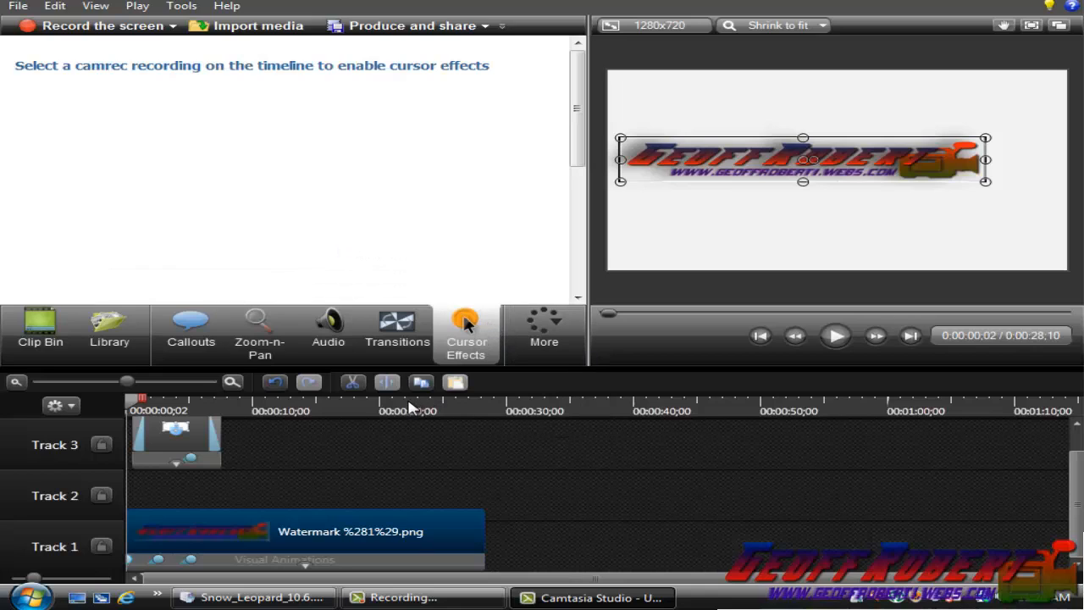
{"action": "mouse_move", "coordinate": [351, 416]}
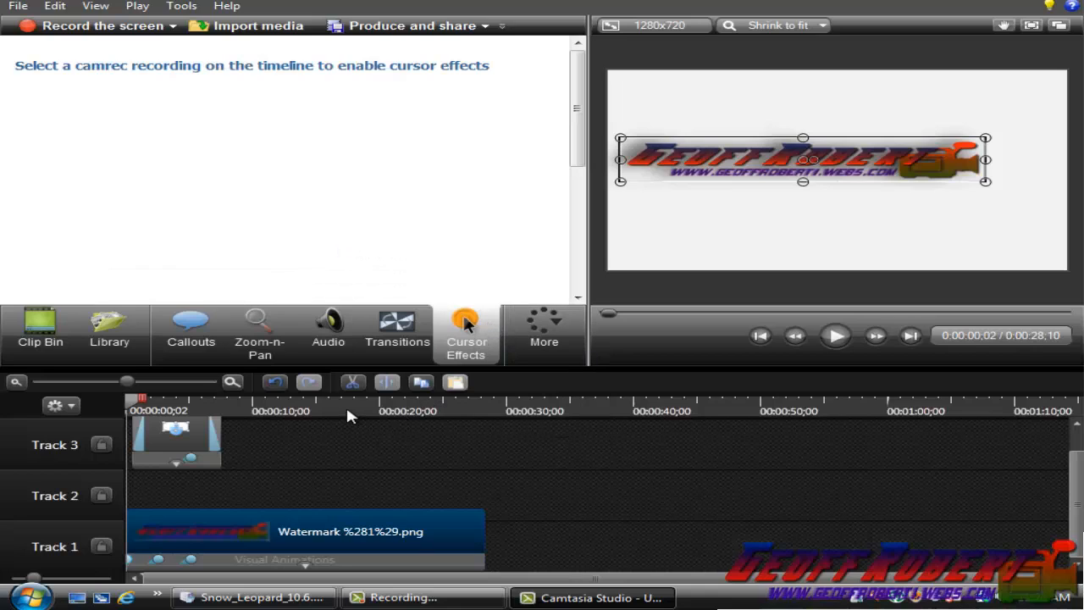
{"action": "mouse_move", "coordinate": [249, 35]}
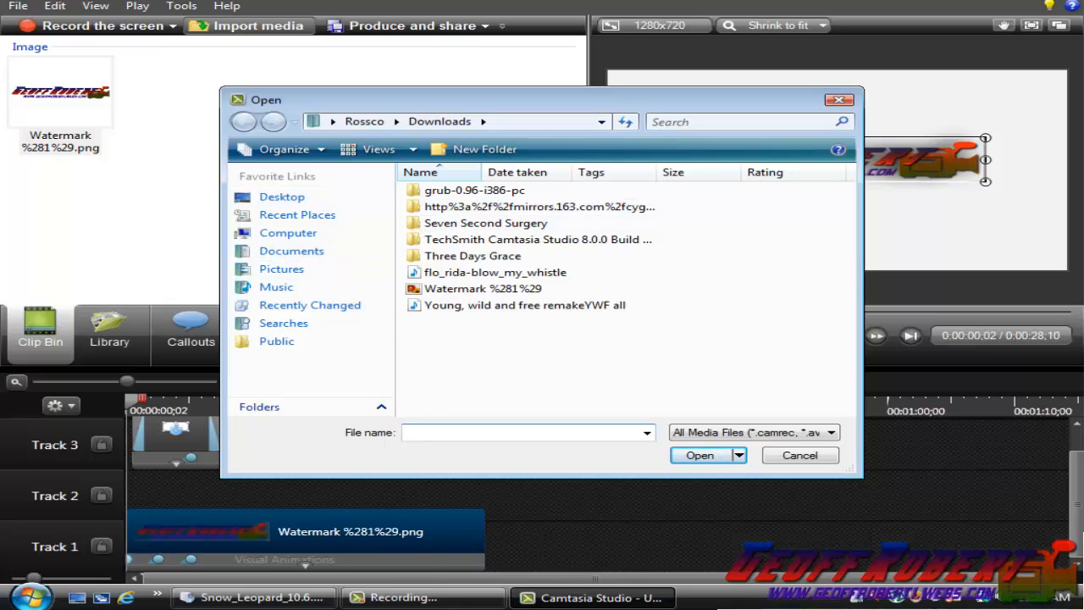
Search the system for the Episode1 recording, then cancel the media import dialog
{"action": "left_click", "coordinate": [32, 591]}
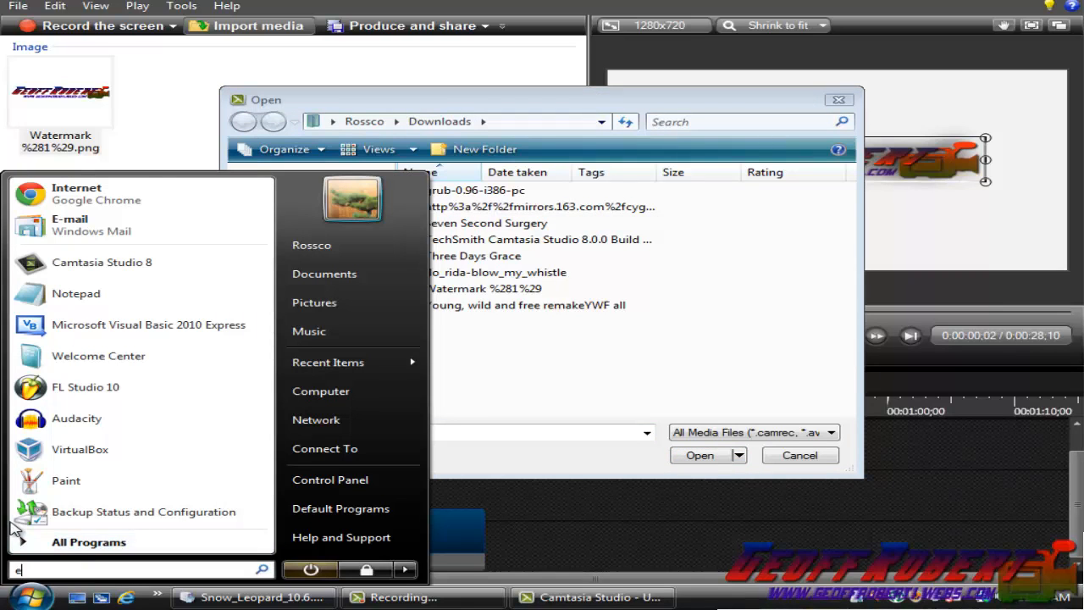
{"action": "type", "text": "pisode1"}
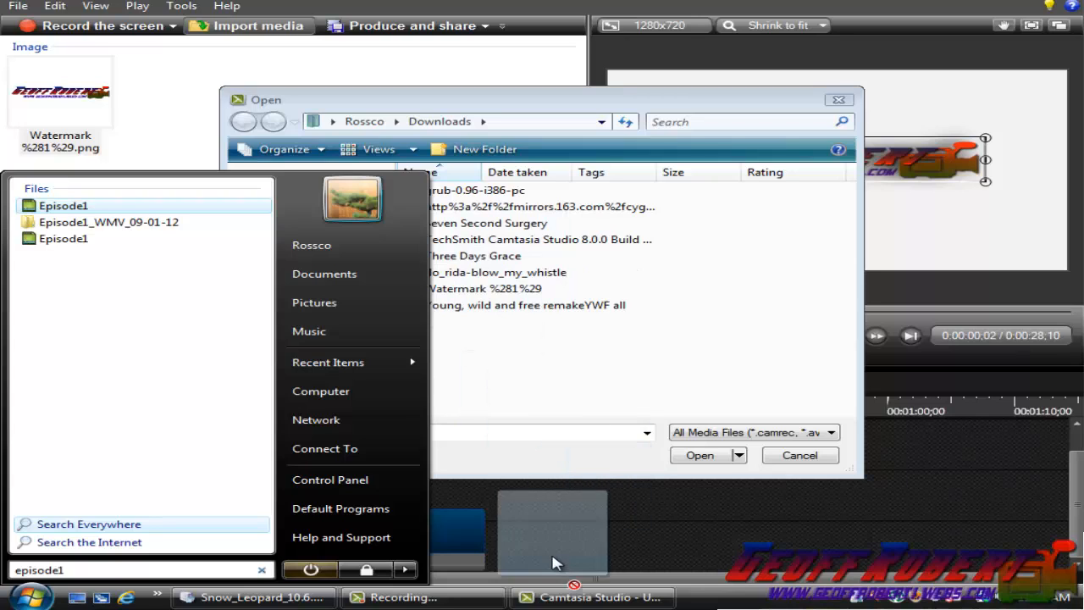
{"action": "mouse_move", "coordinate": [524, 388]}
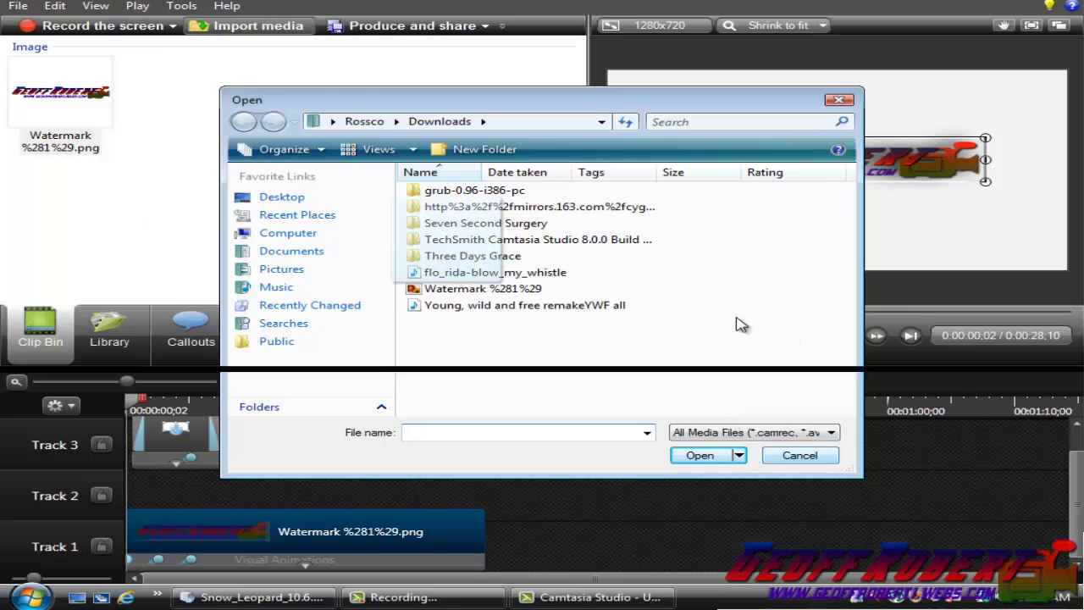
{"action": "left_click", "coordinate": [799, 455]}
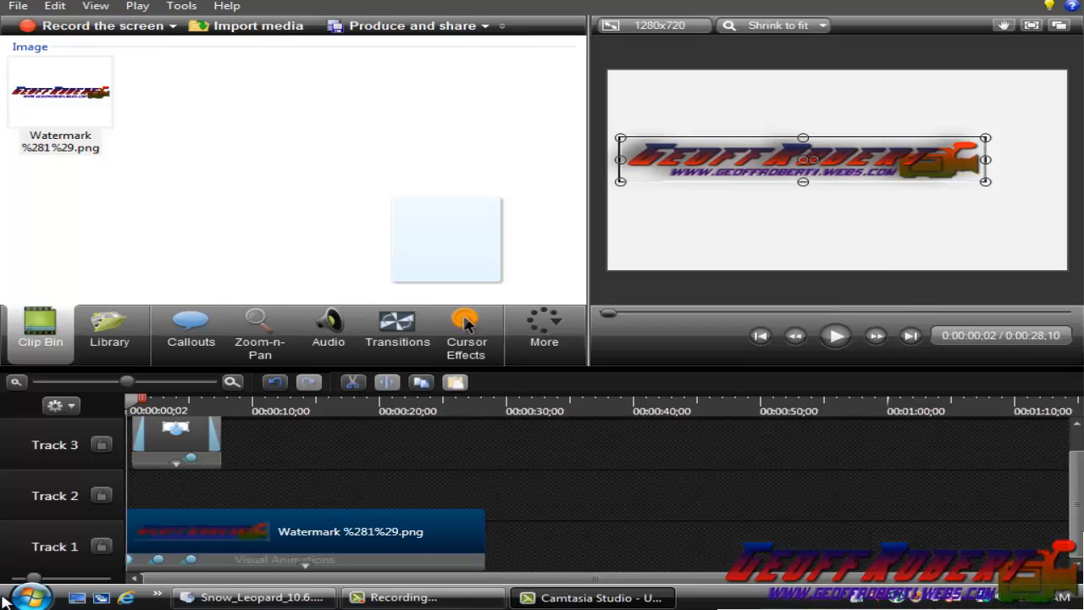
{"action": "left_click", "coordinate": [36, 590]}
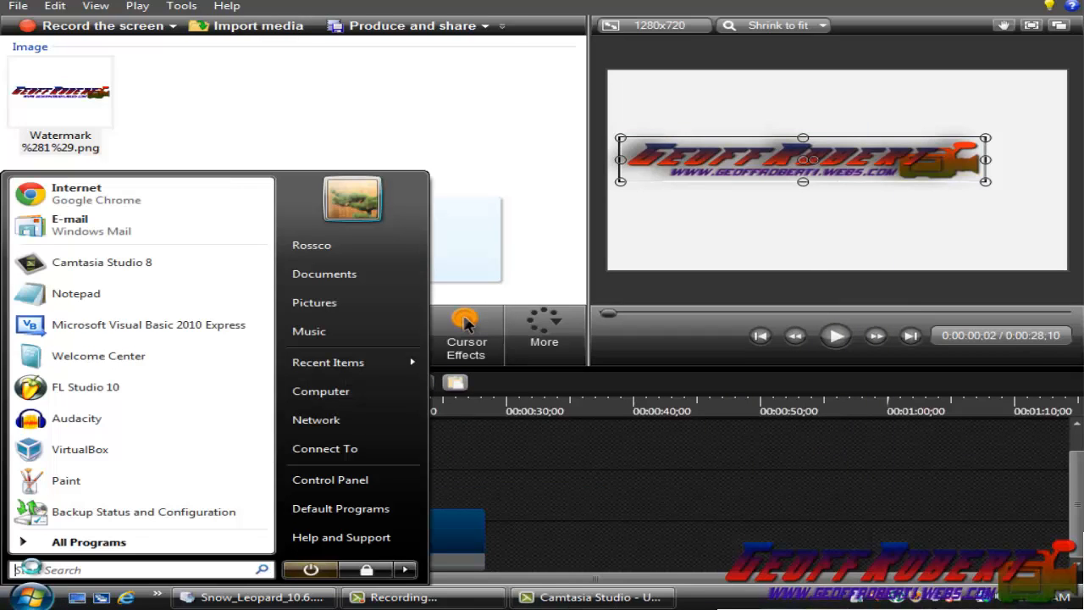
{"action": "type", "text": "Episode1"}
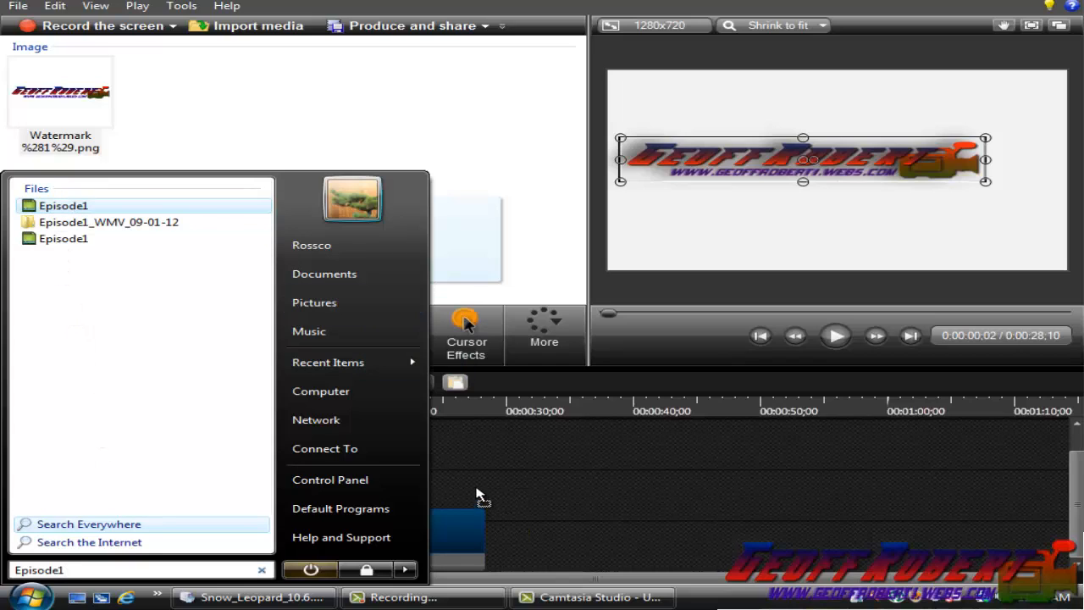
{"action": "mouse_move", "coordinate": [472, 496]}
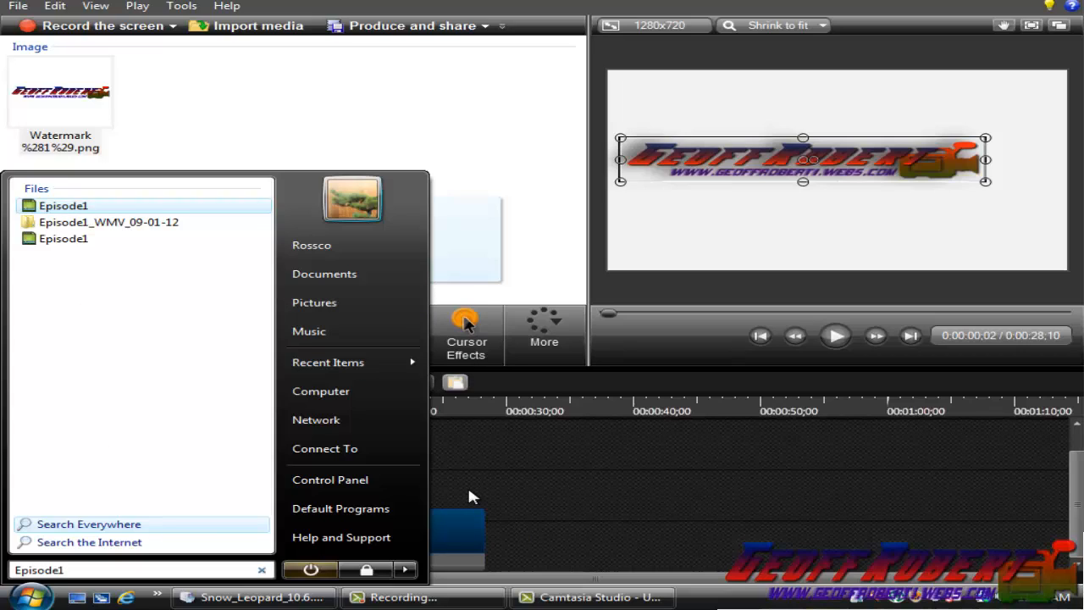
{"action": "mouse_move", "coordinate": [461, 463]}
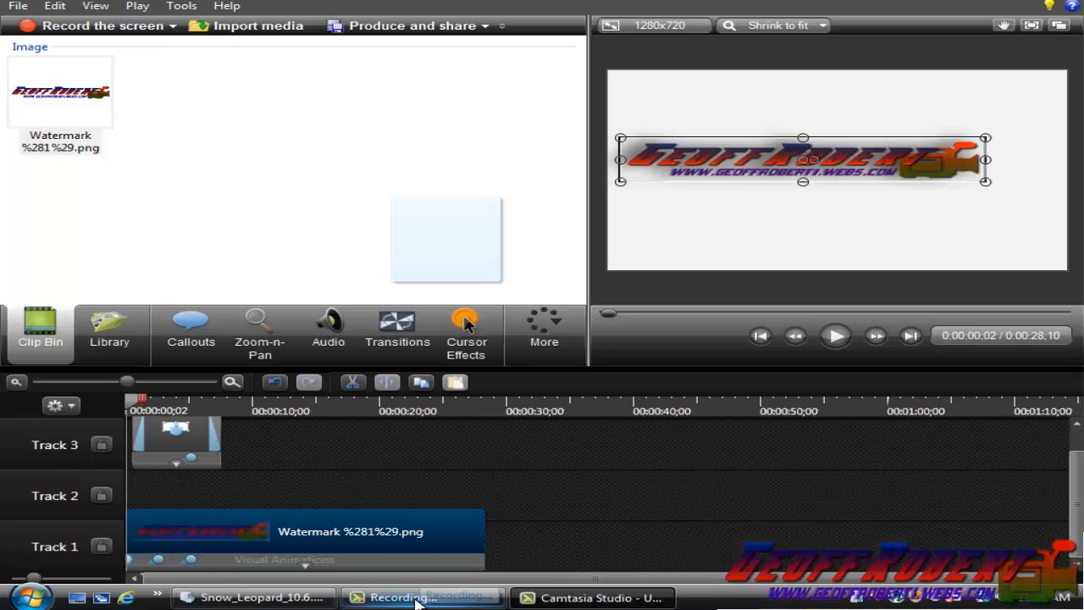
{"action": "mouse_move", "coordinate": [457, 249]}
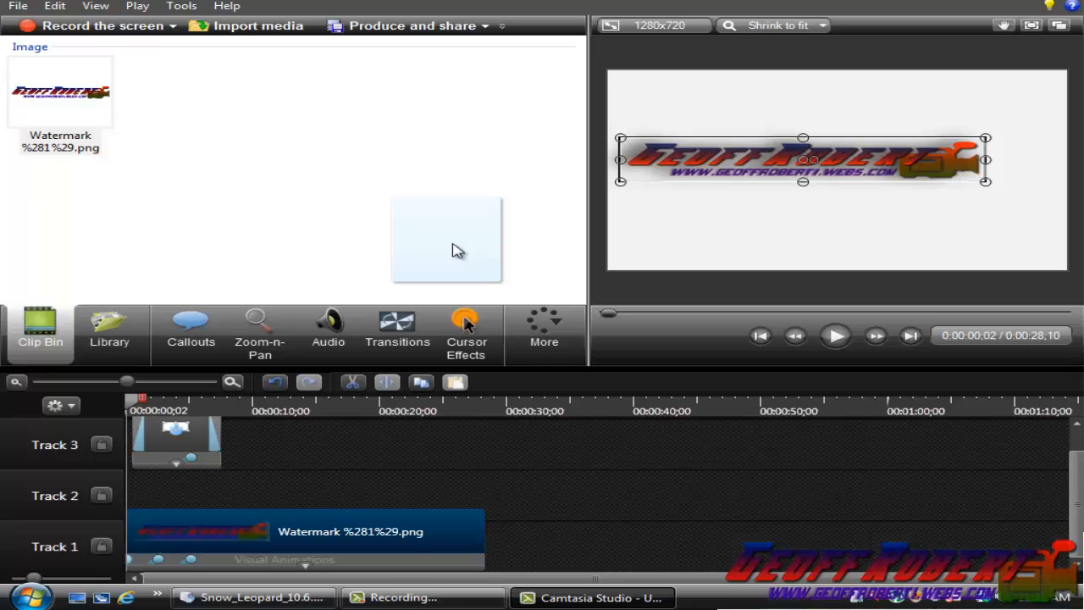
{"action": "mouse_move", "coordinate": [484, 385]}
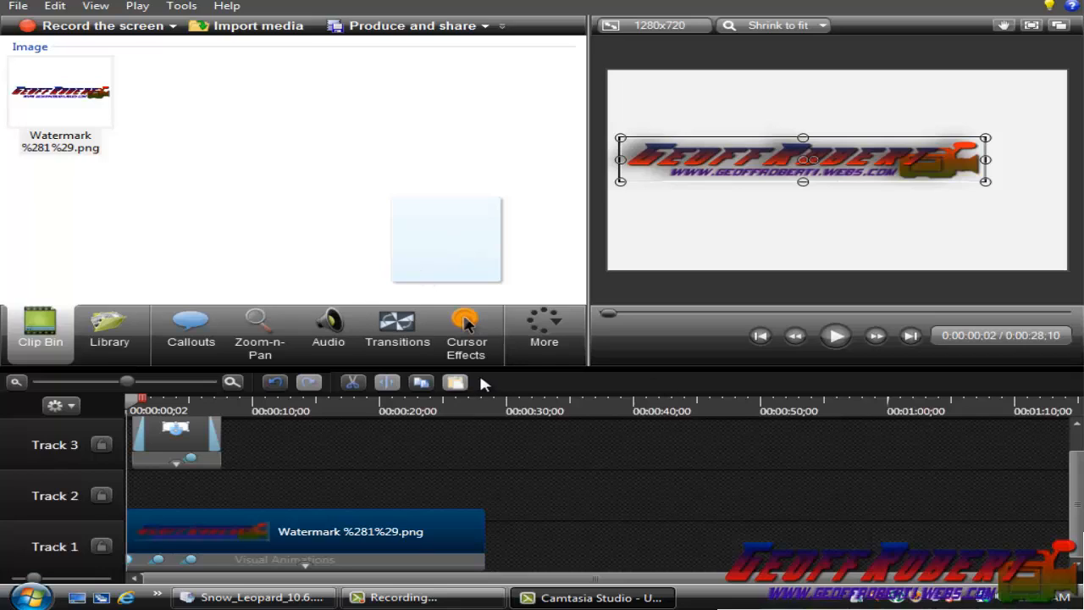
{"action": "mouse_move", "coordinate": [341, 404]}
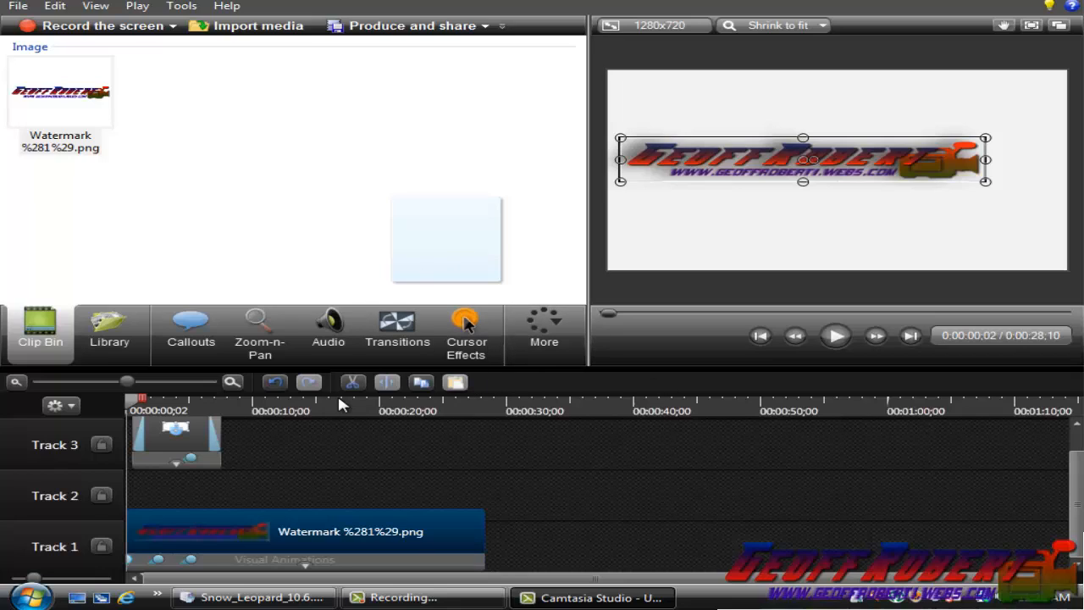
{"action": "mouse_move", "coordinate": [281, 393]}
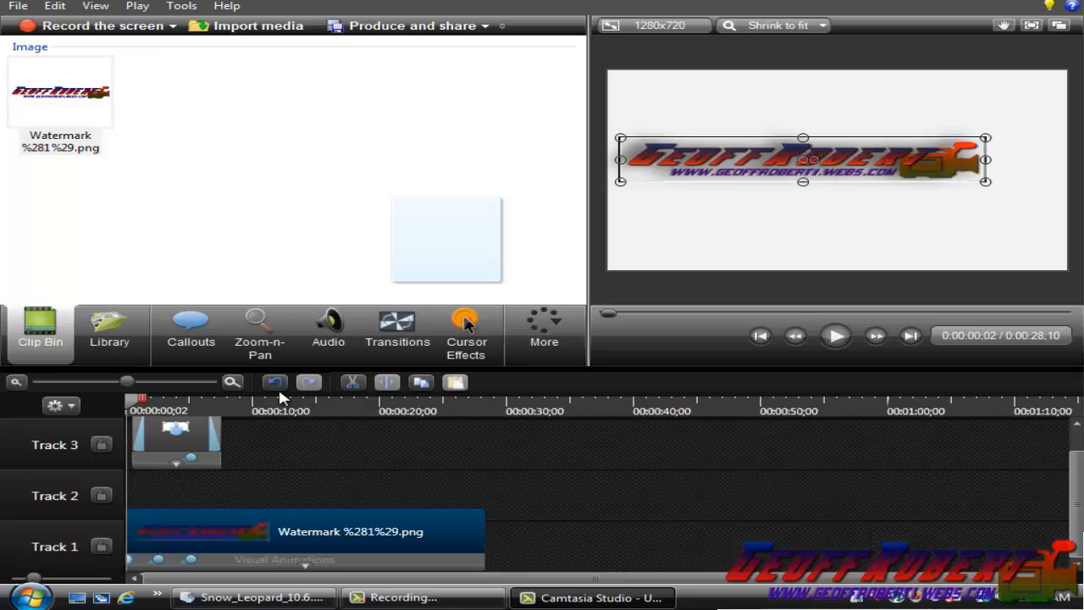
{"action": "mouse_move", "coordinate": [294, 399]}
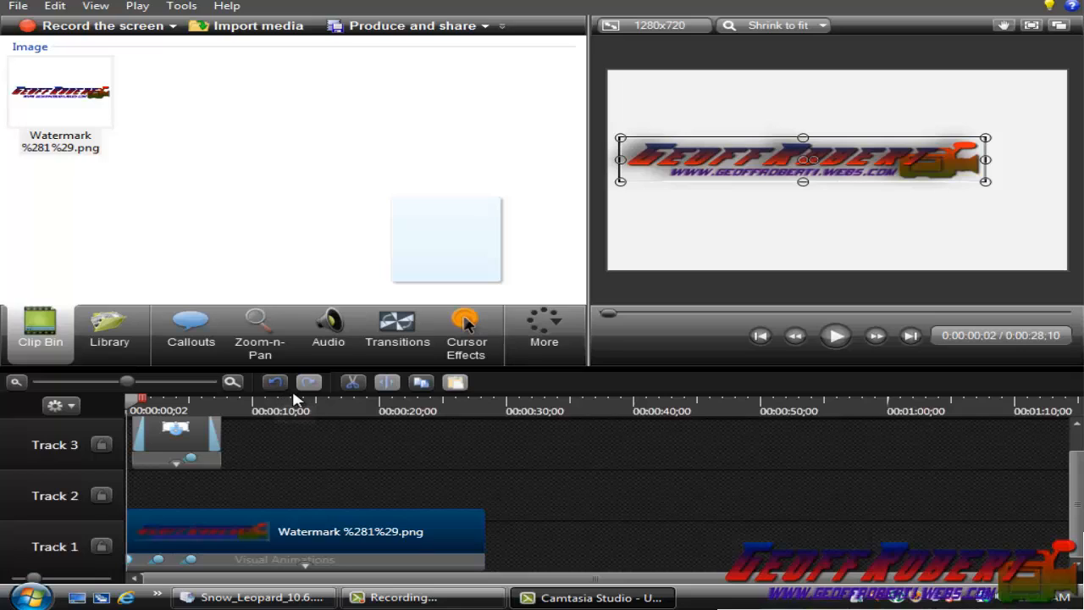
{"action": "mouse_move", "coordinate": [379, 410]}
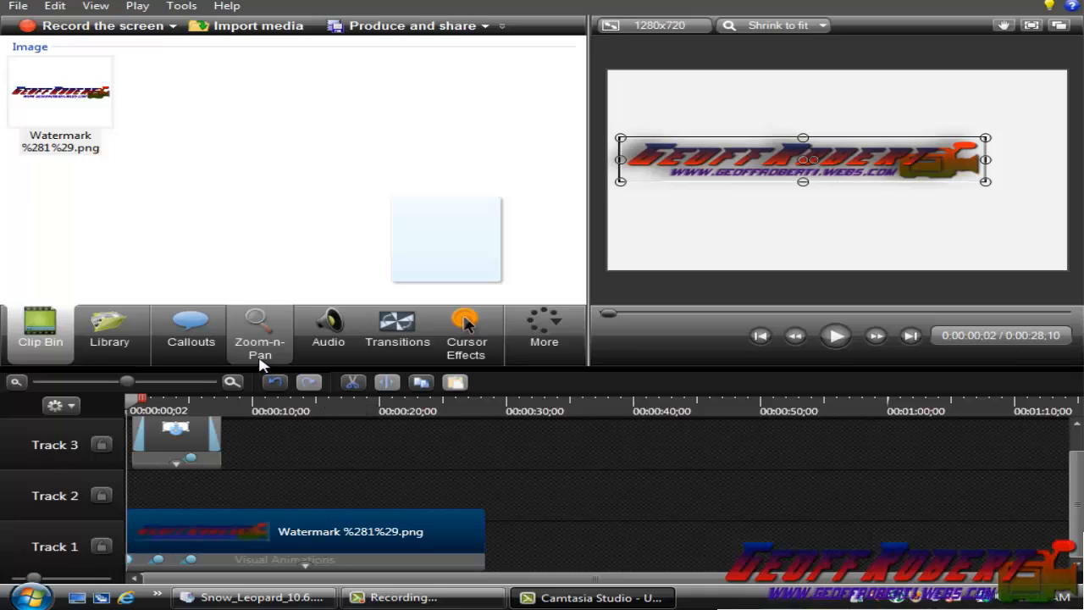
{"action": "mouse_move", "coordinate": [396, 355]}
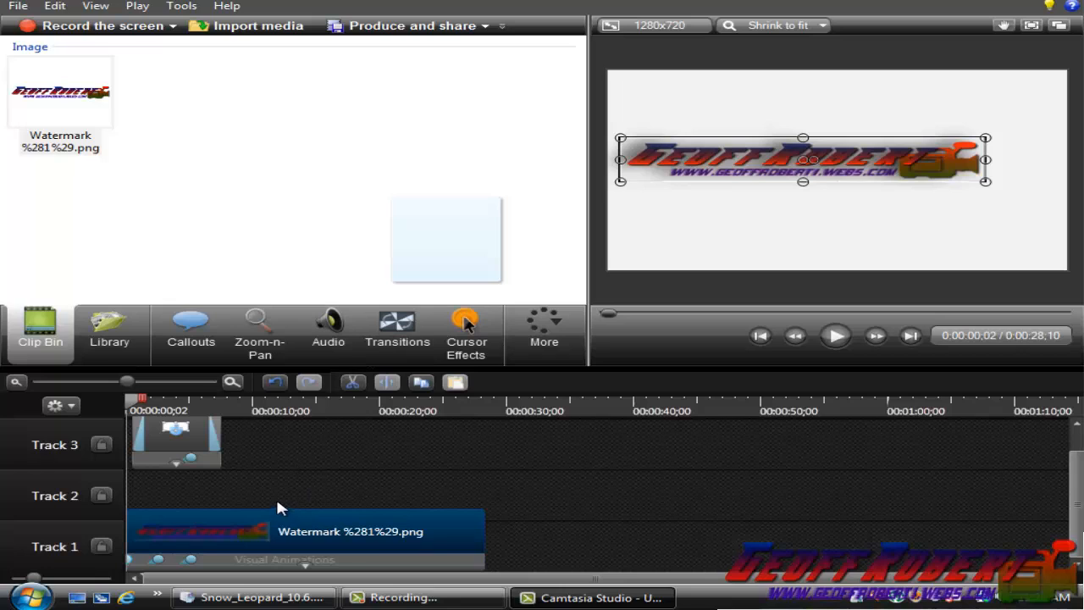
View the Library, Callouts and Zoom-n-Pan panels in turn
{"action": "left_click", "coordinate": [109, 326]}
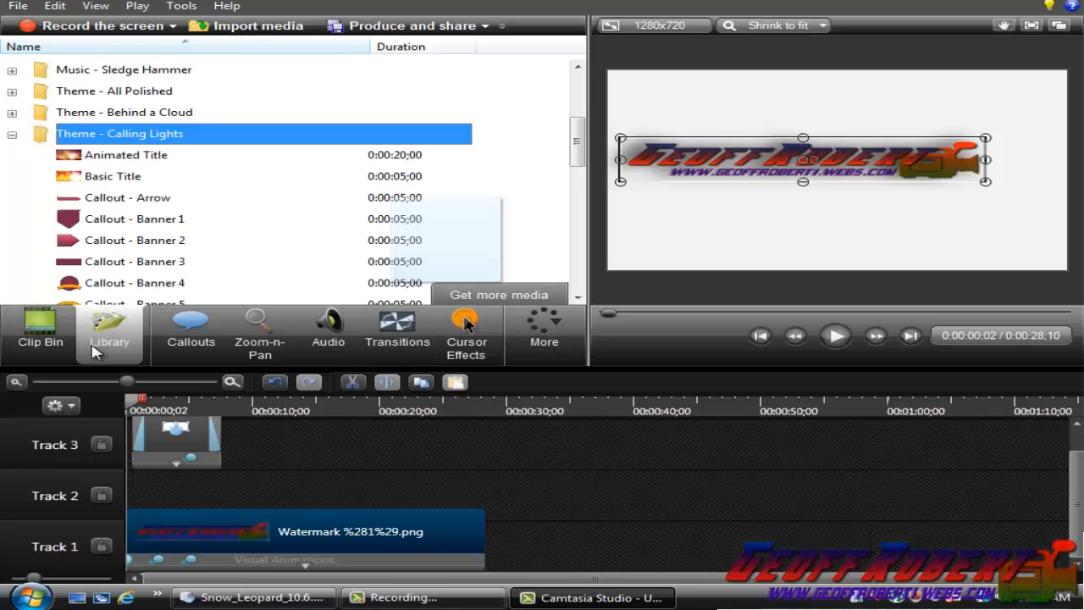
{"action": "mouse_move", "coordinate": [538, 203]}
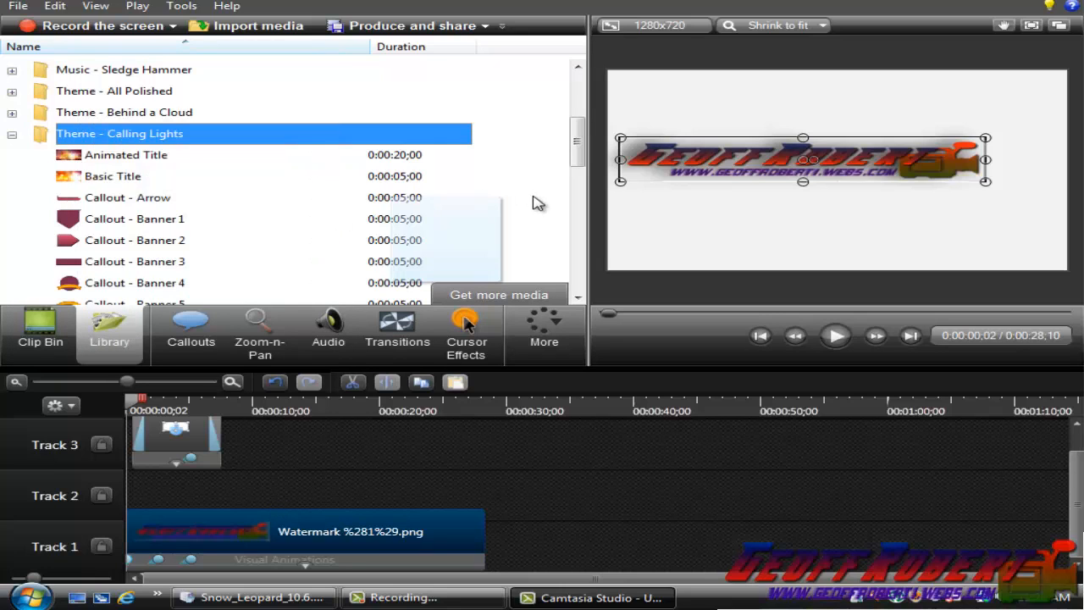
{"action": "mouse_move", "coordinate": [168, 343]}
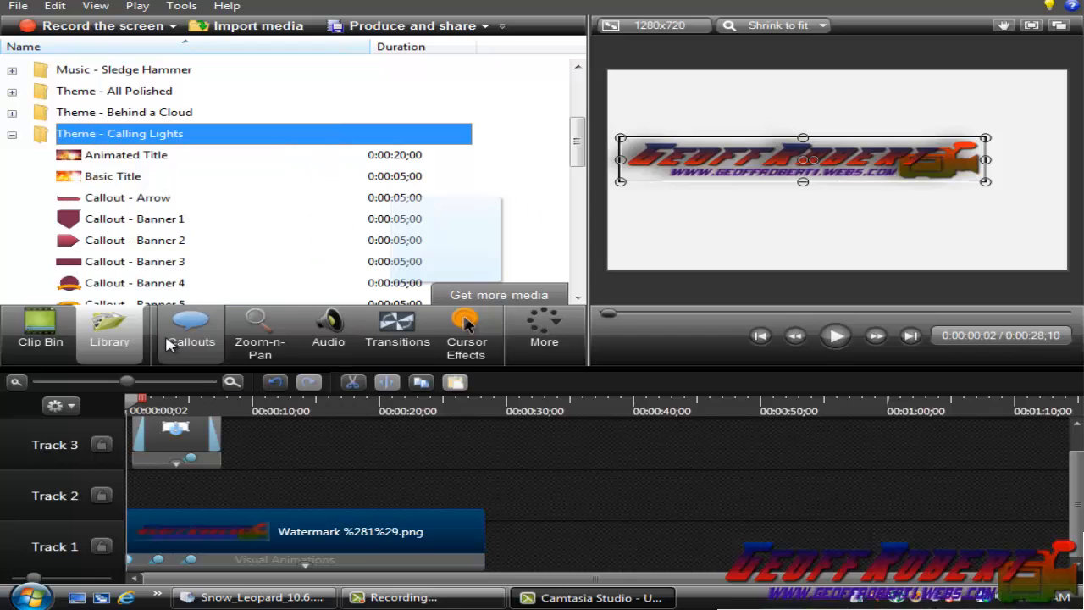
{"action": "left_click", "coordinate": [191, 331]}
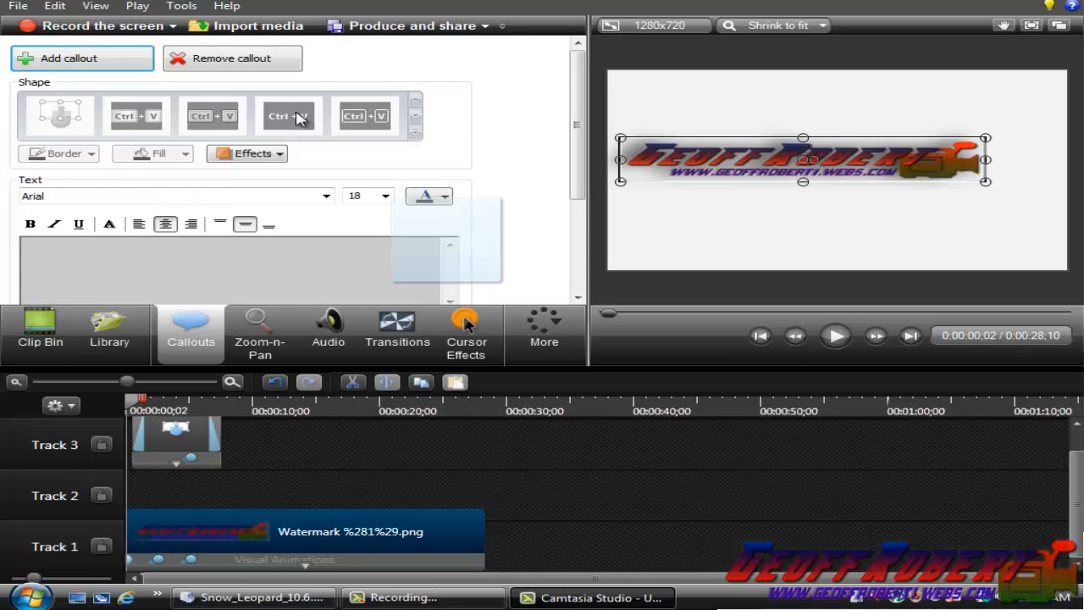
{"action": "mouse_move", "coordinate": [264, 316]}
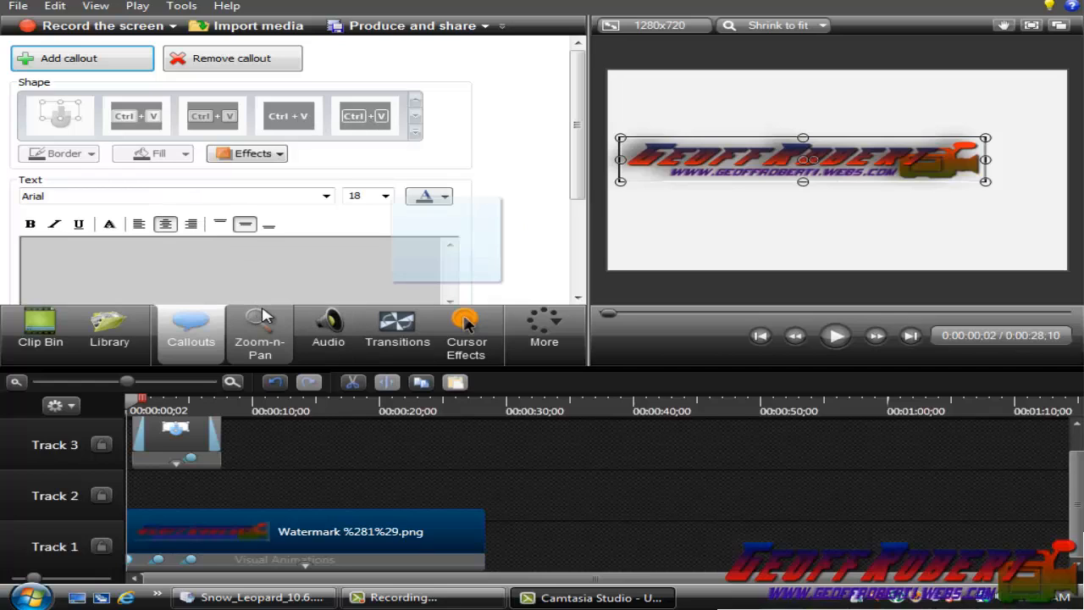
{"action": "left_click", "coordinate": [259, 331]}
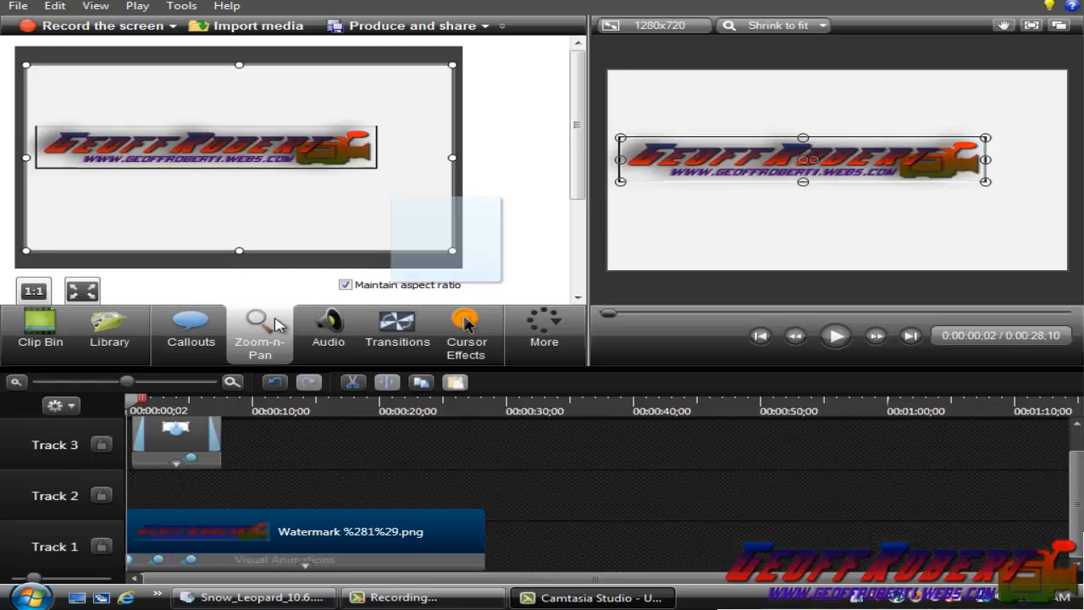
{"action": "mouse_move", "coordinate": [328, 326]}
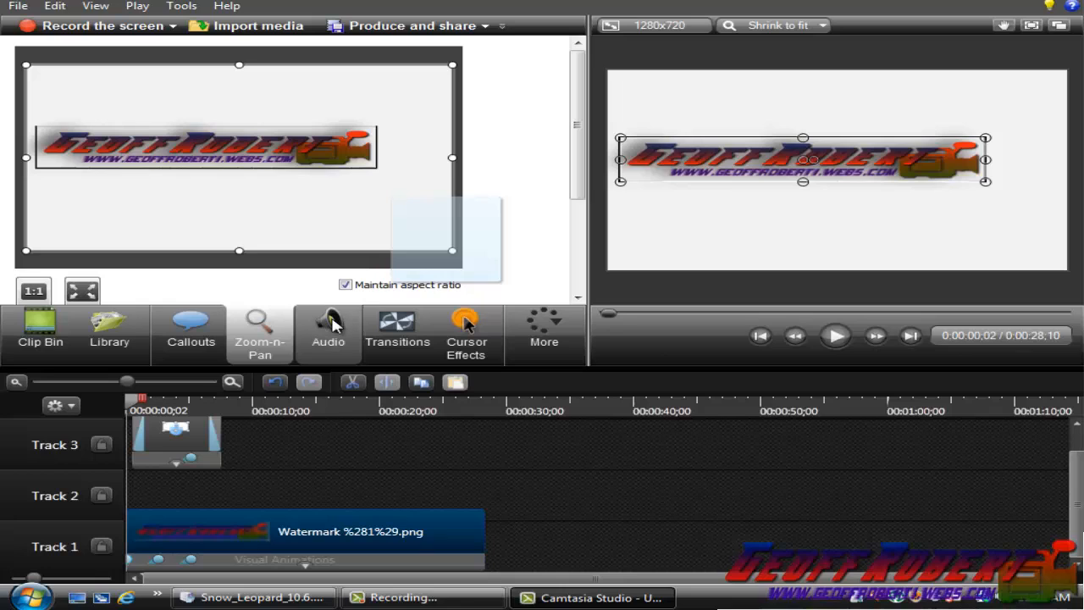
{"action": "mouse_move", "coordinate": [329, 326]}
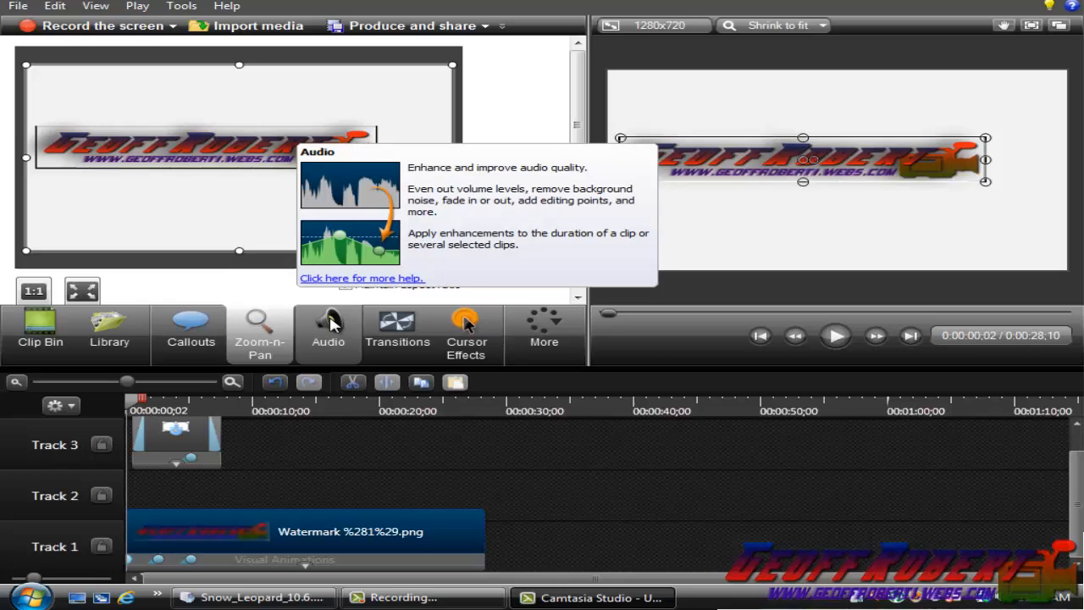
{"action": "mouse_move", "coordinate": [367, 331]}
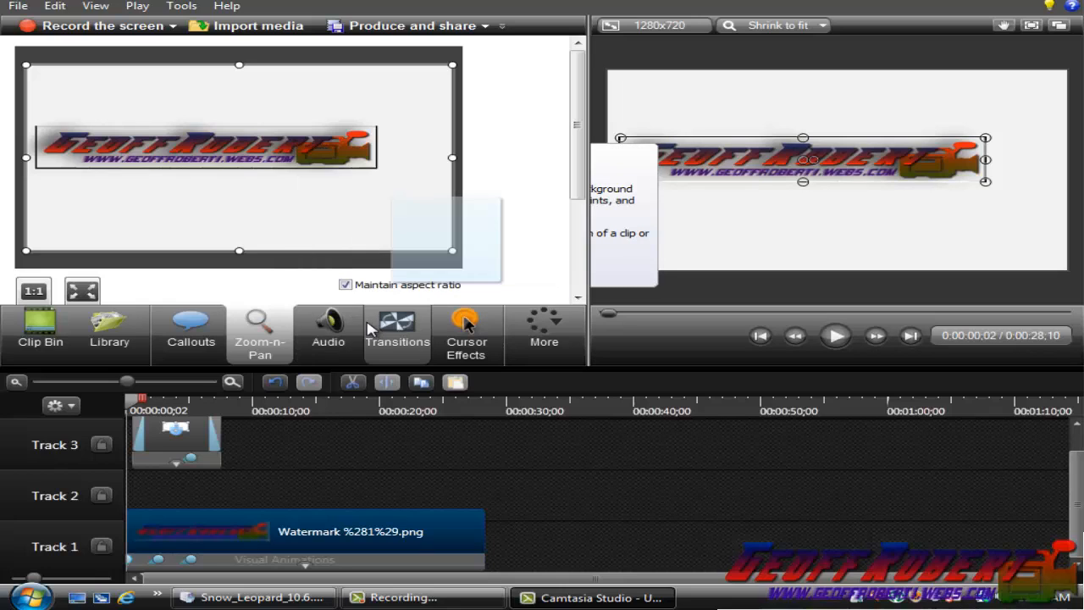
Check the Audio panel, preview the Cube rotate transition and play the project
{"action": "left_click", "coordinate": [327, 326]}
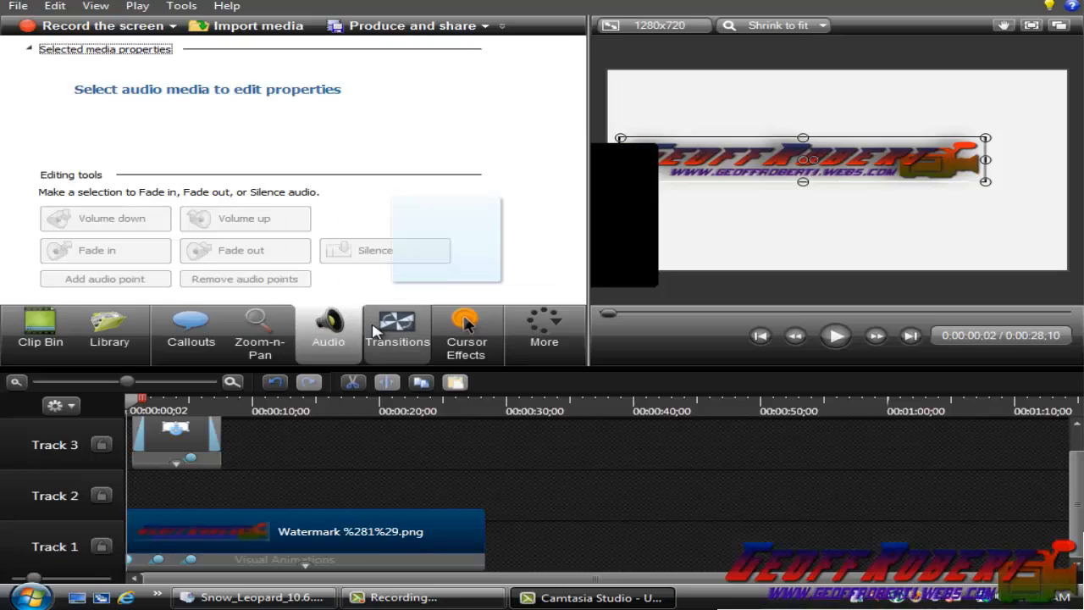
{"action": "left_click", "coordinate": [398, 330]}
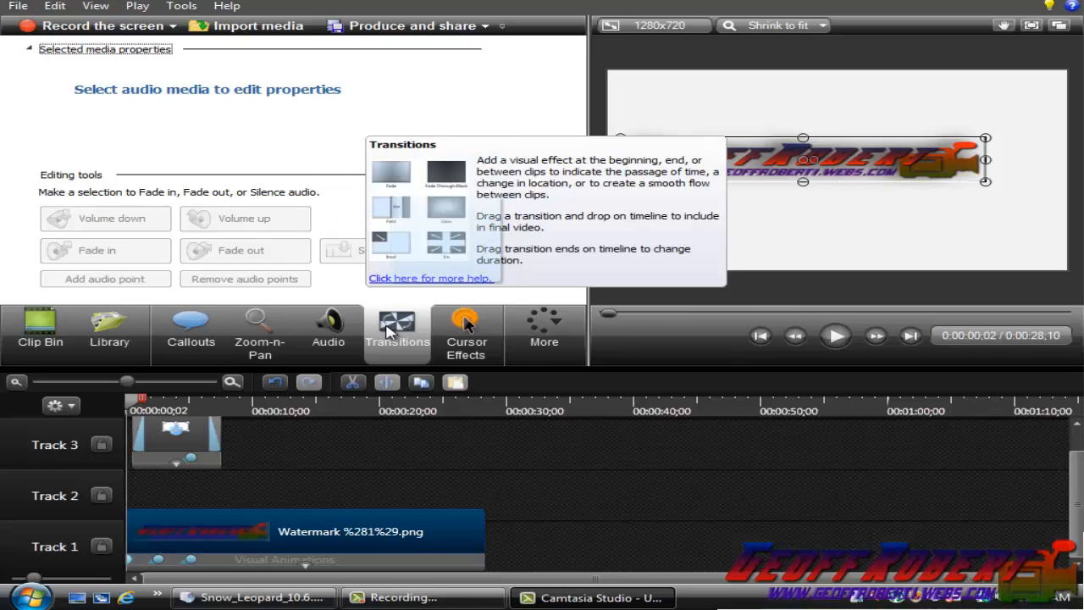
{"action": "left_click", "coordinate": [397, 330]}
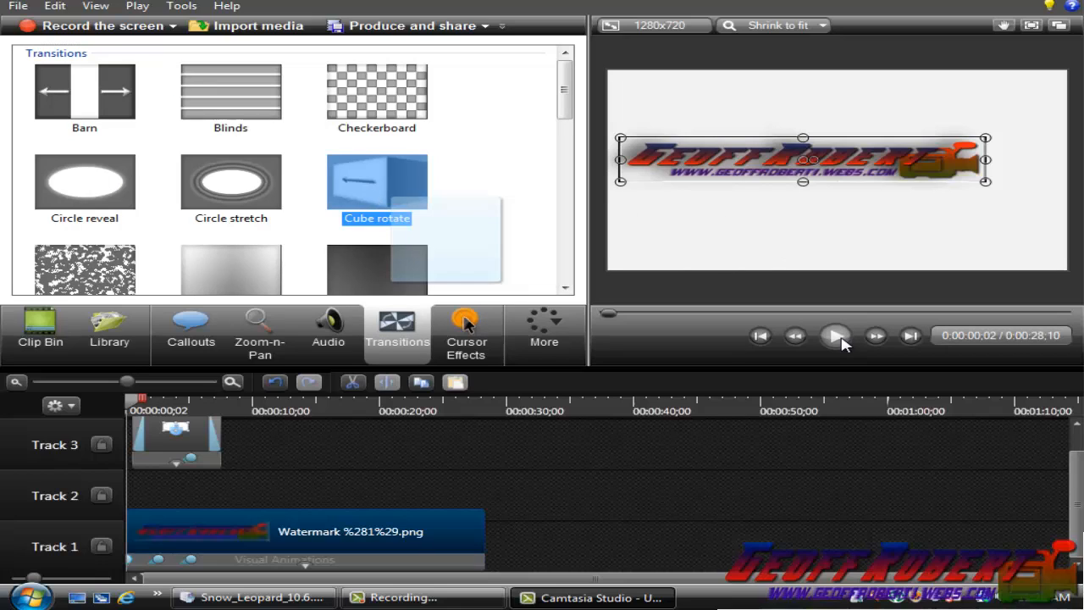
{"action": "left_click", "coordinate": [835, 336]}
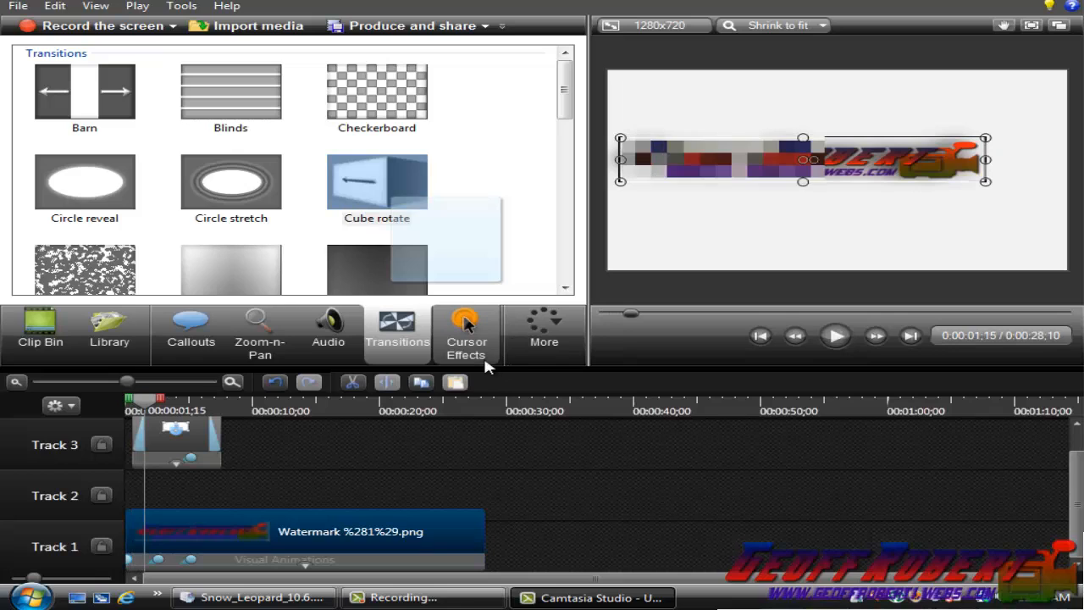
Open Cursor Effects, then review and close the More features dropdown
{"action": "left_click", "coordinate": [465, 330]}
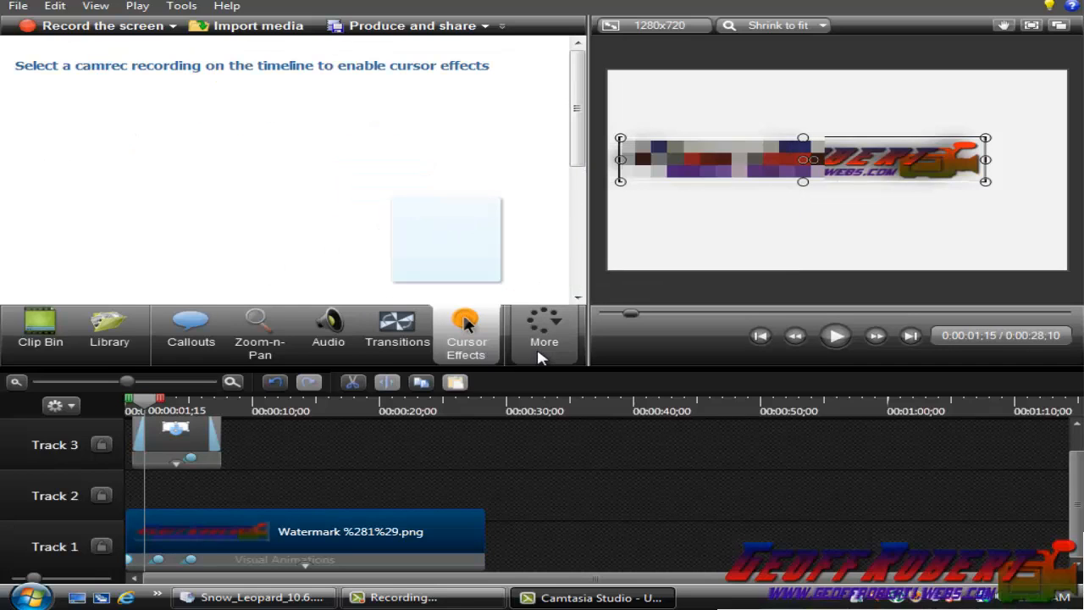
{"action": "left_click", "coordinate": [543, 330]}
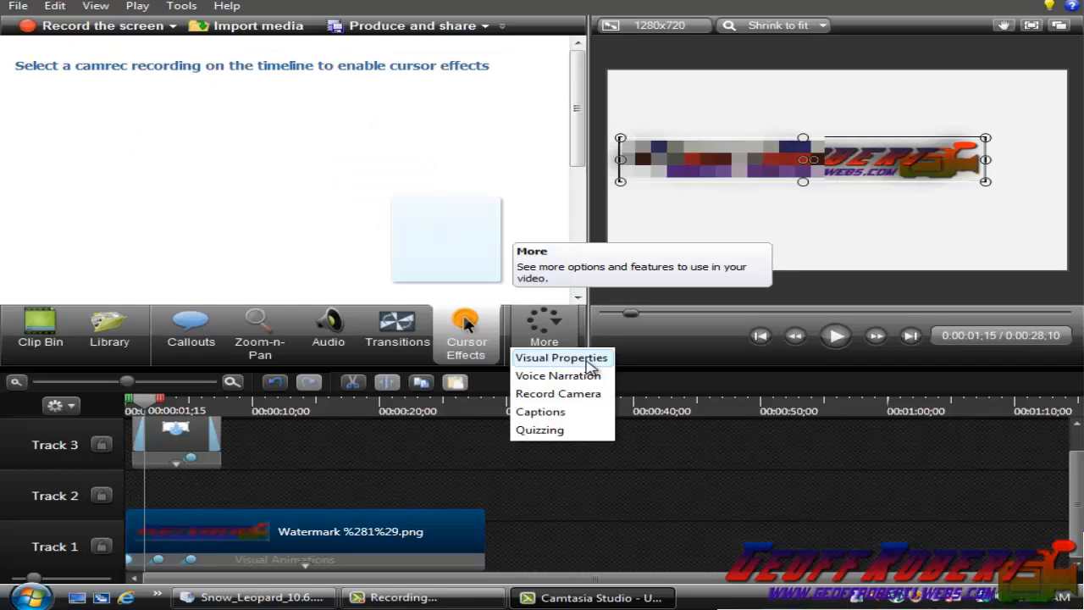
{"action": "mouse_move", "coordinate": [568, 398]}
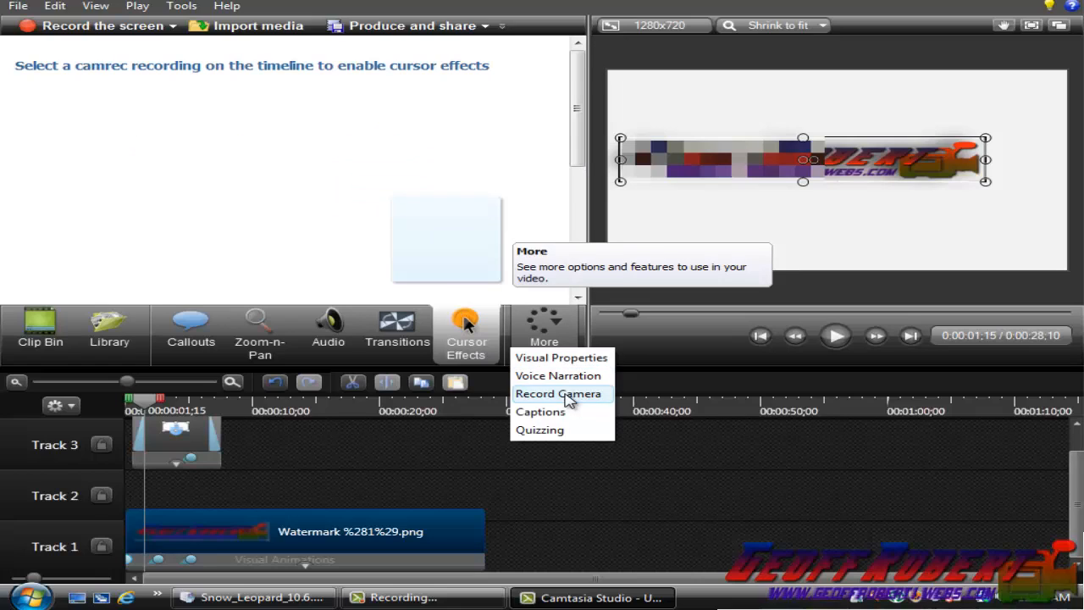
{"action": "mouse_move", "coordinate": [553, 405]}
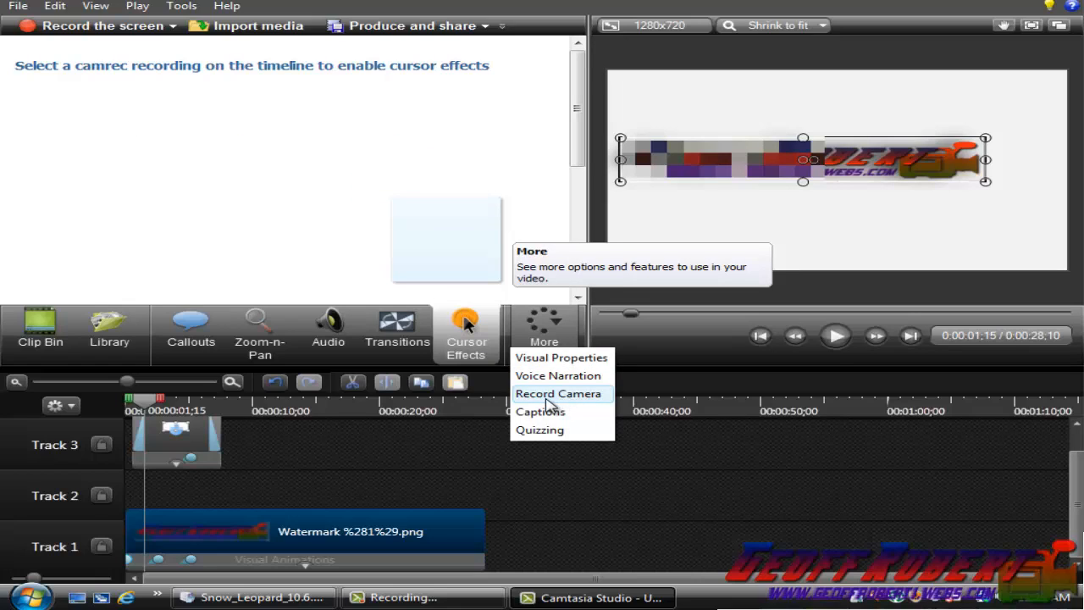
{"action": "mouse_move", "coordinate": [508, 415]}
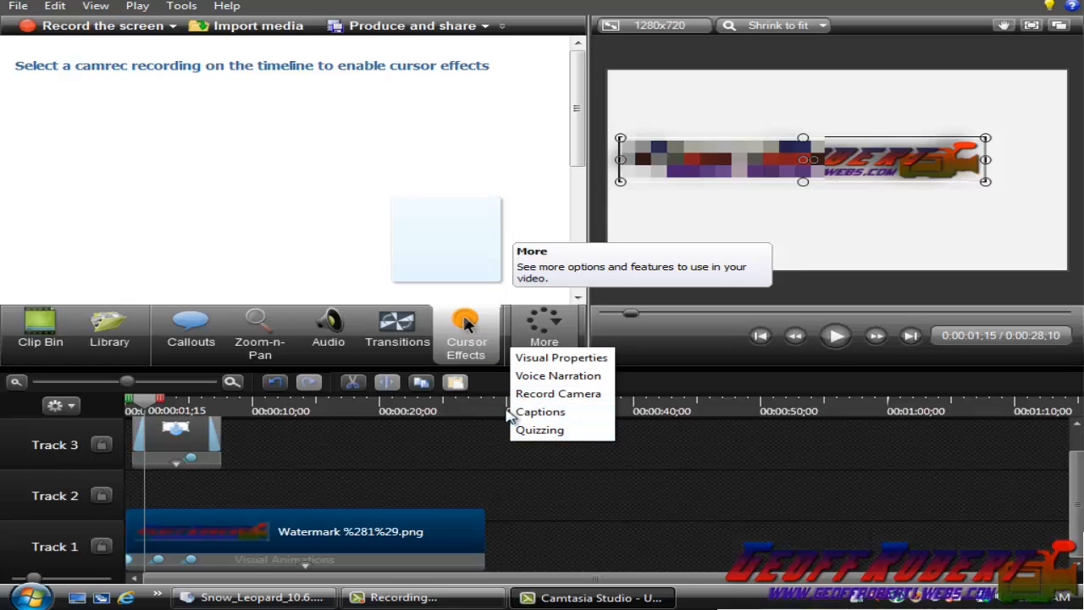
{"action": "left_click", "coordinate": [194, 274]}
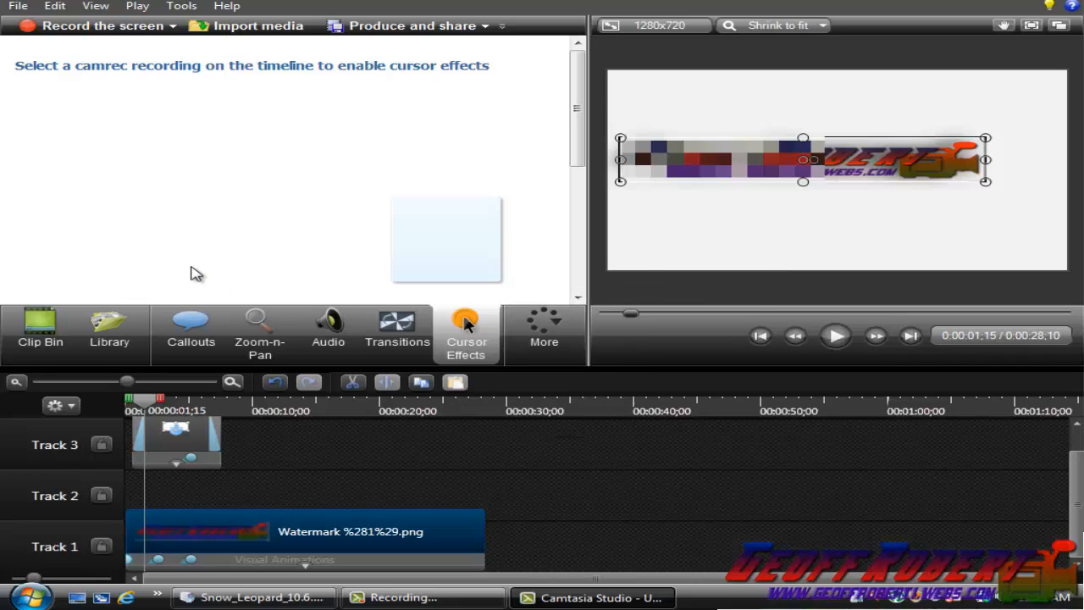
{"action": "mouse_move", "coordinate": [190, 273]}
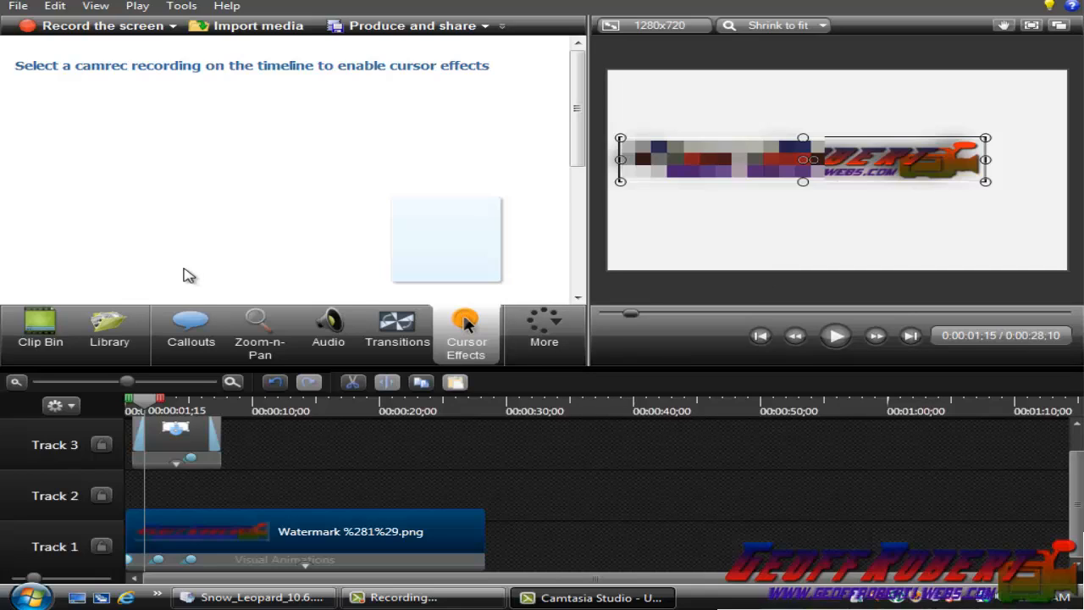
{"action": "mouse_move", "coordinate": [183, 271]}
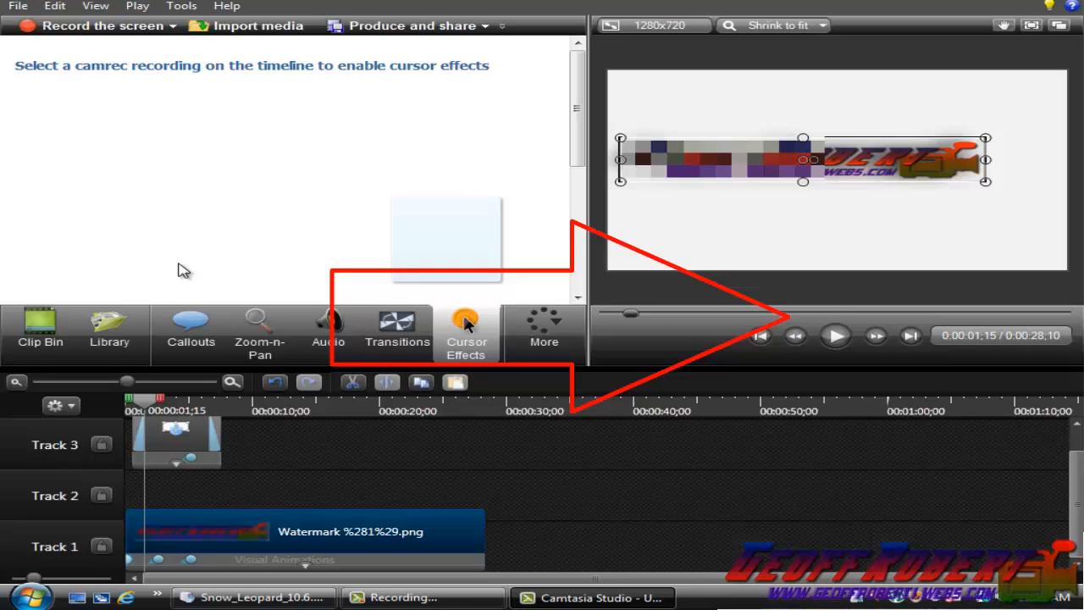
{"action": "mouse_move", "coordinate": [169, 241]}
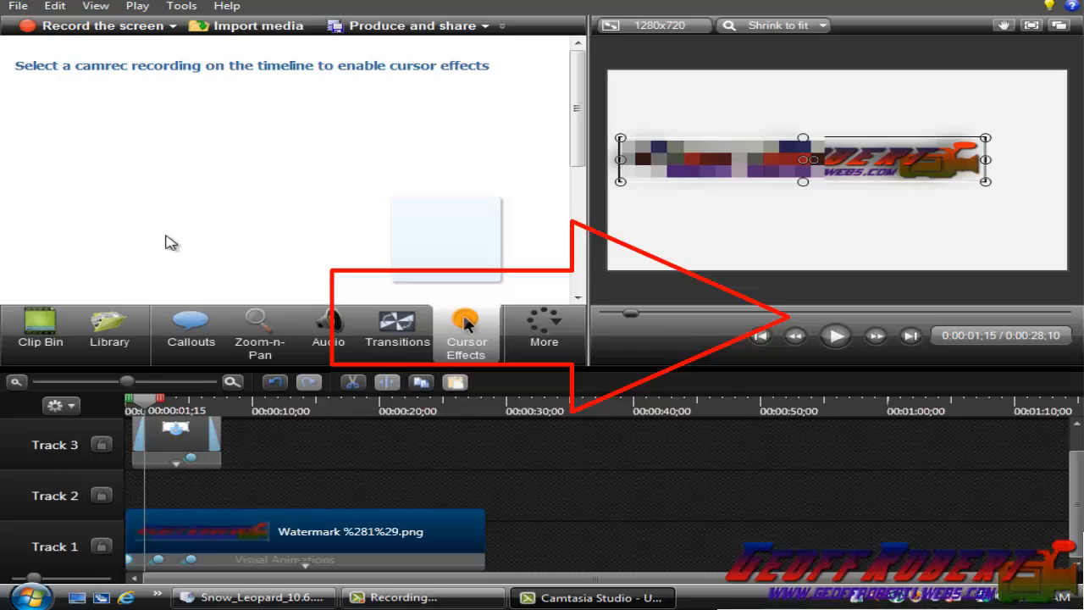
{"action": "mouse_move", "coordinate": [144, 246]}
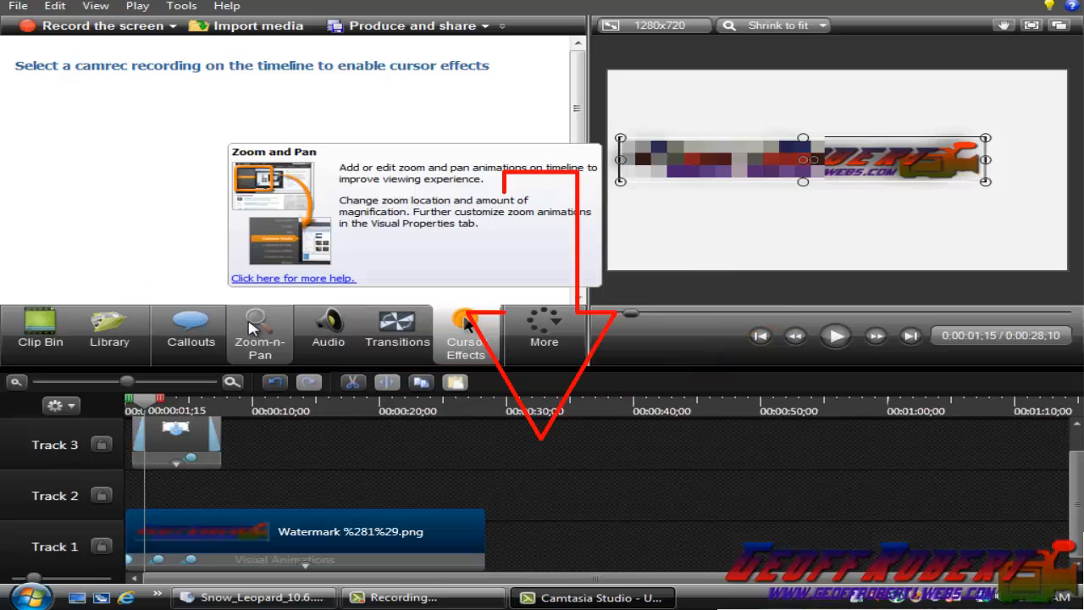
{"action": "mouse_move", "coordinate": [182, 302]}
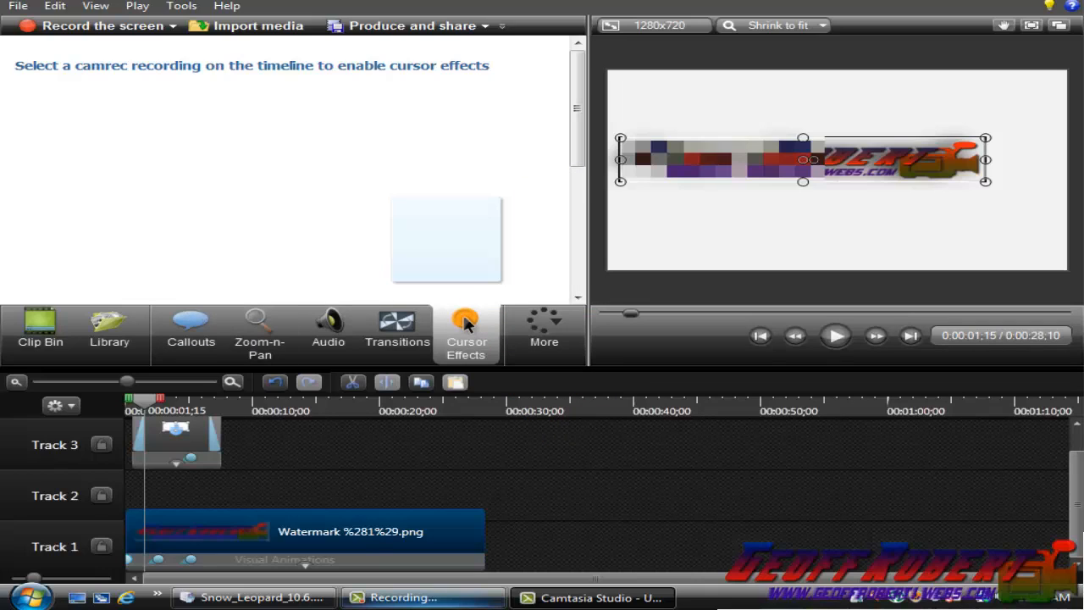
{"action": "mouse_move", "coordinate": [423, 597]}
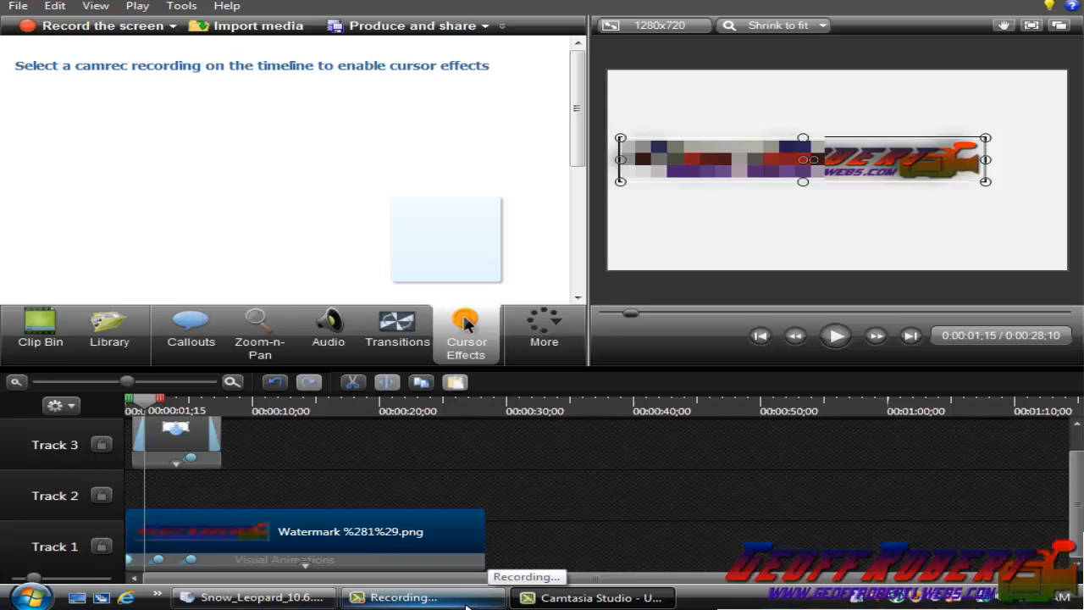